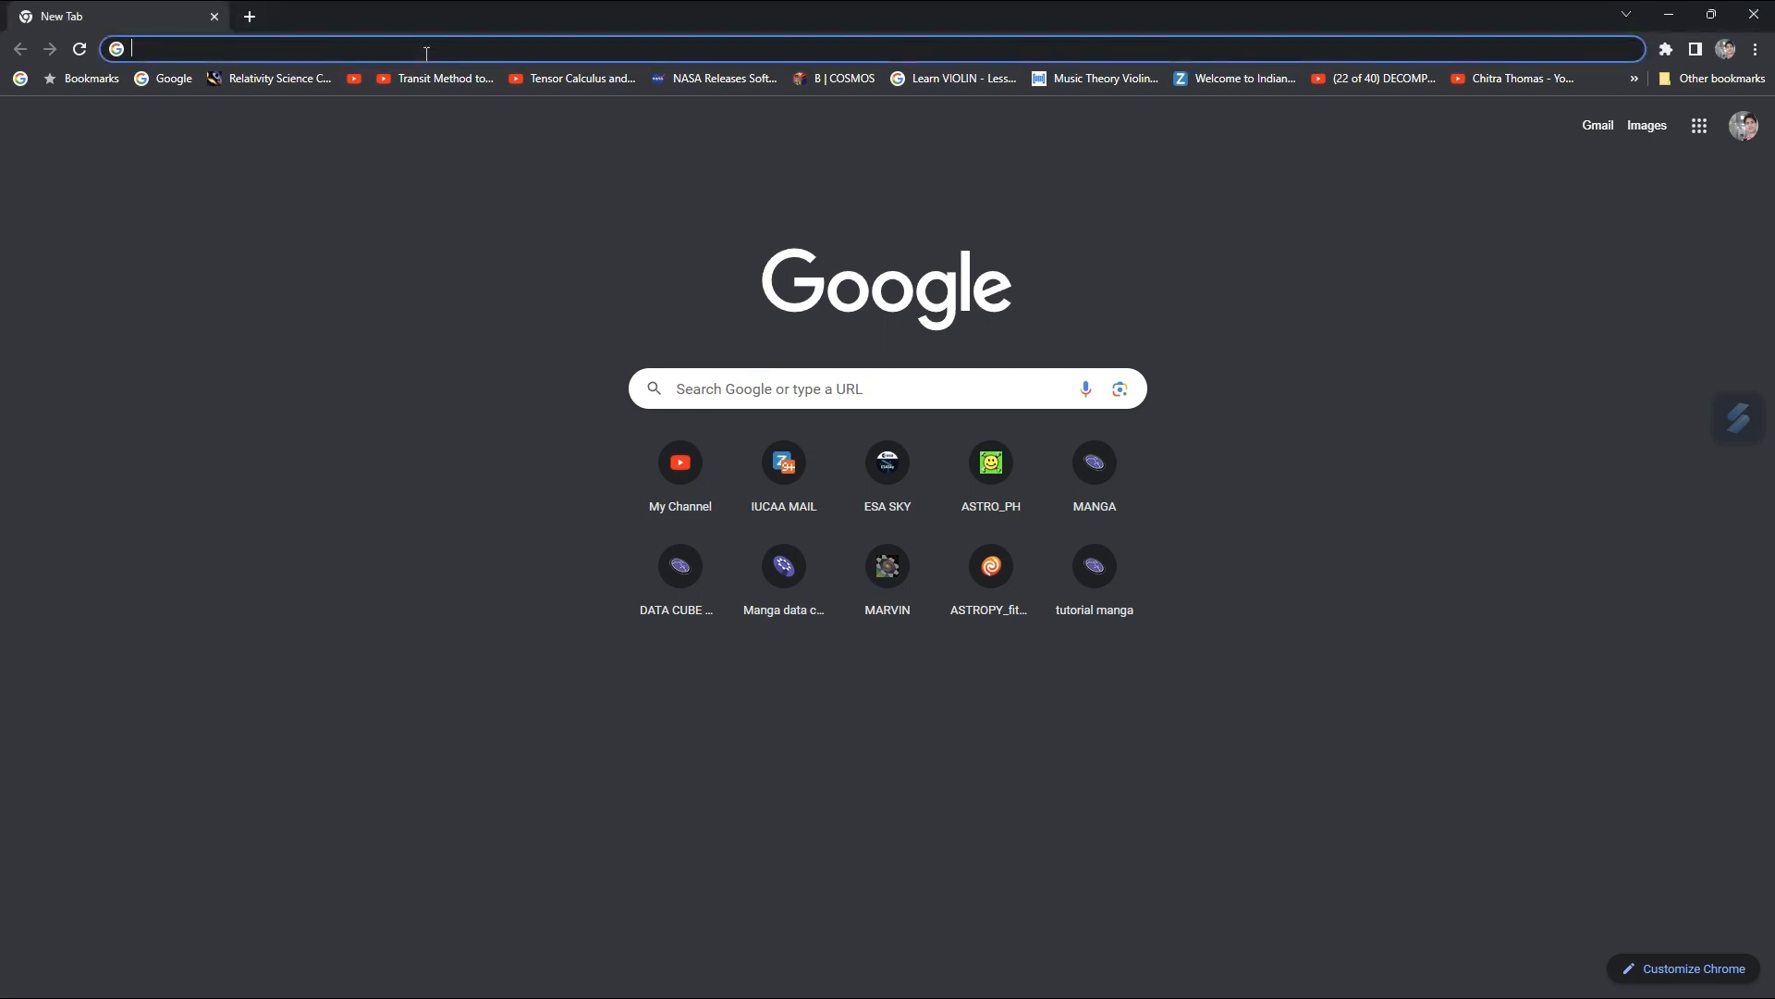
Search Google for 'nasa exoplanet archive' and go to the NASA Exoplanet Archive result.
type("nasa exoplnet")
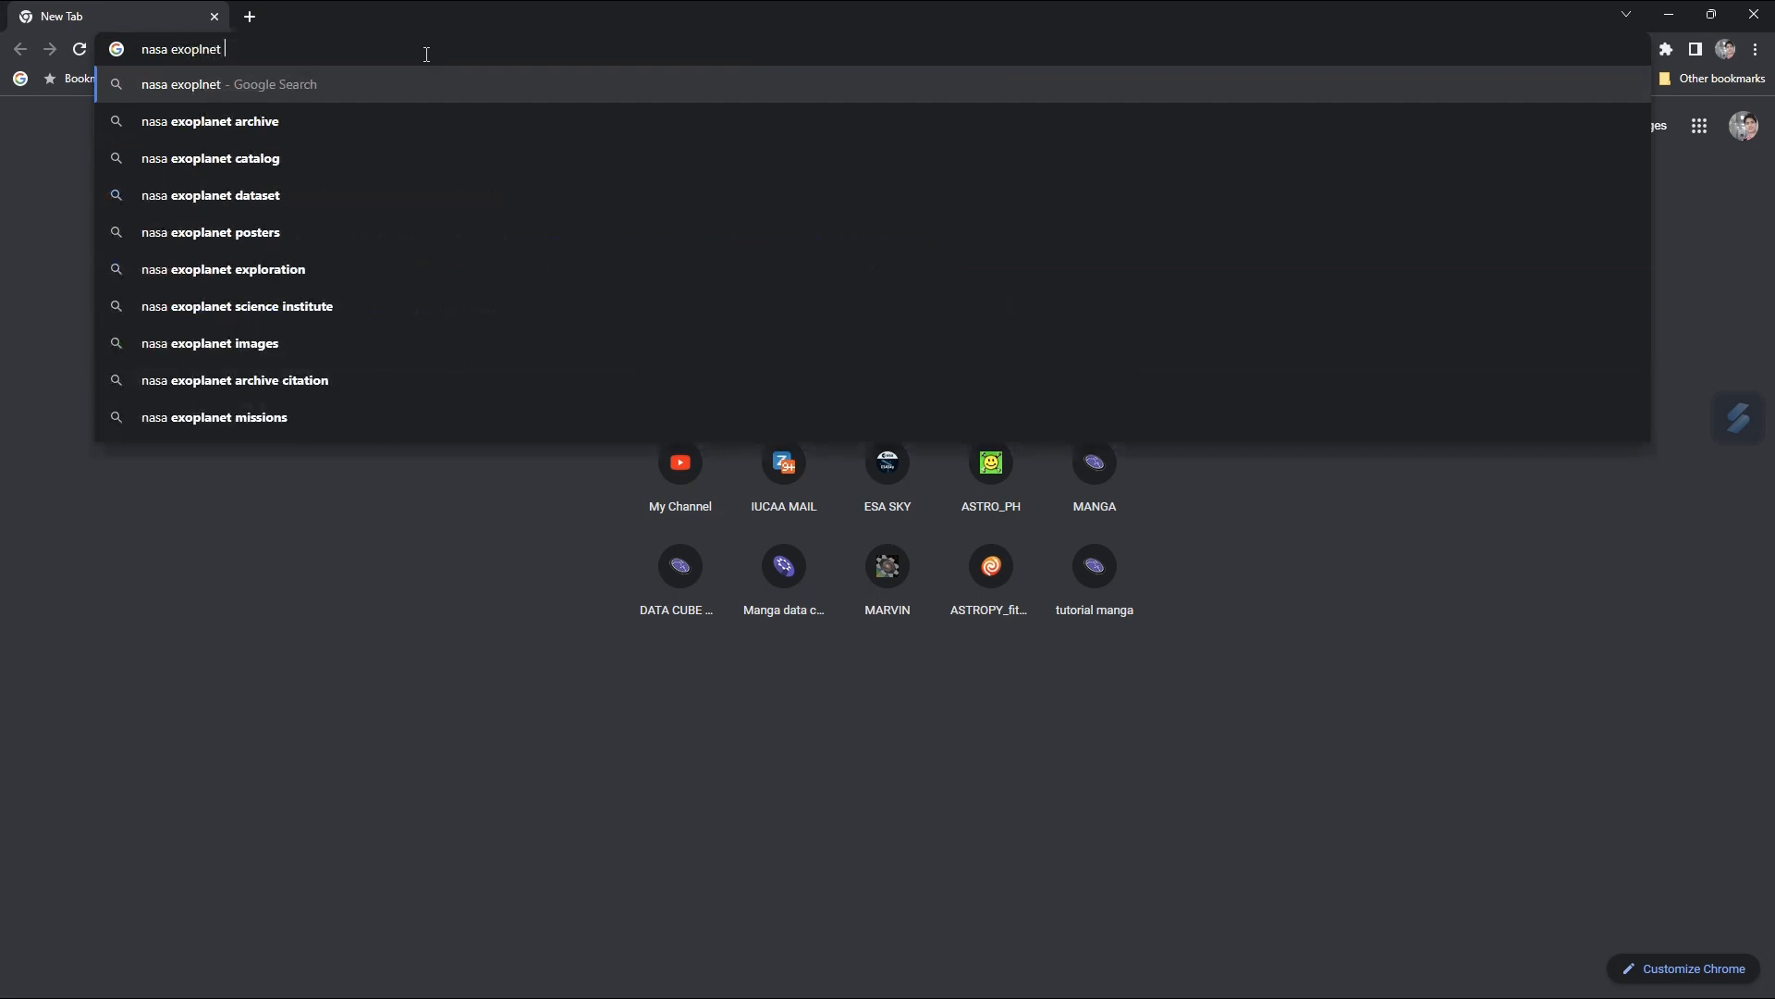
left_click(211, 123)
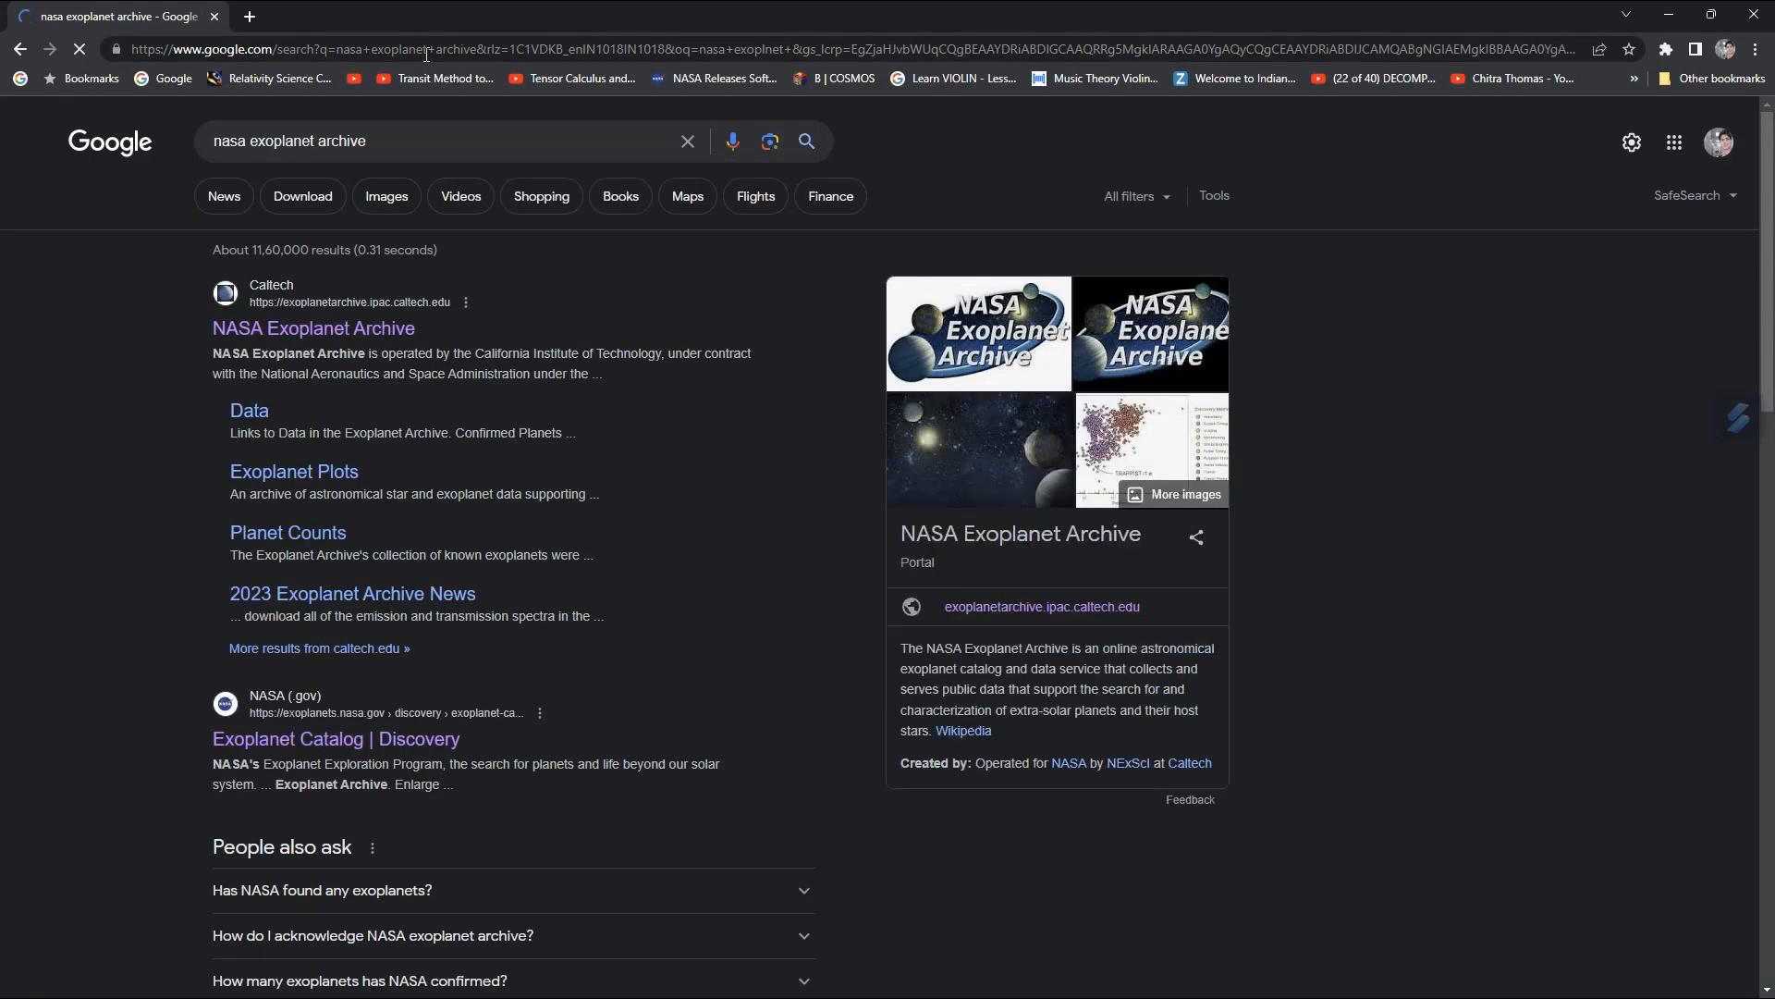
left_click(313, 329)
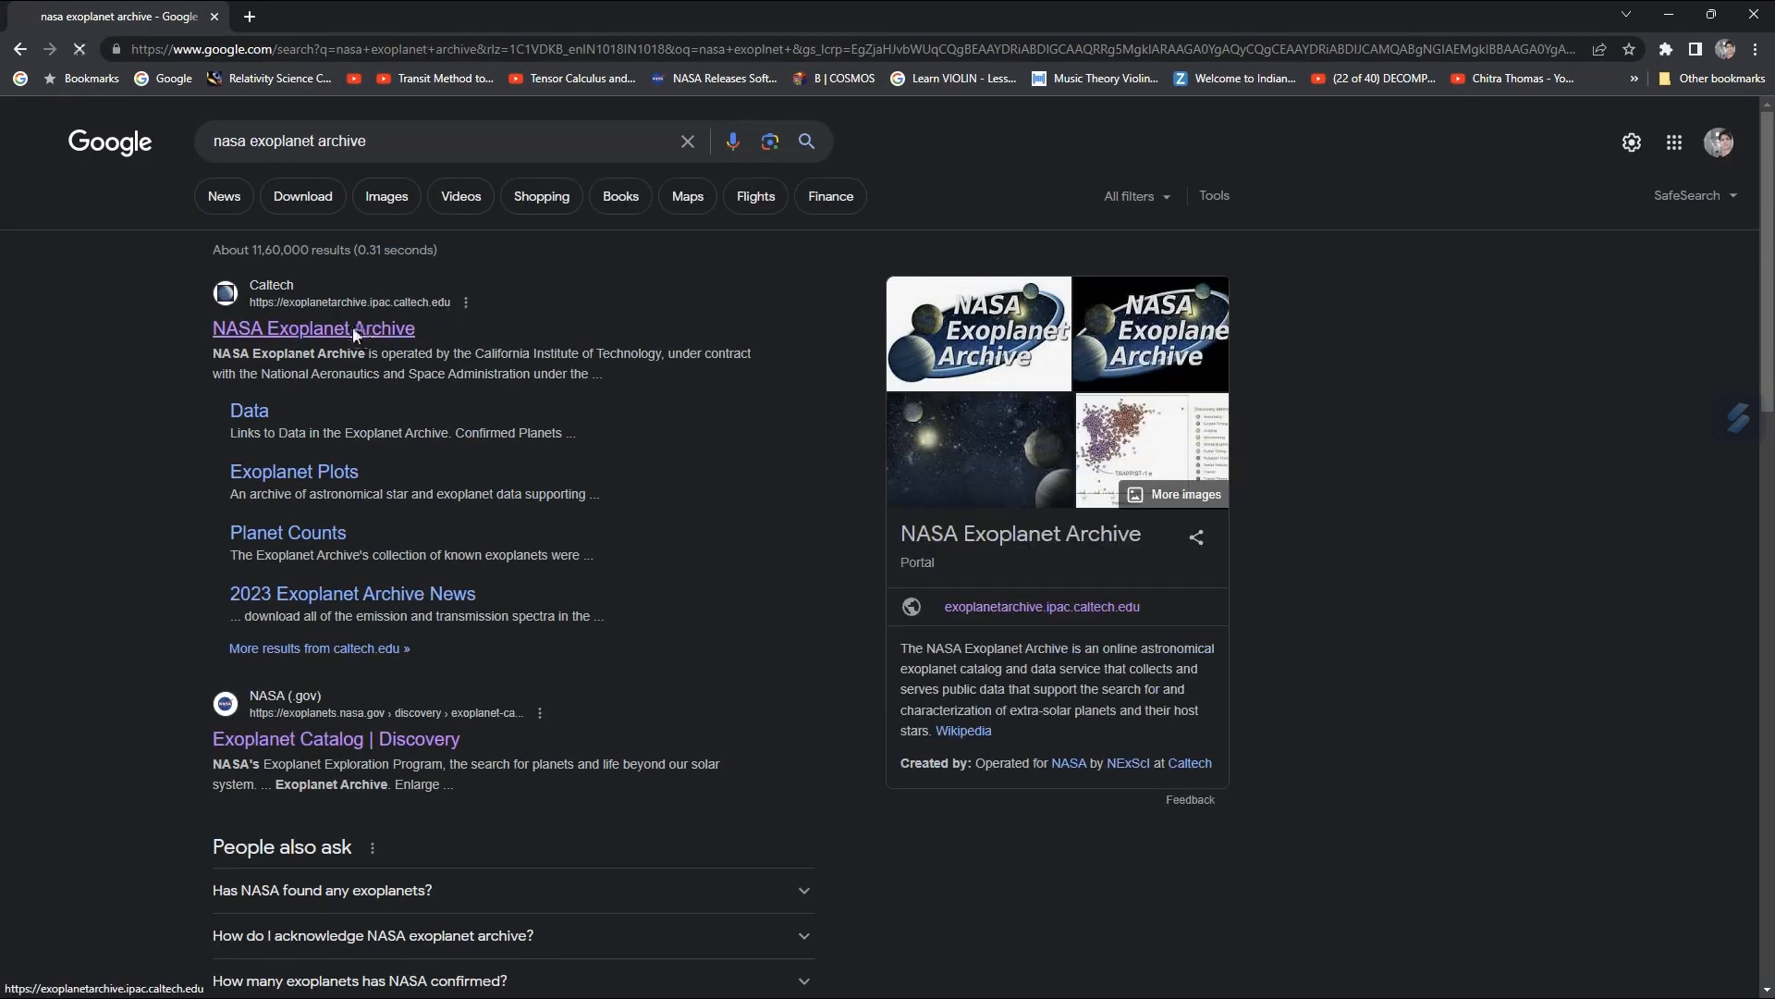
Load the NASA Exoplanet Archive site from the search results.
left_click(313, 329)
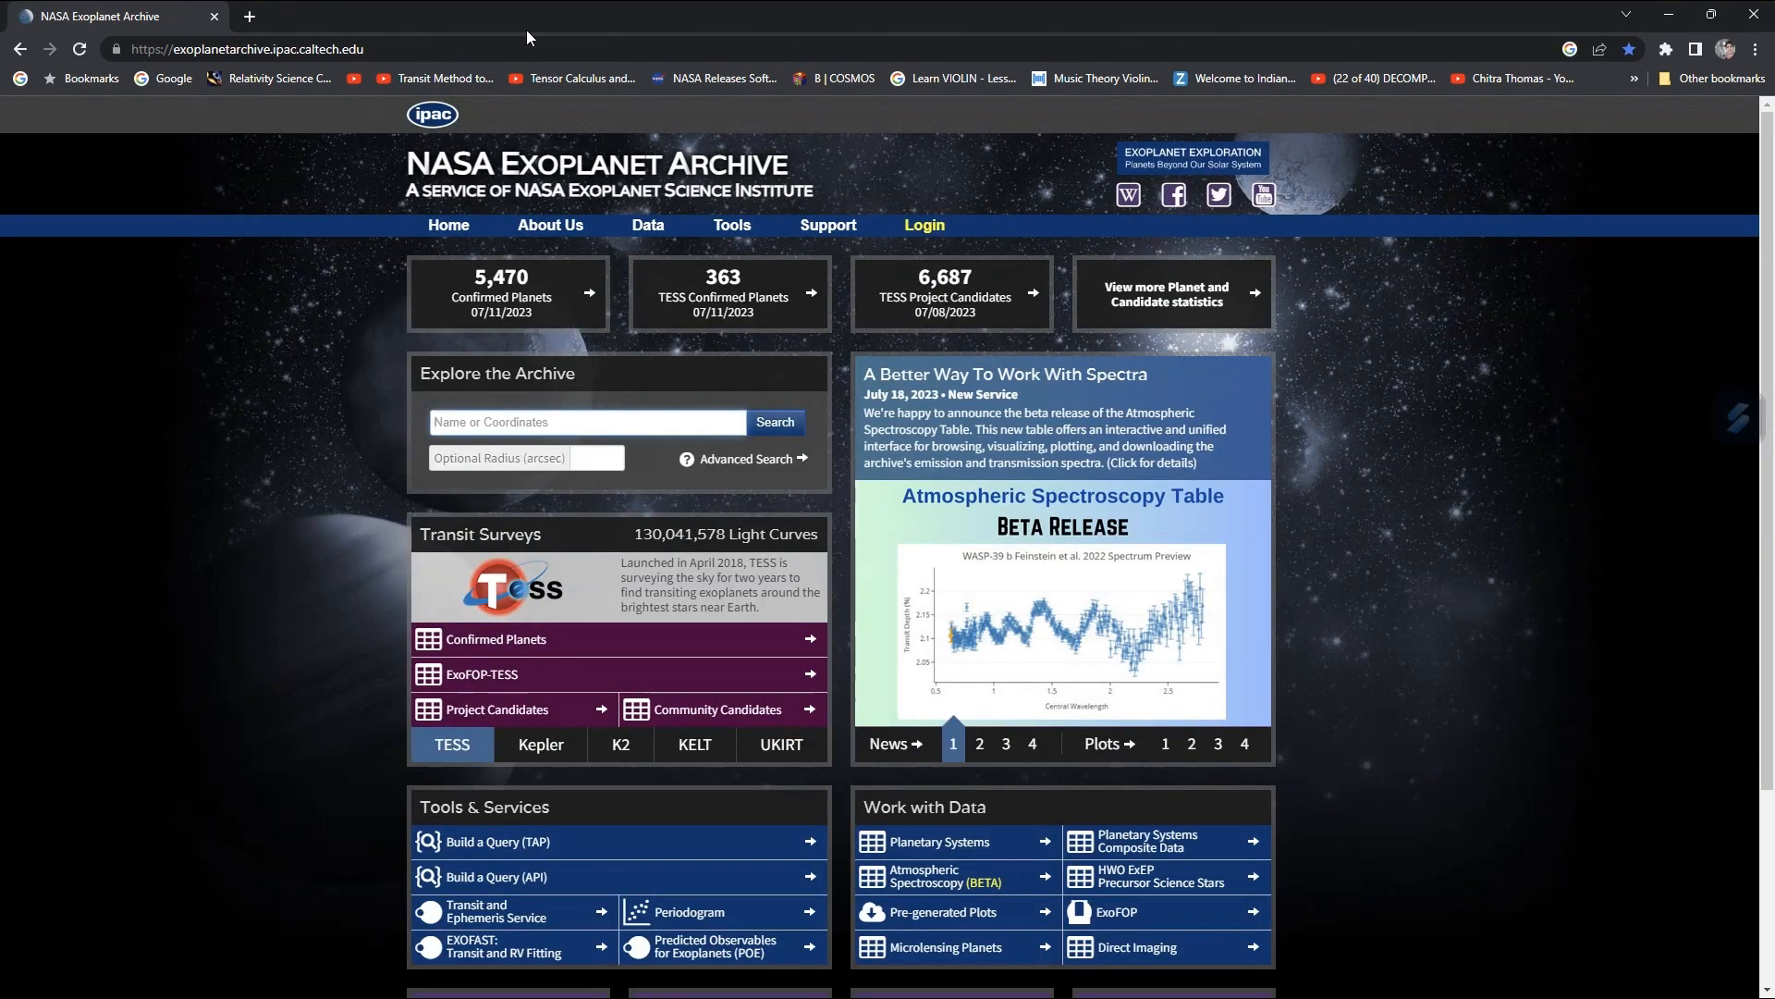
mouse_move(492, 318)
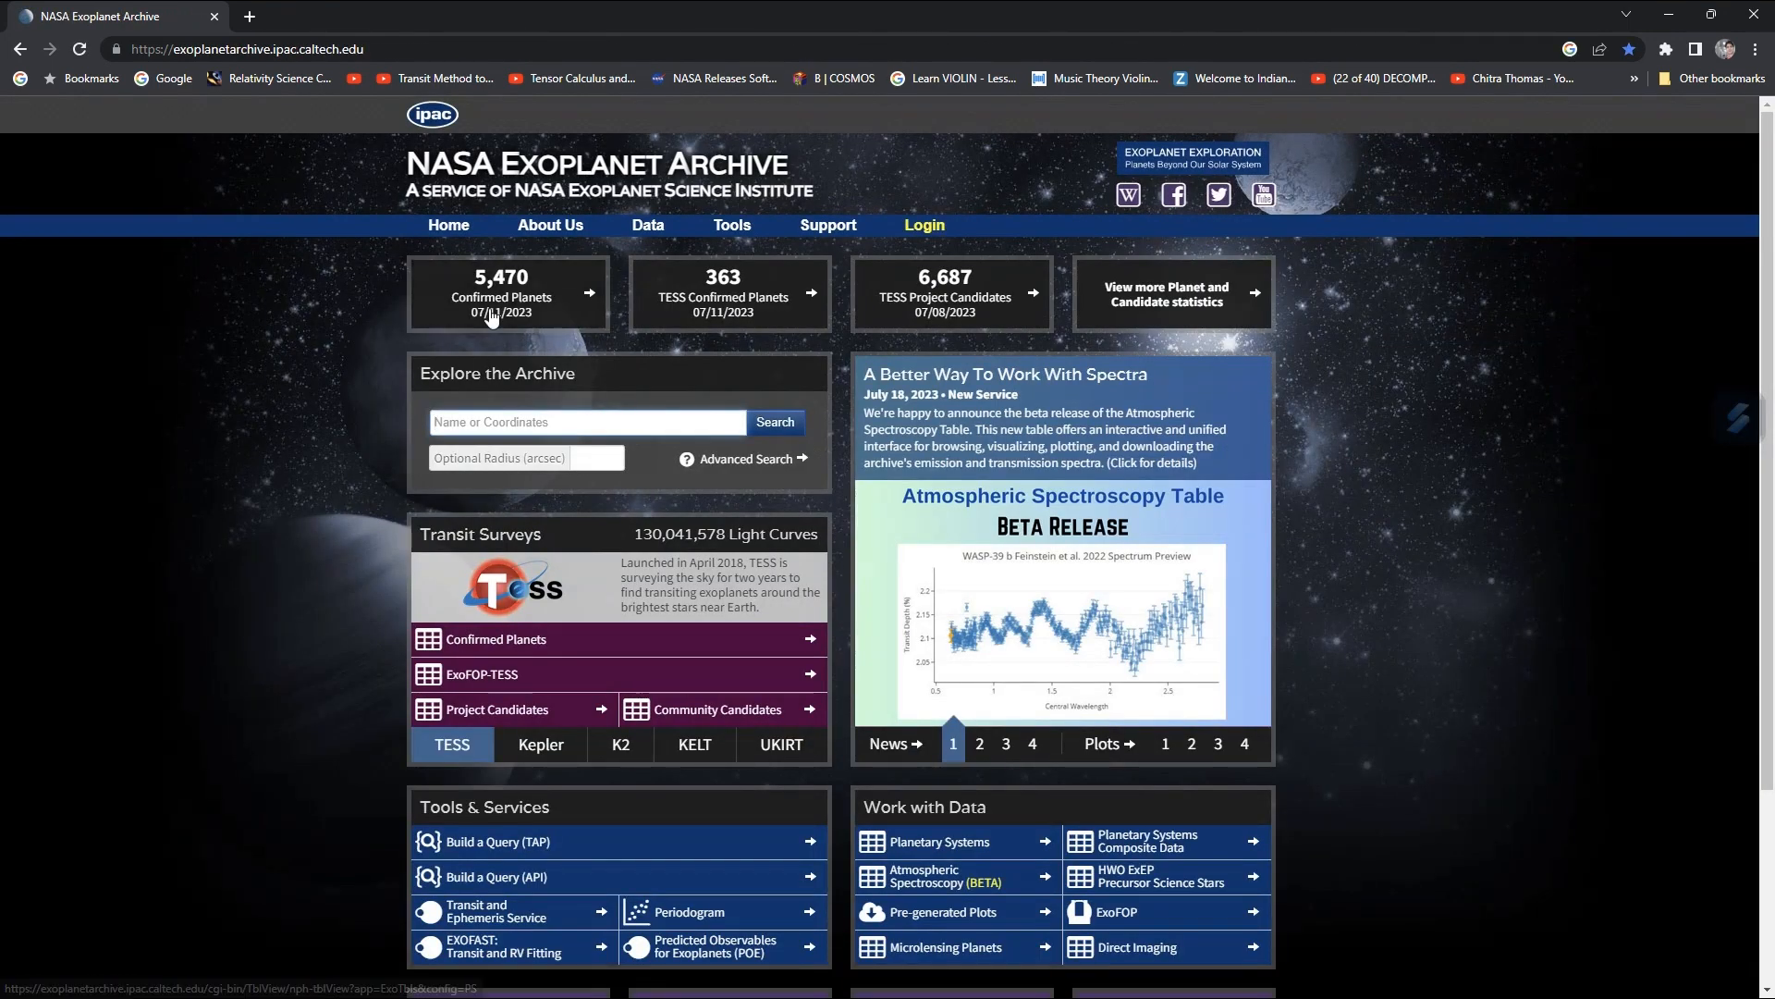
mouse_move(654, 305)
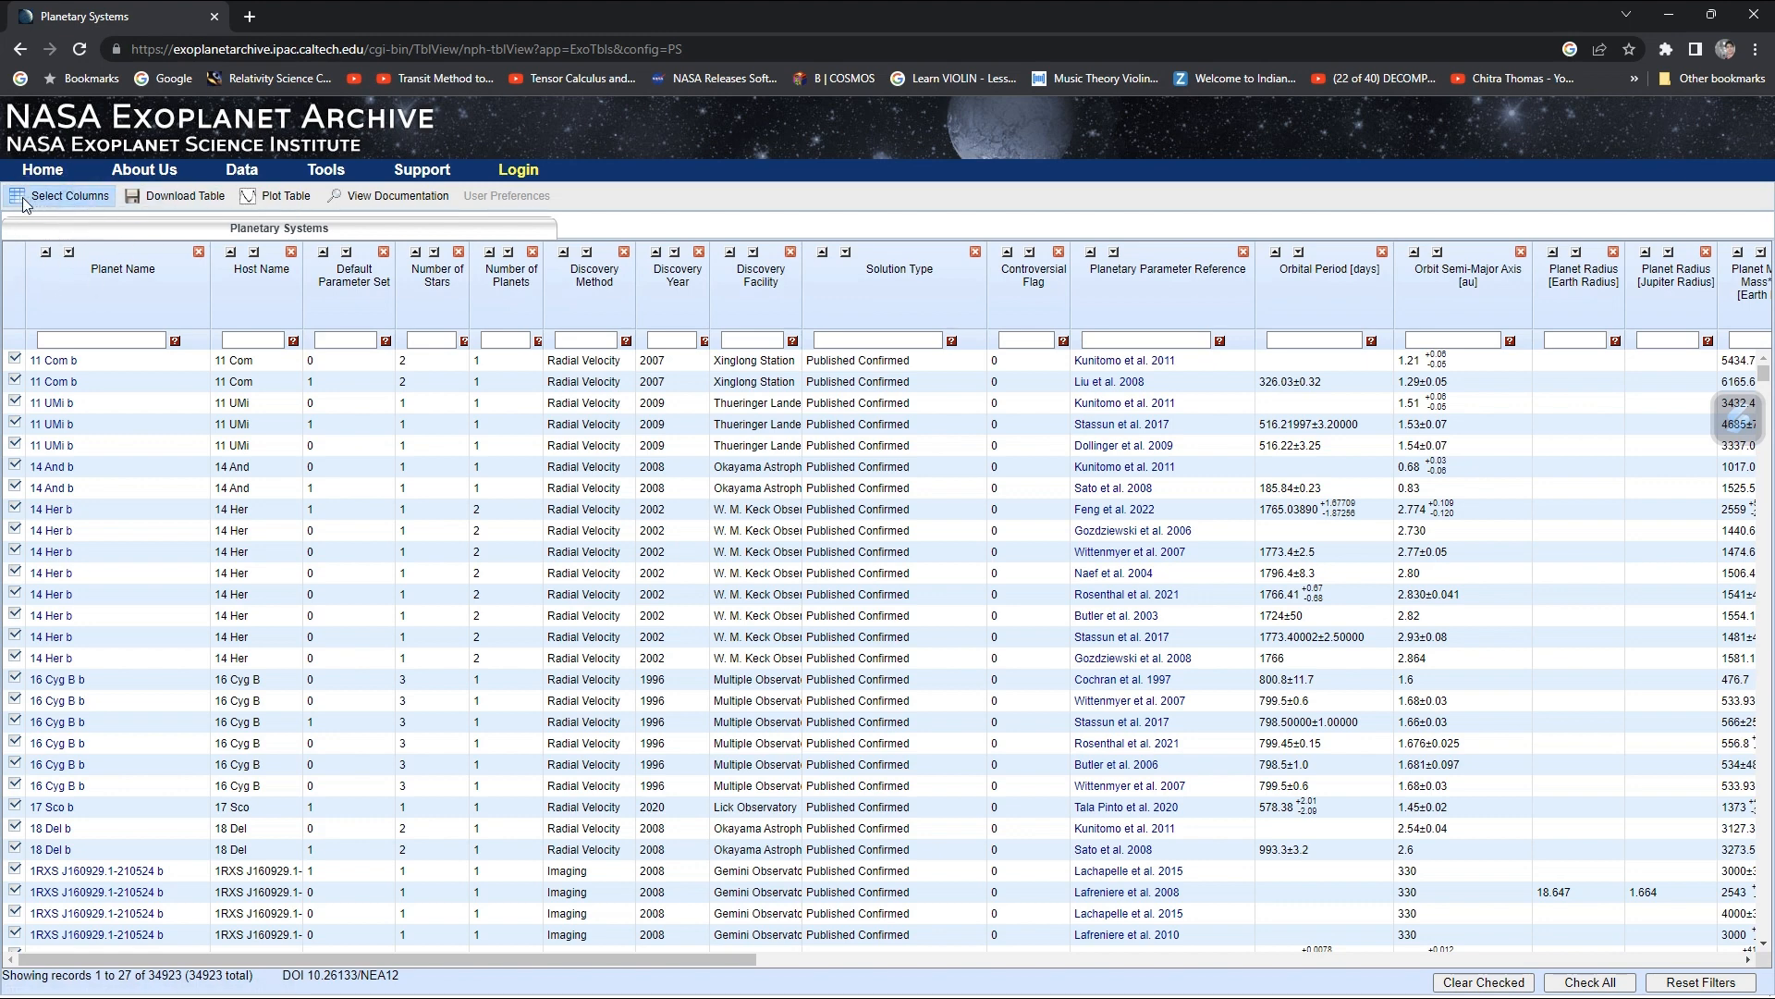
In the column chooser, include Planet Name, Host Name and Number of Planets.
left_click(66, 196)
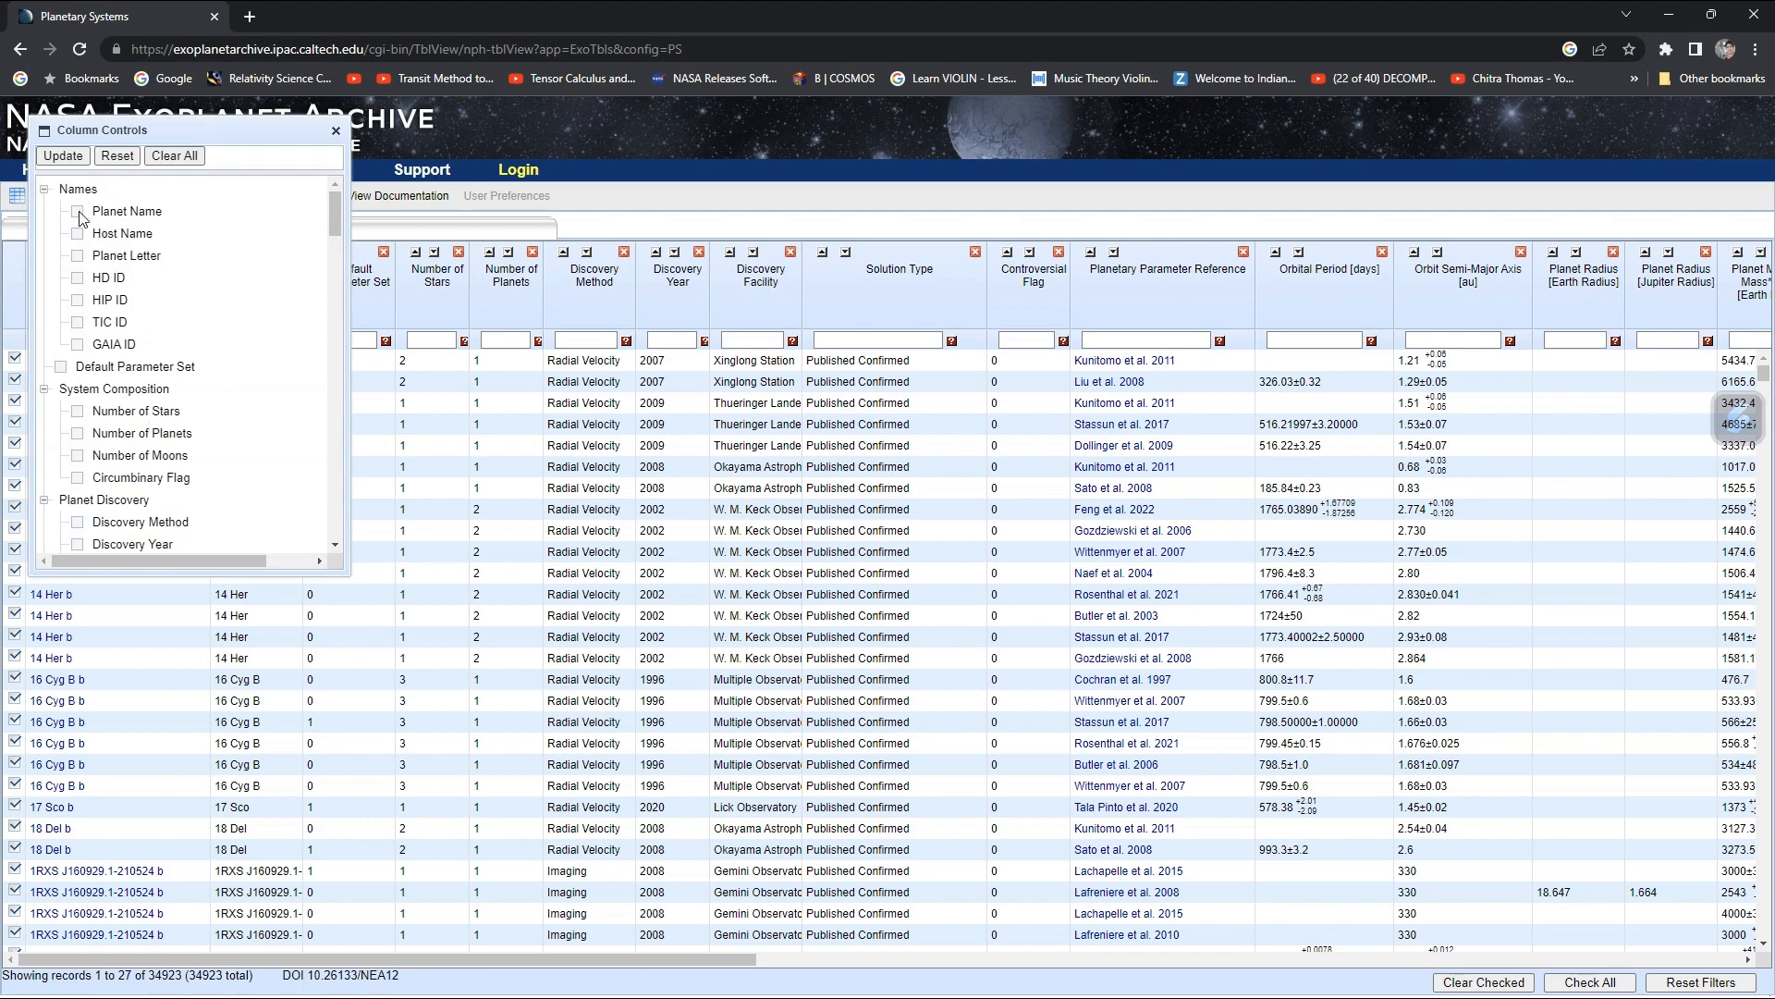
left_click(76, 211)
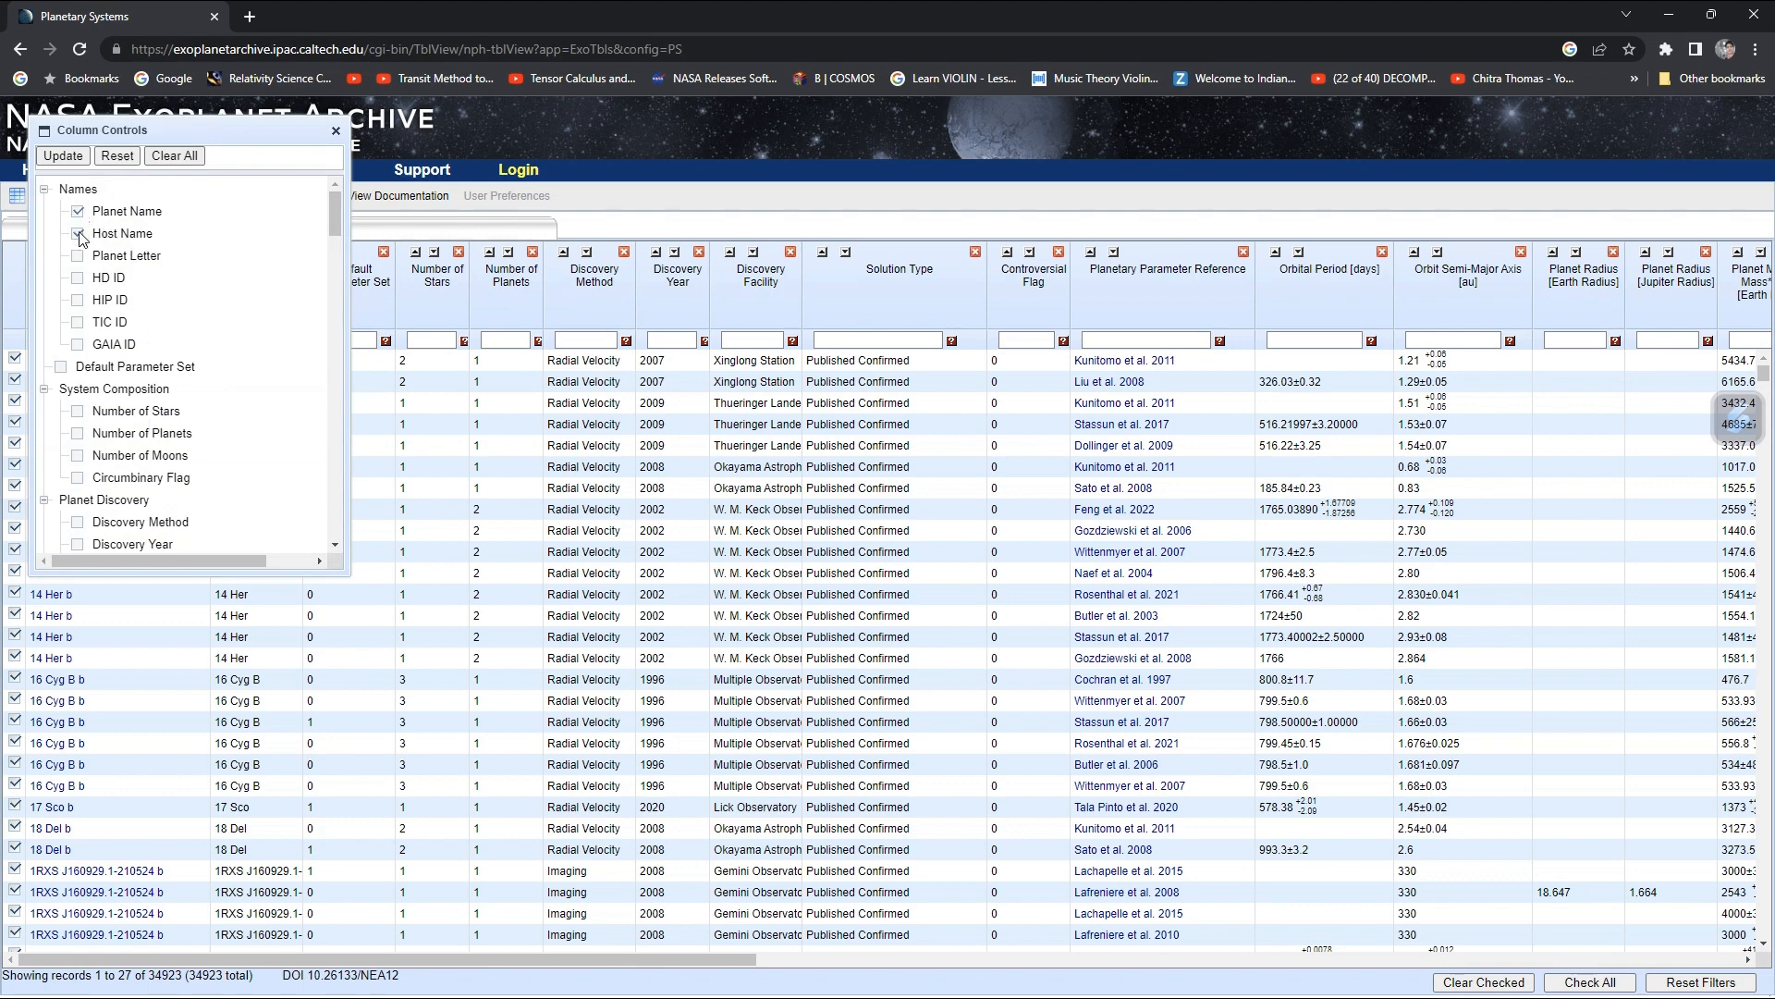
left_click(78, 233)
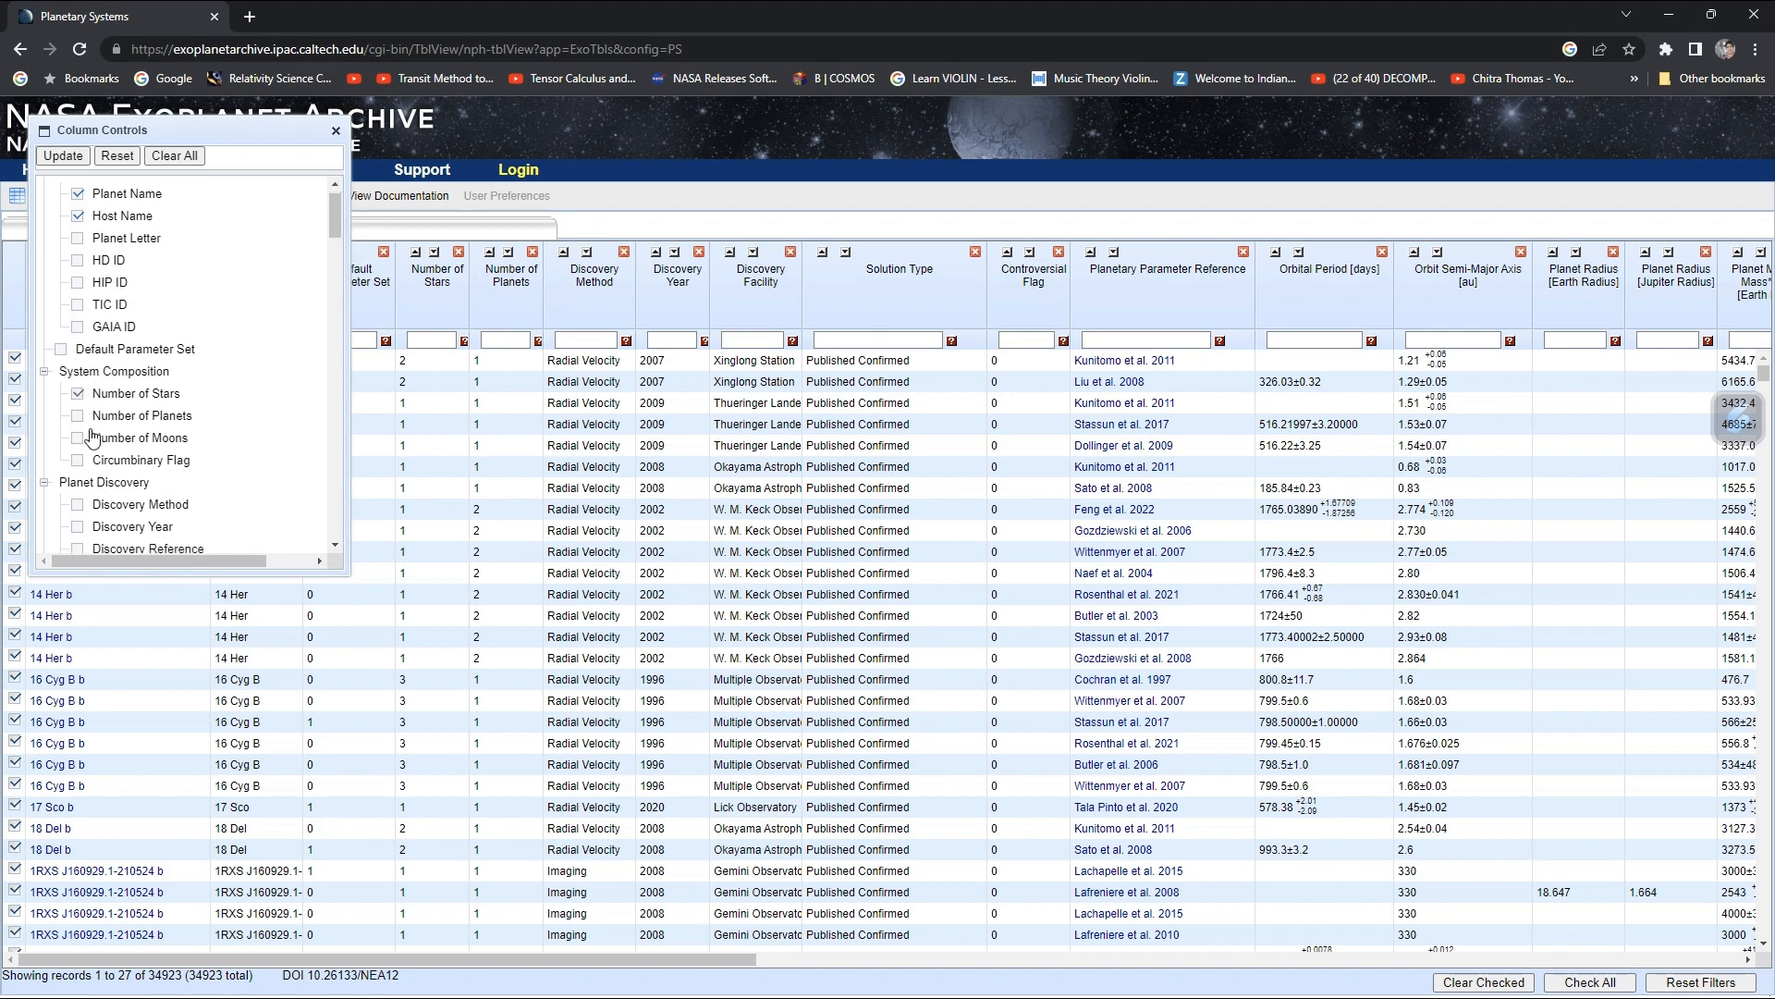
left_click(77, 415)
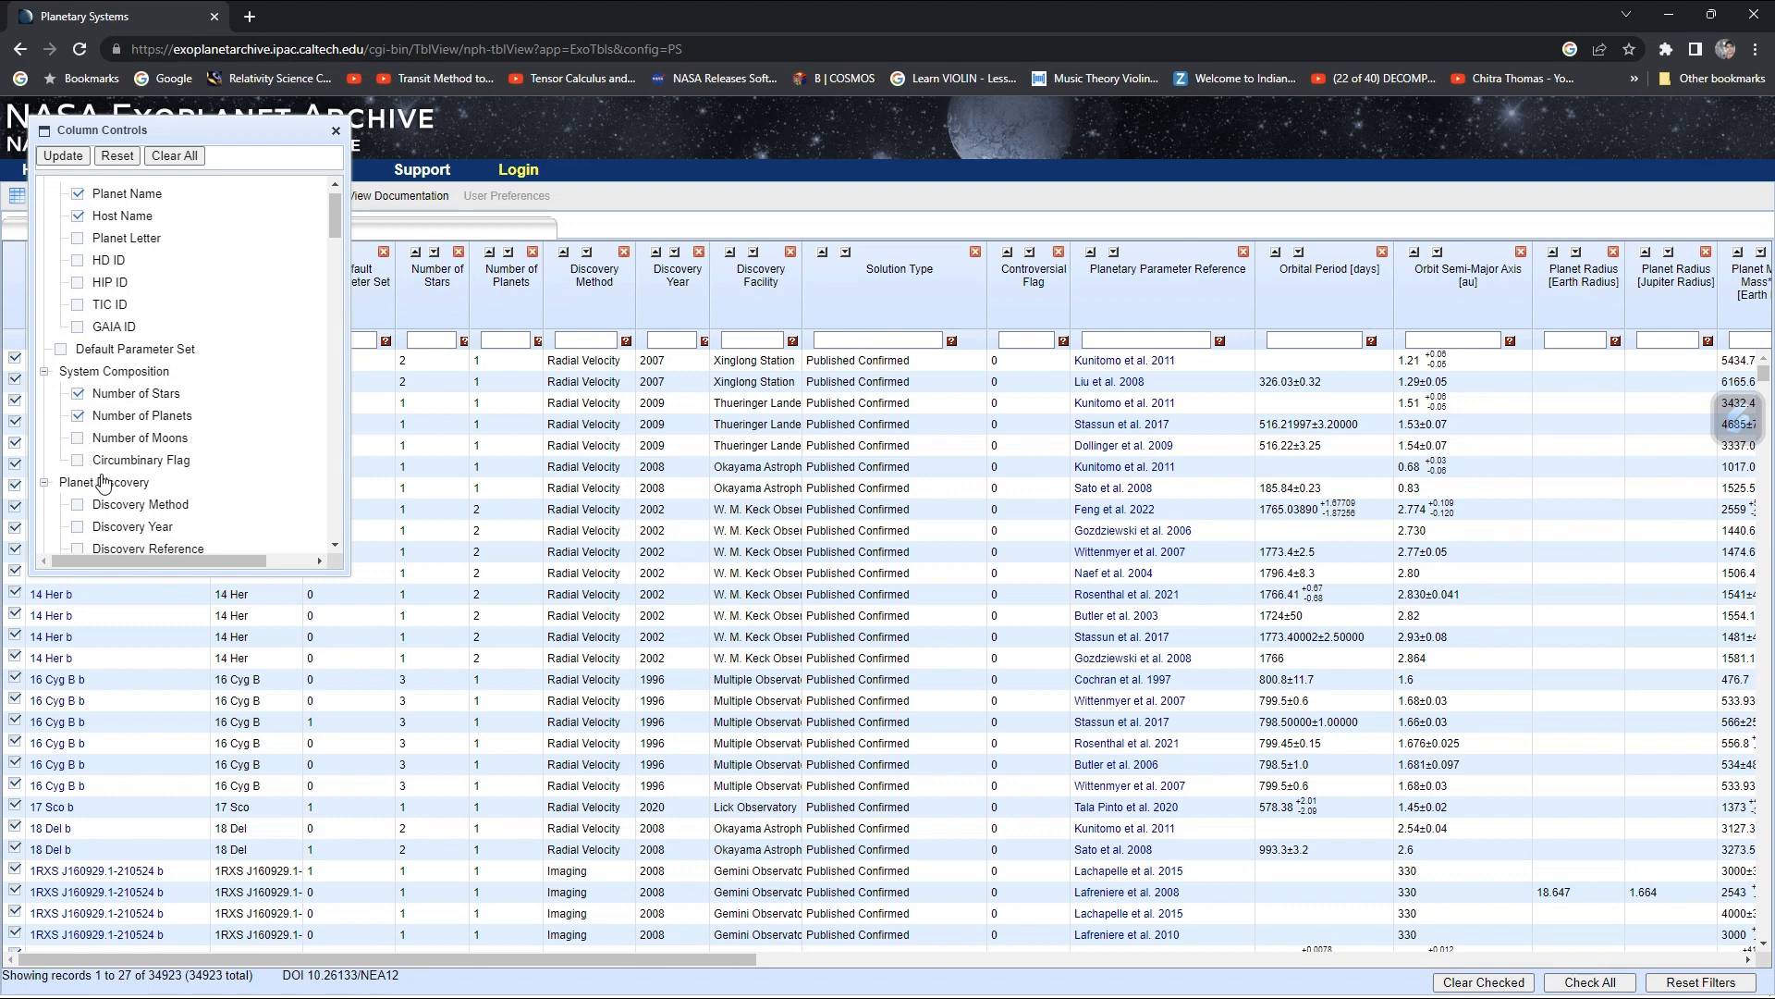
Include Discovery Telescope and Detected by Transits columns further down the list.
scroll("down", 3)
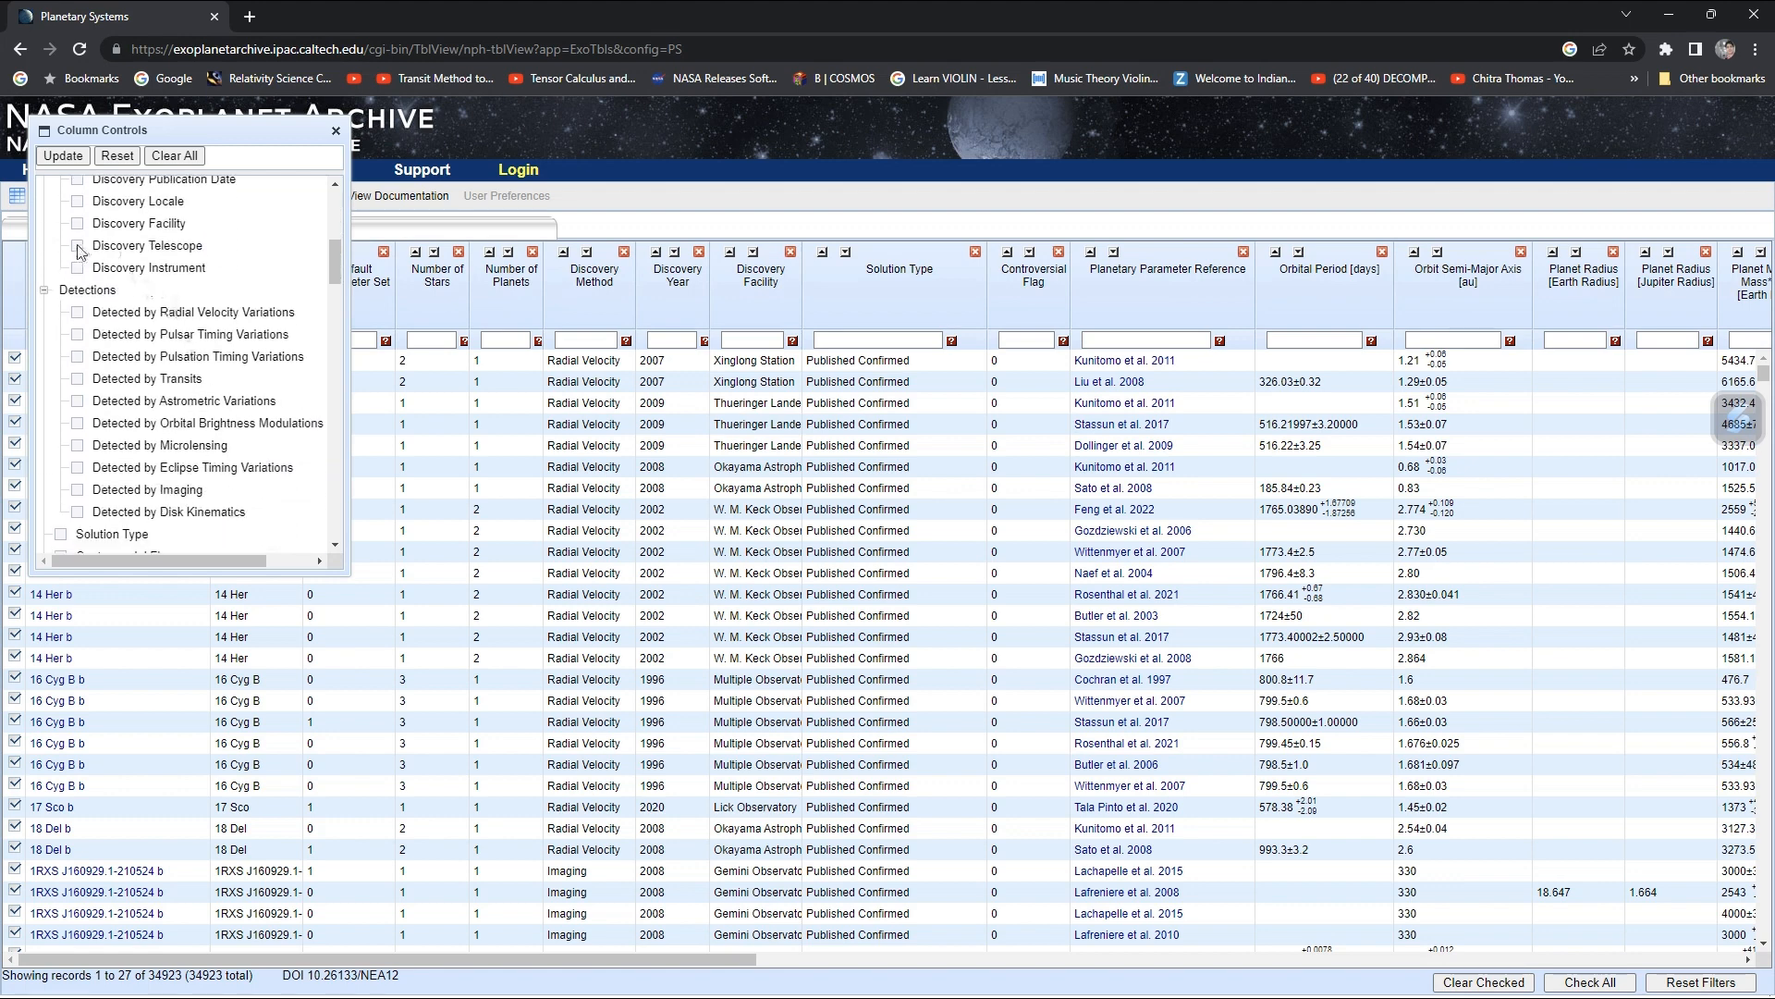
left_click(78, 244)
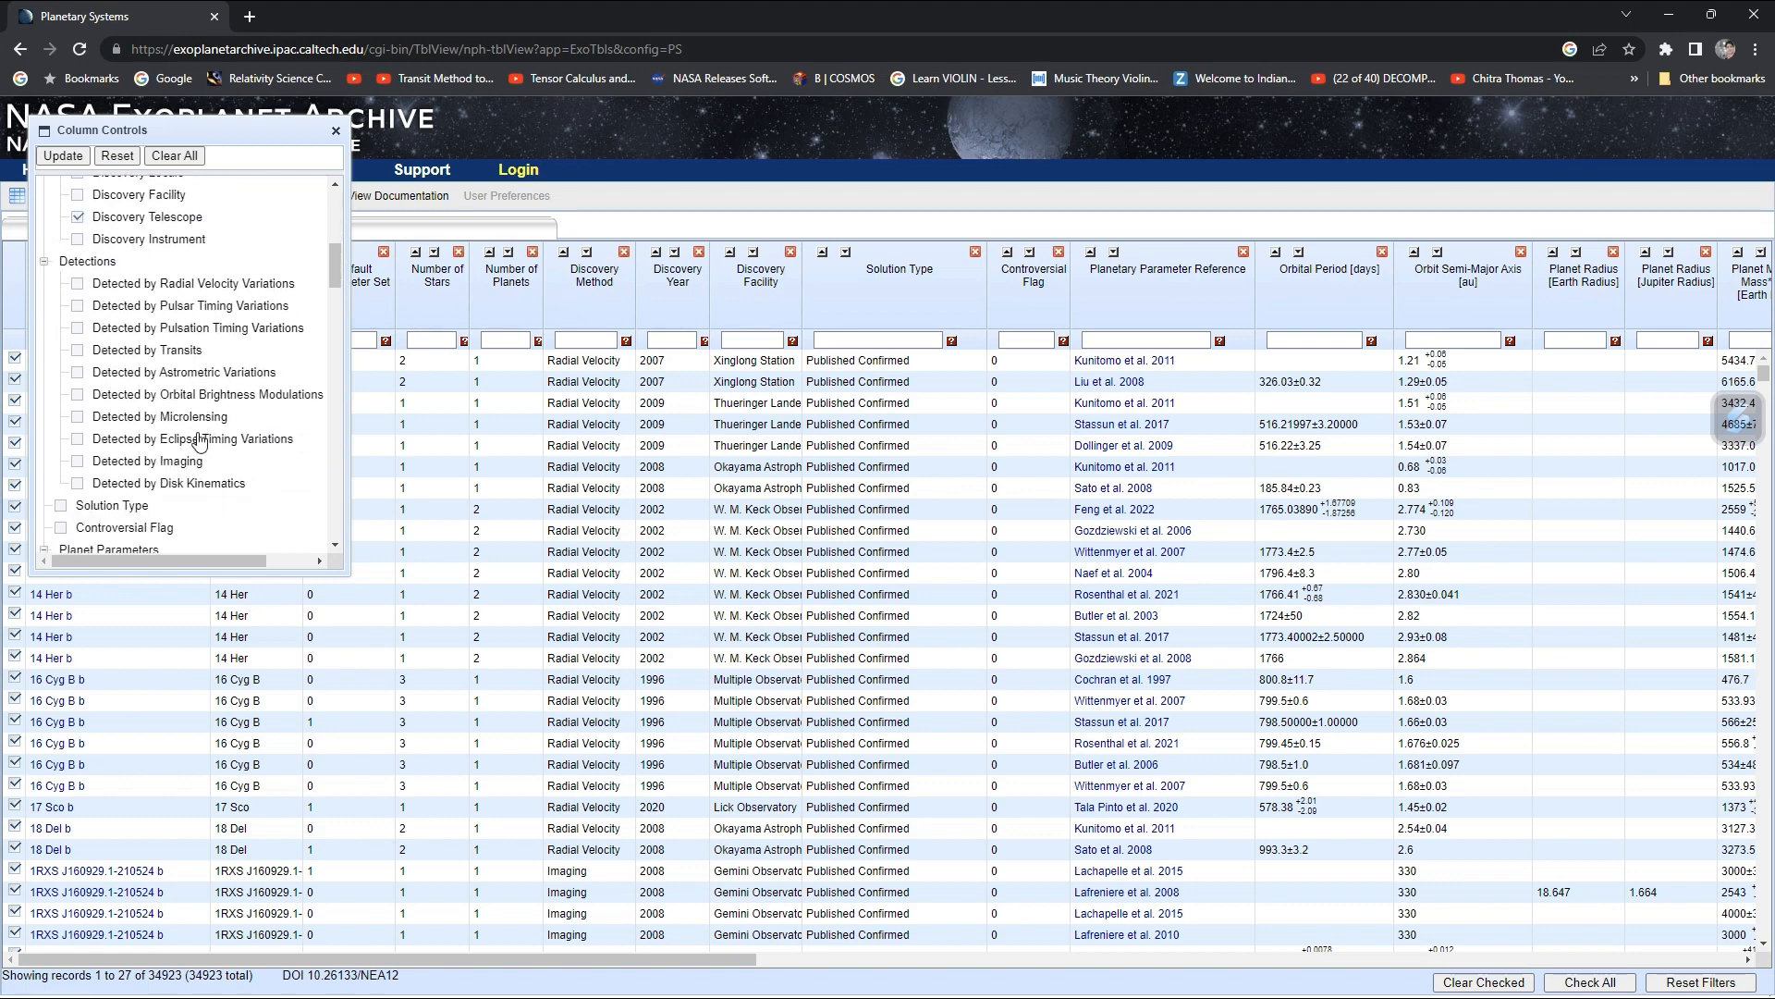
mouse_move(140, 333)
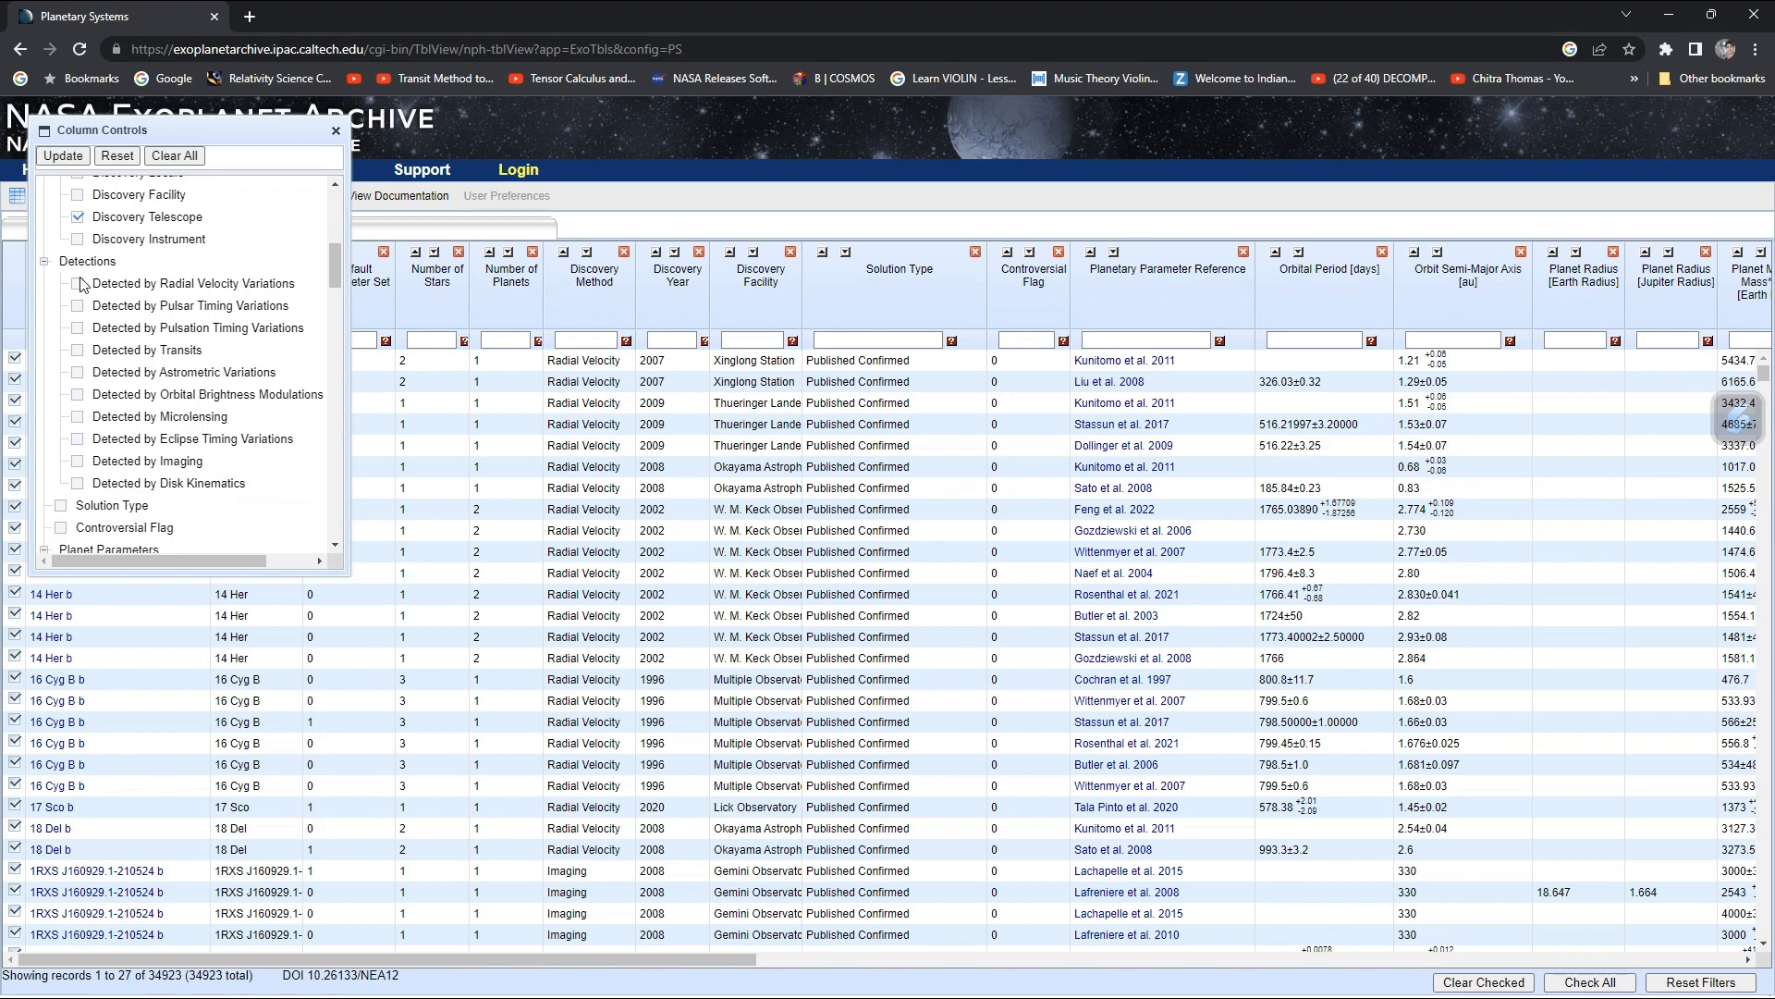
scroll("down", 3)
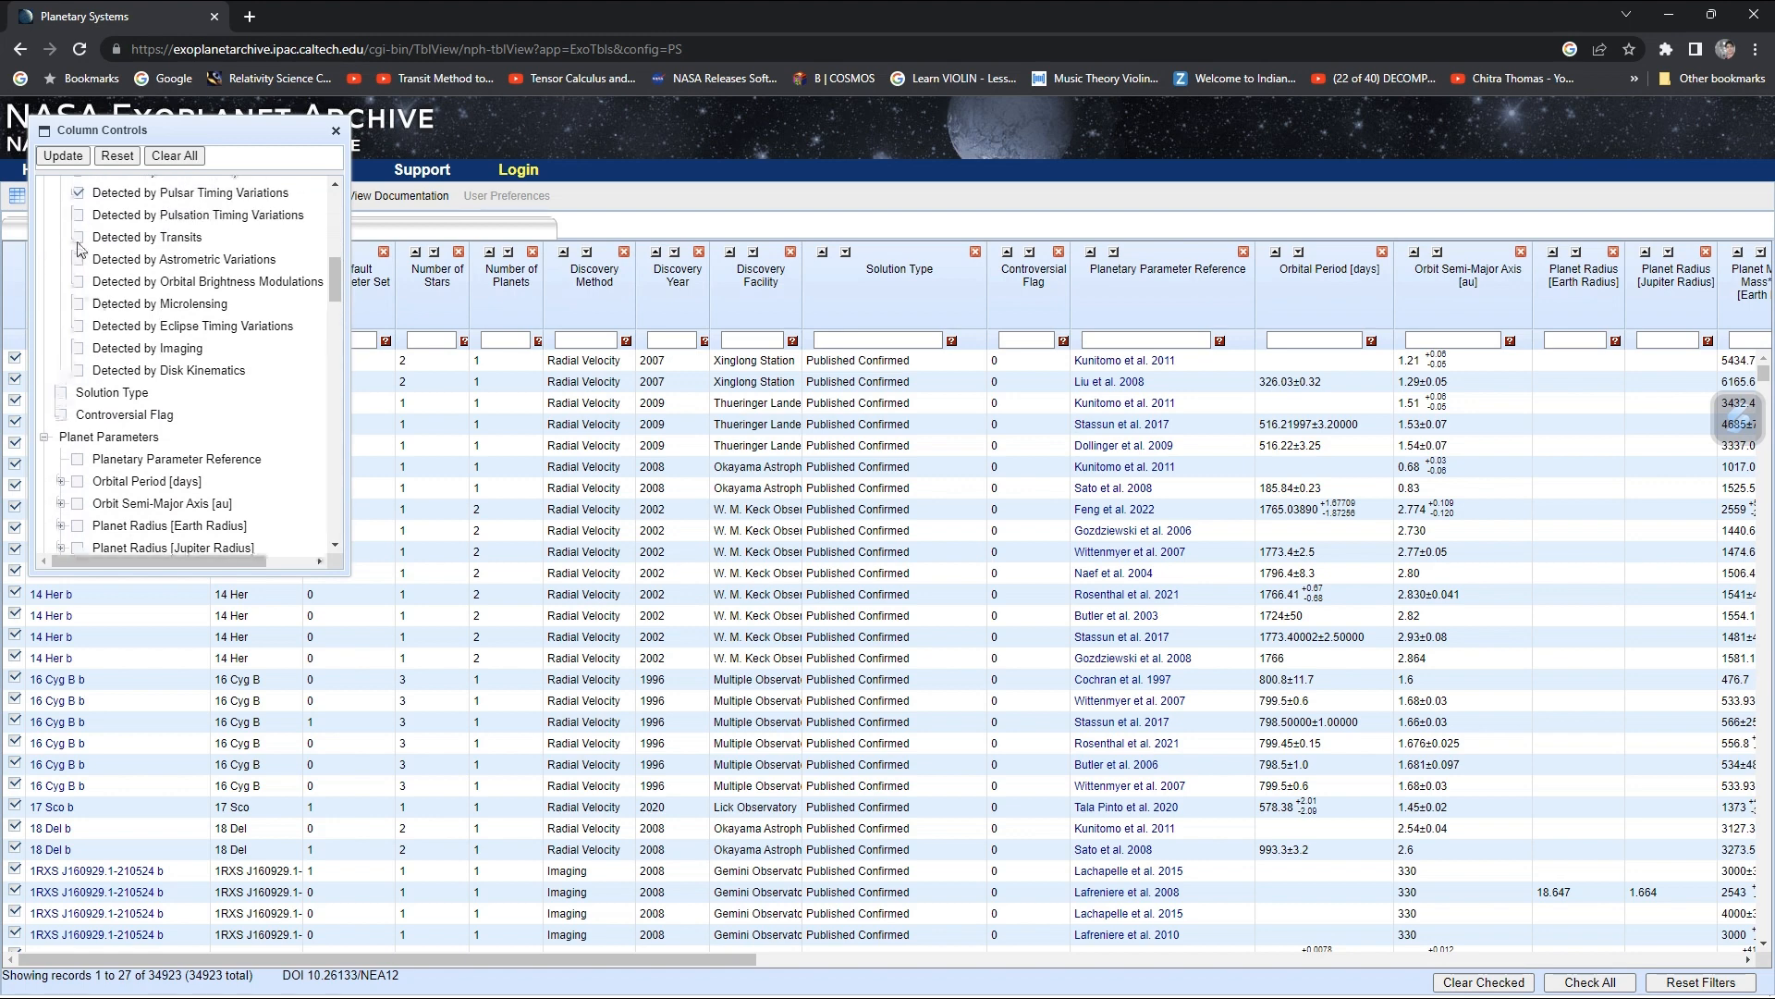
left_click(74, 237)
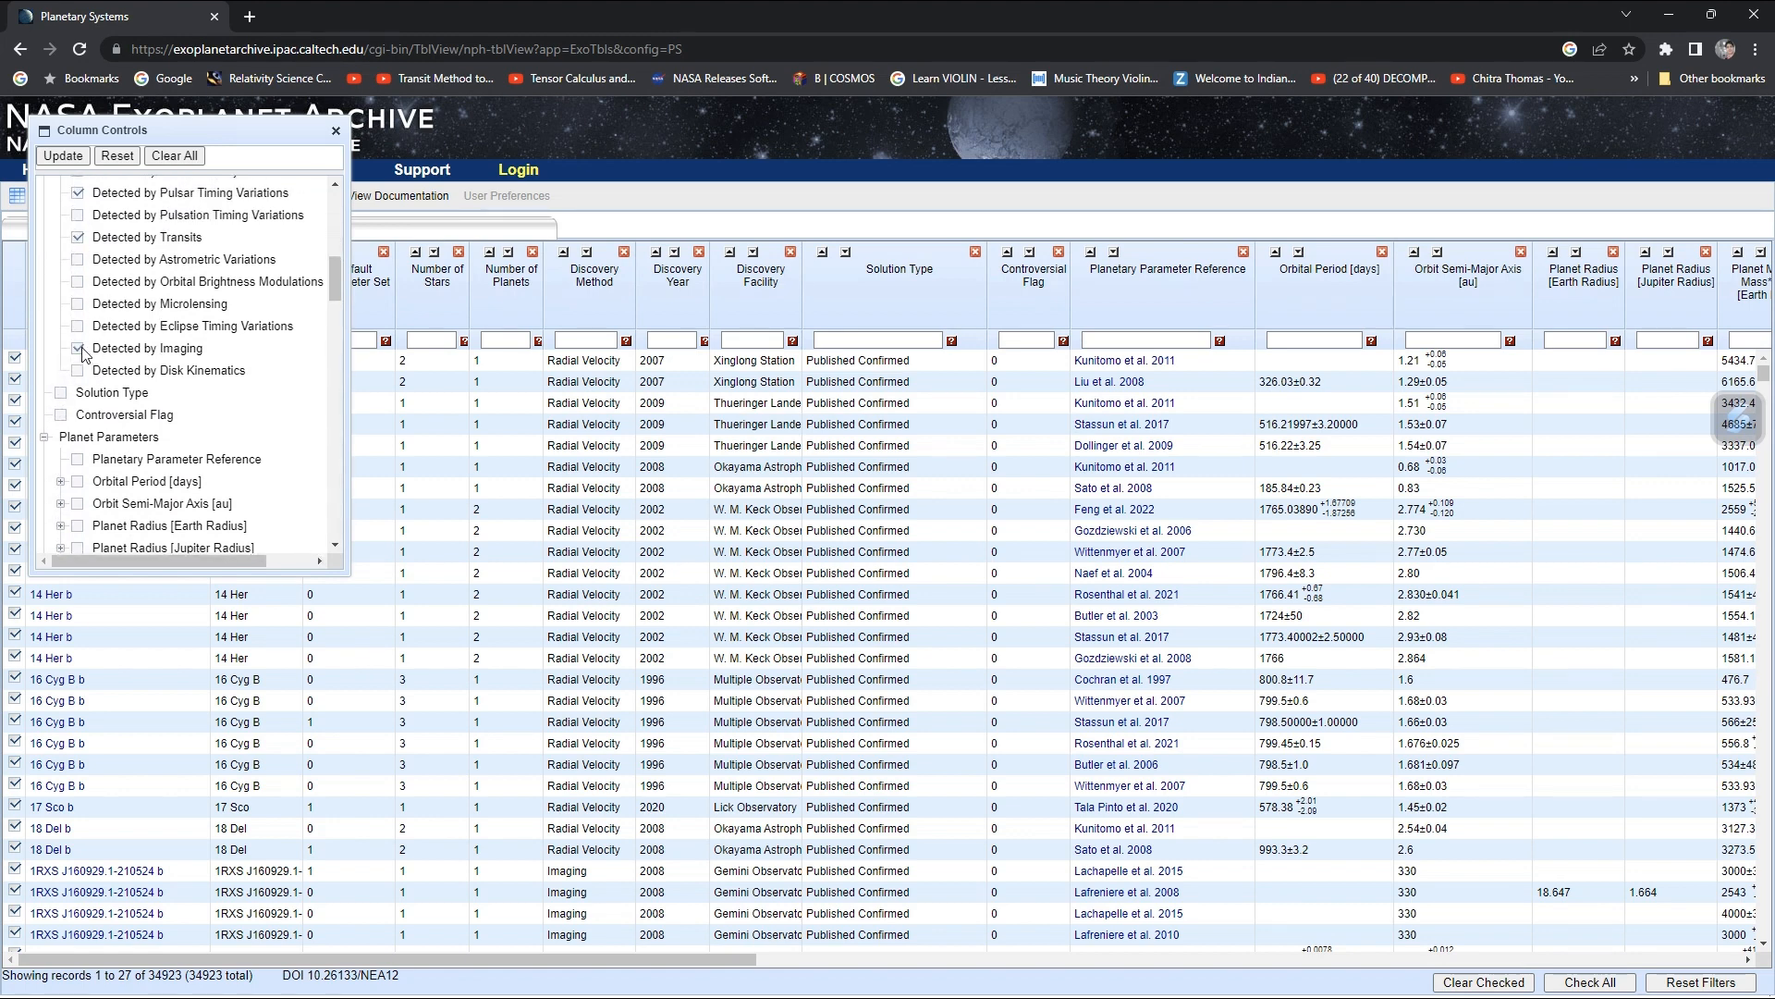
scroll("down", 3)
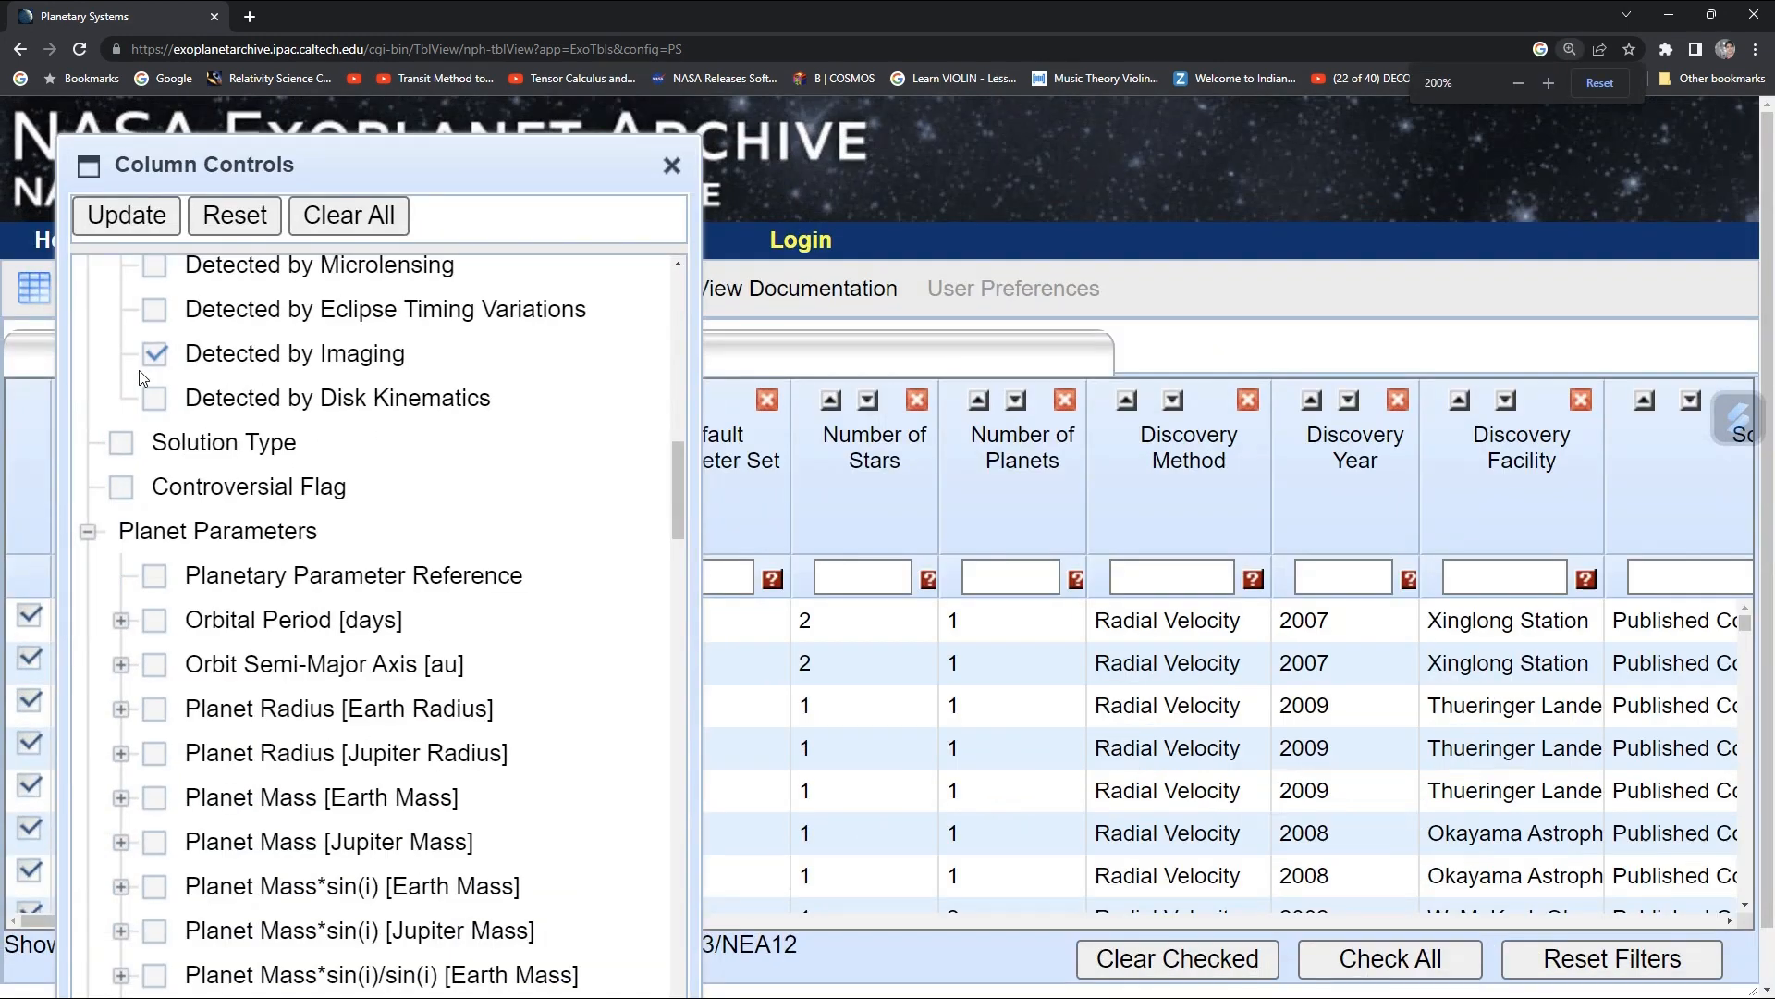
Include Orbital Period, Semi-Major Axis, Eccentricity and Inclination columns.
scroll("down", 3)
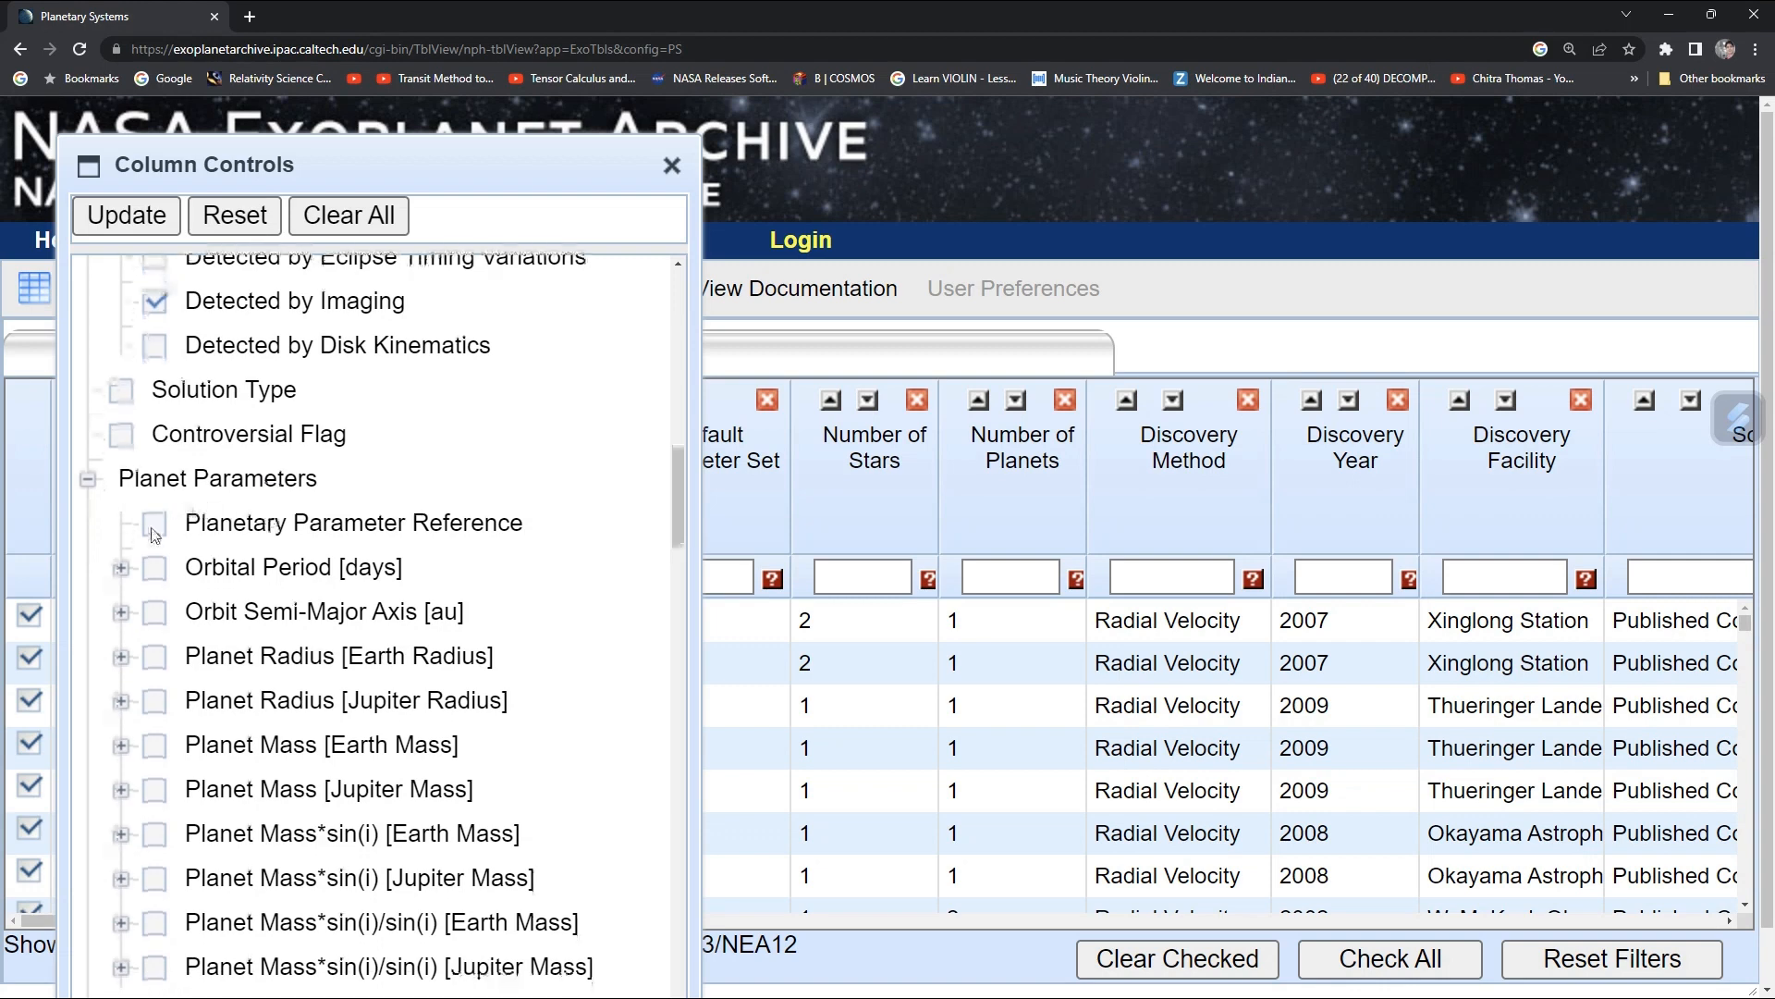
left_click(152, 567)
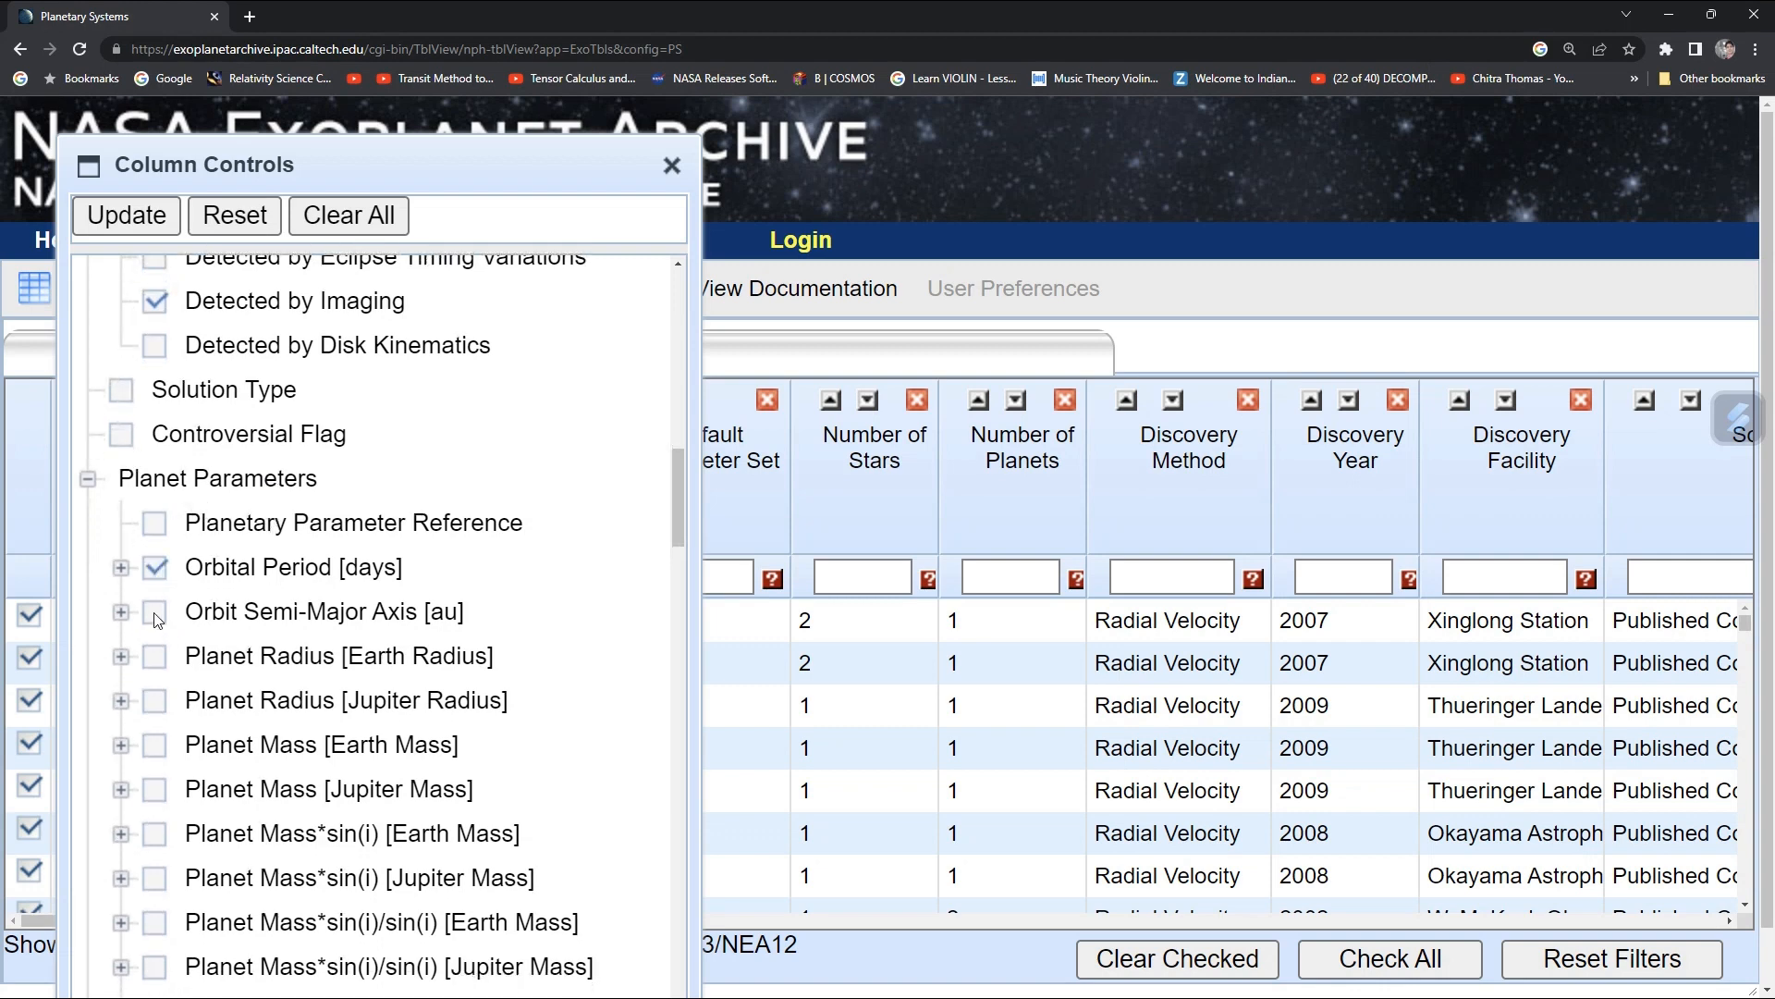
left_click(155, 612)
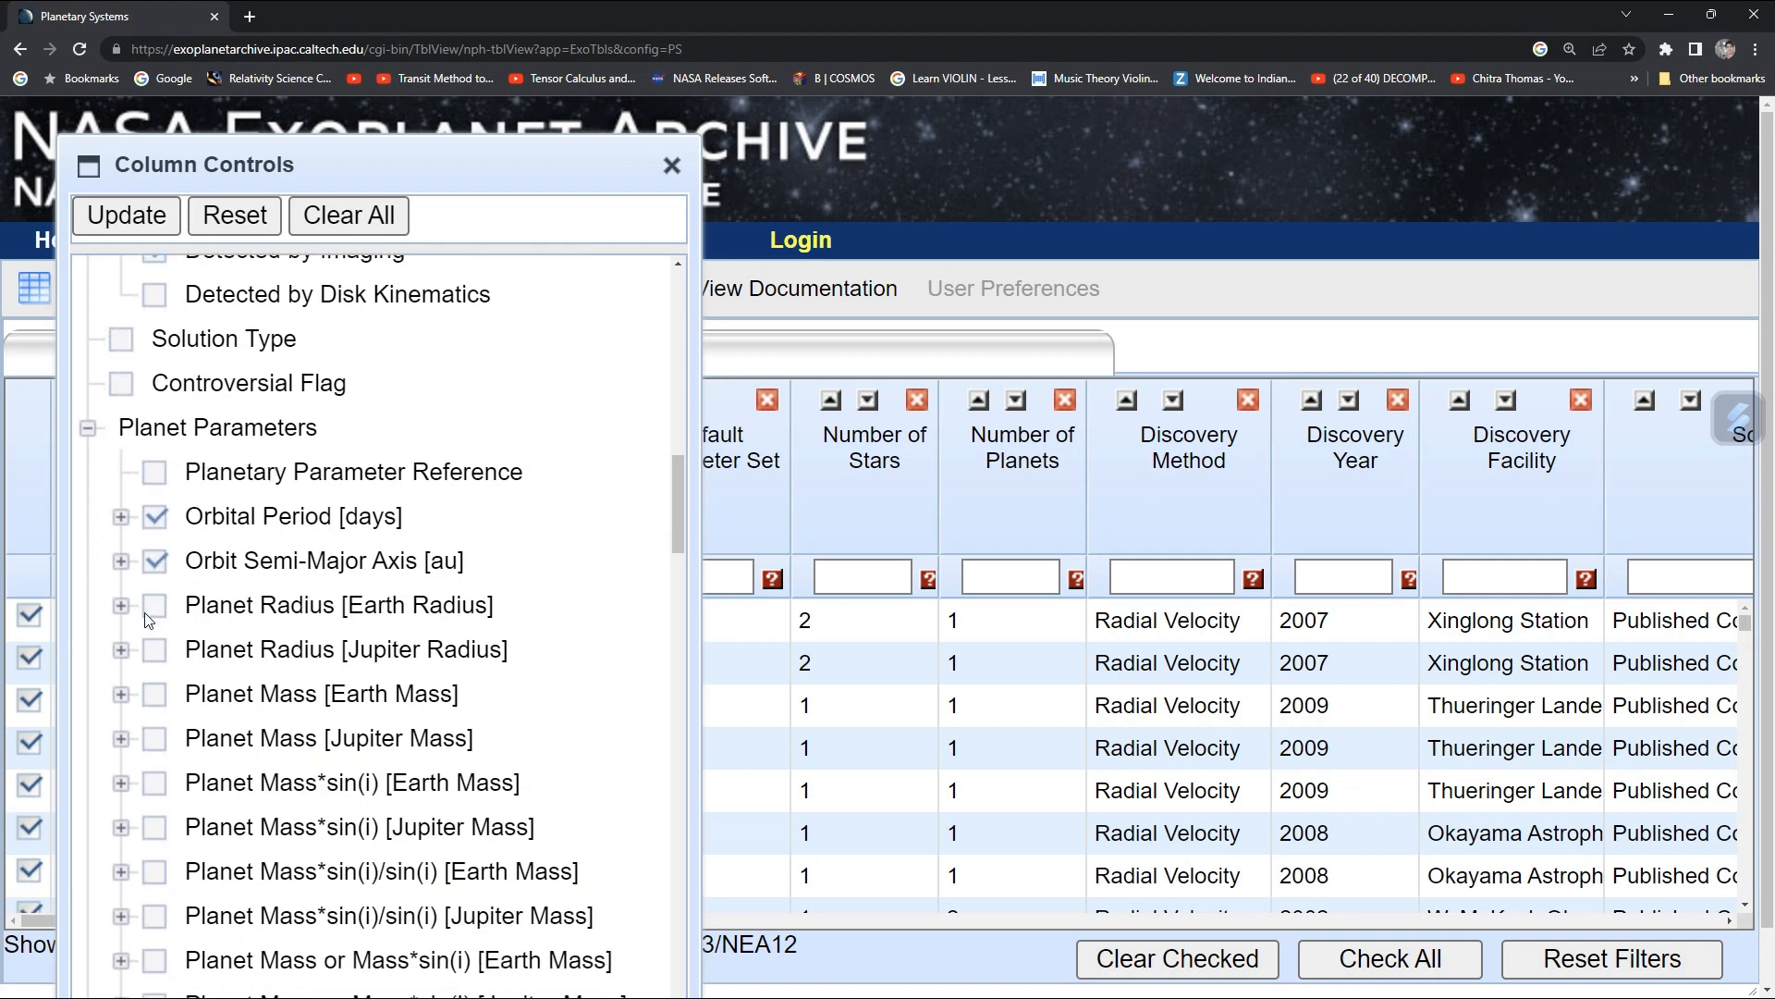
scroll("down", 3)
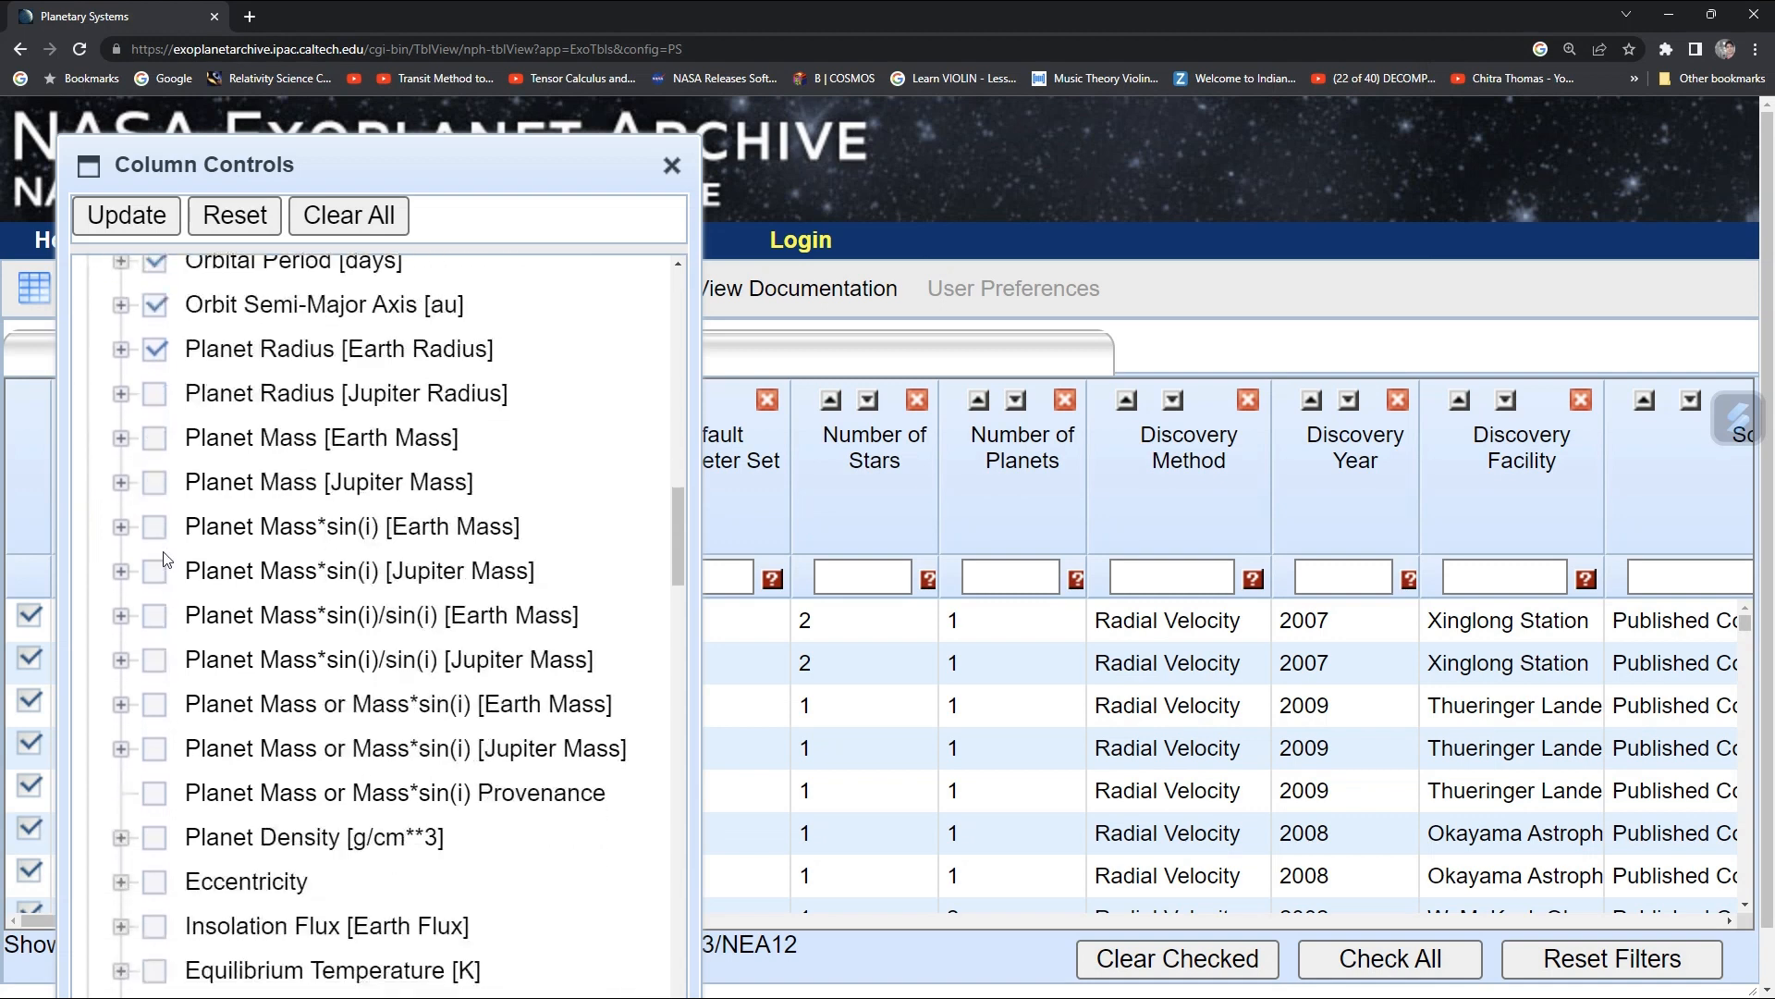
scroll("down", 3)
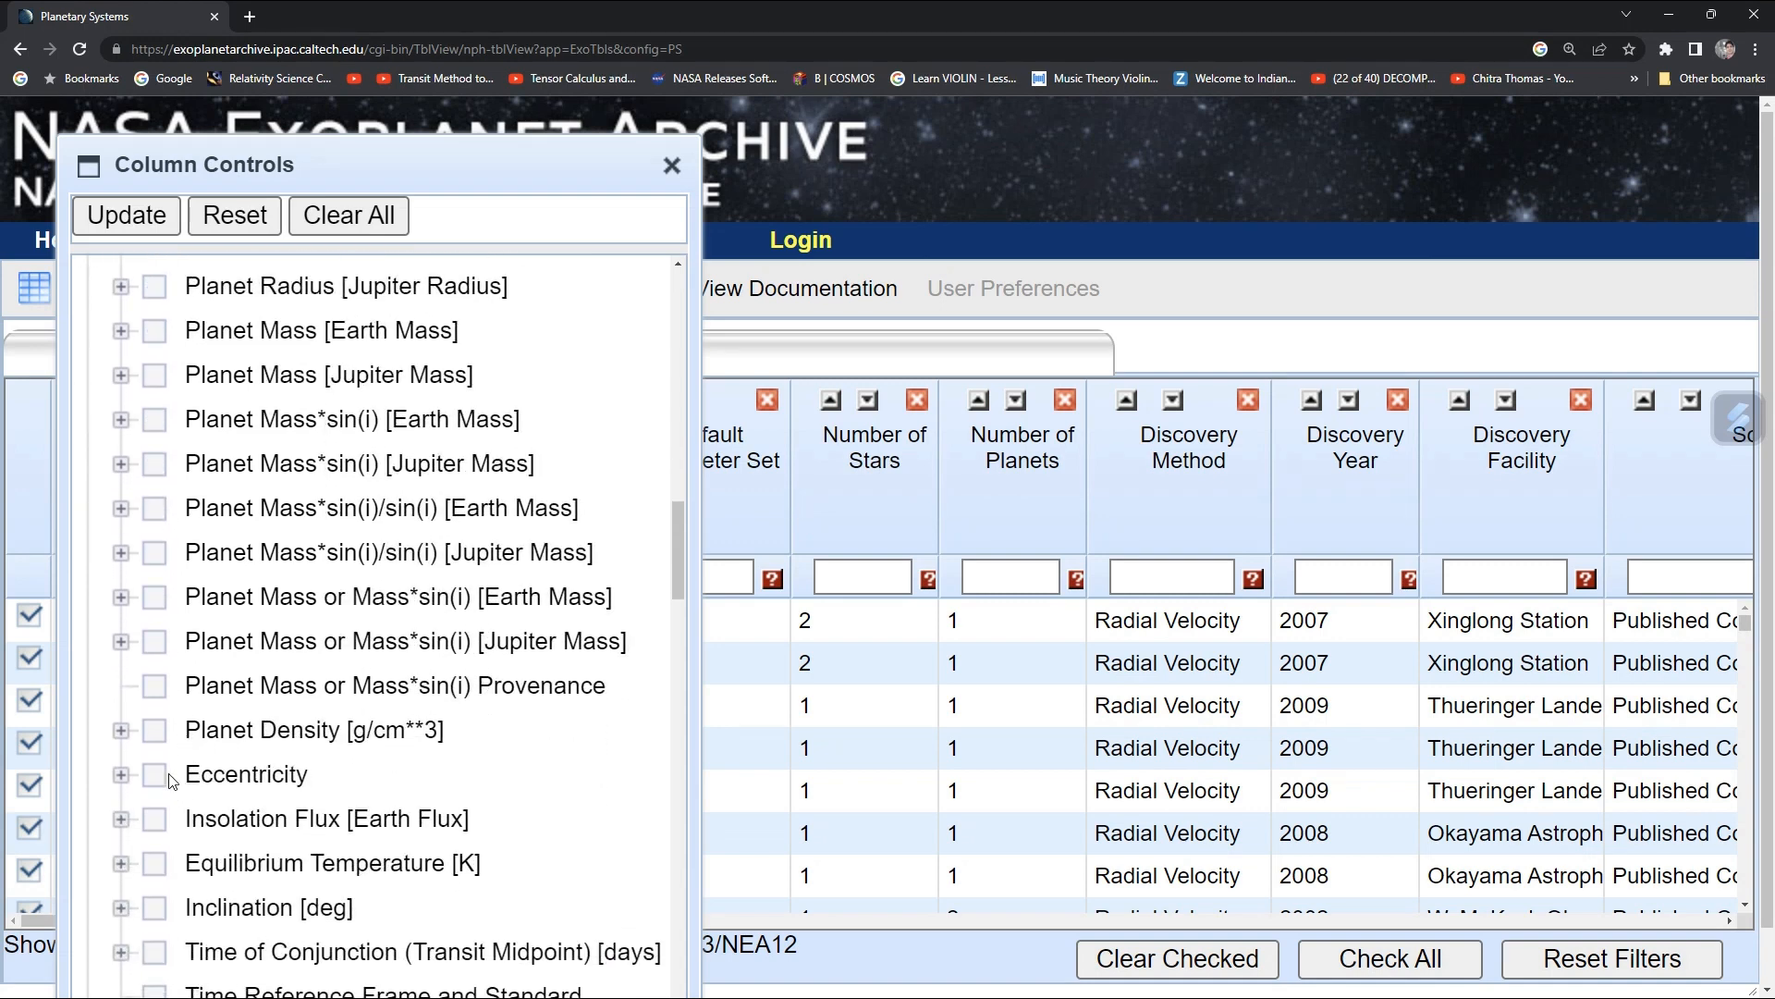
left_click(146, 773)
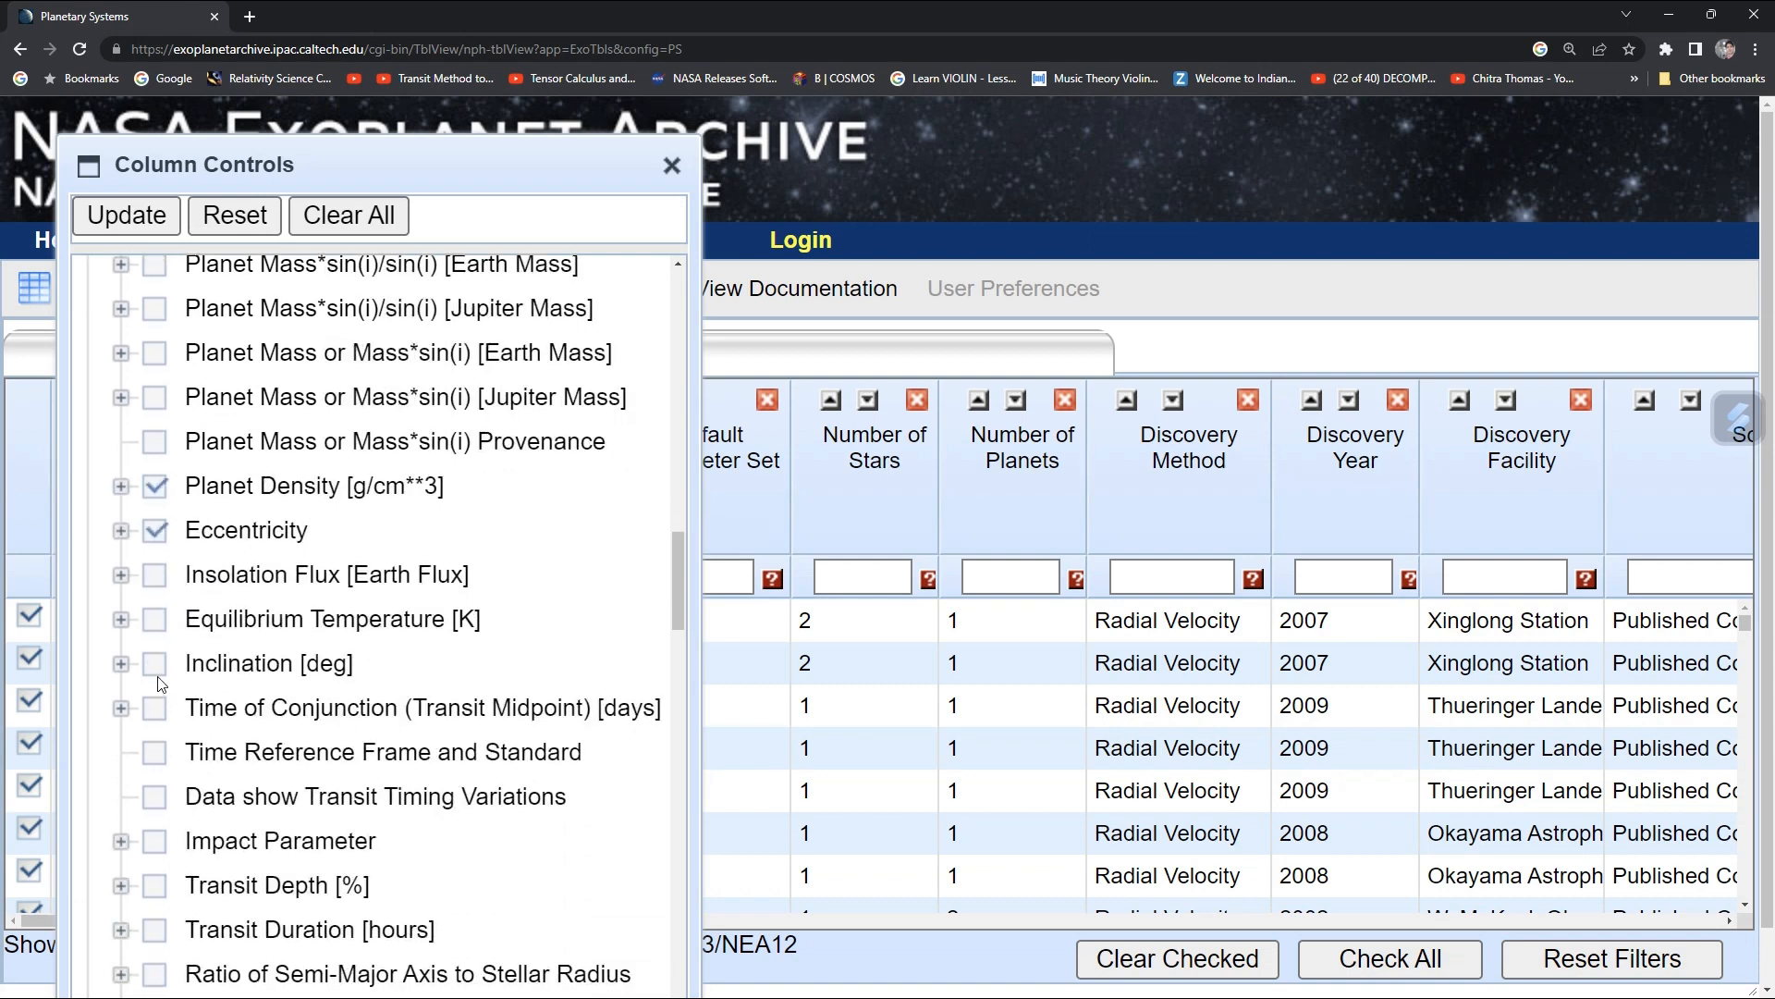
left_click(152, 662)
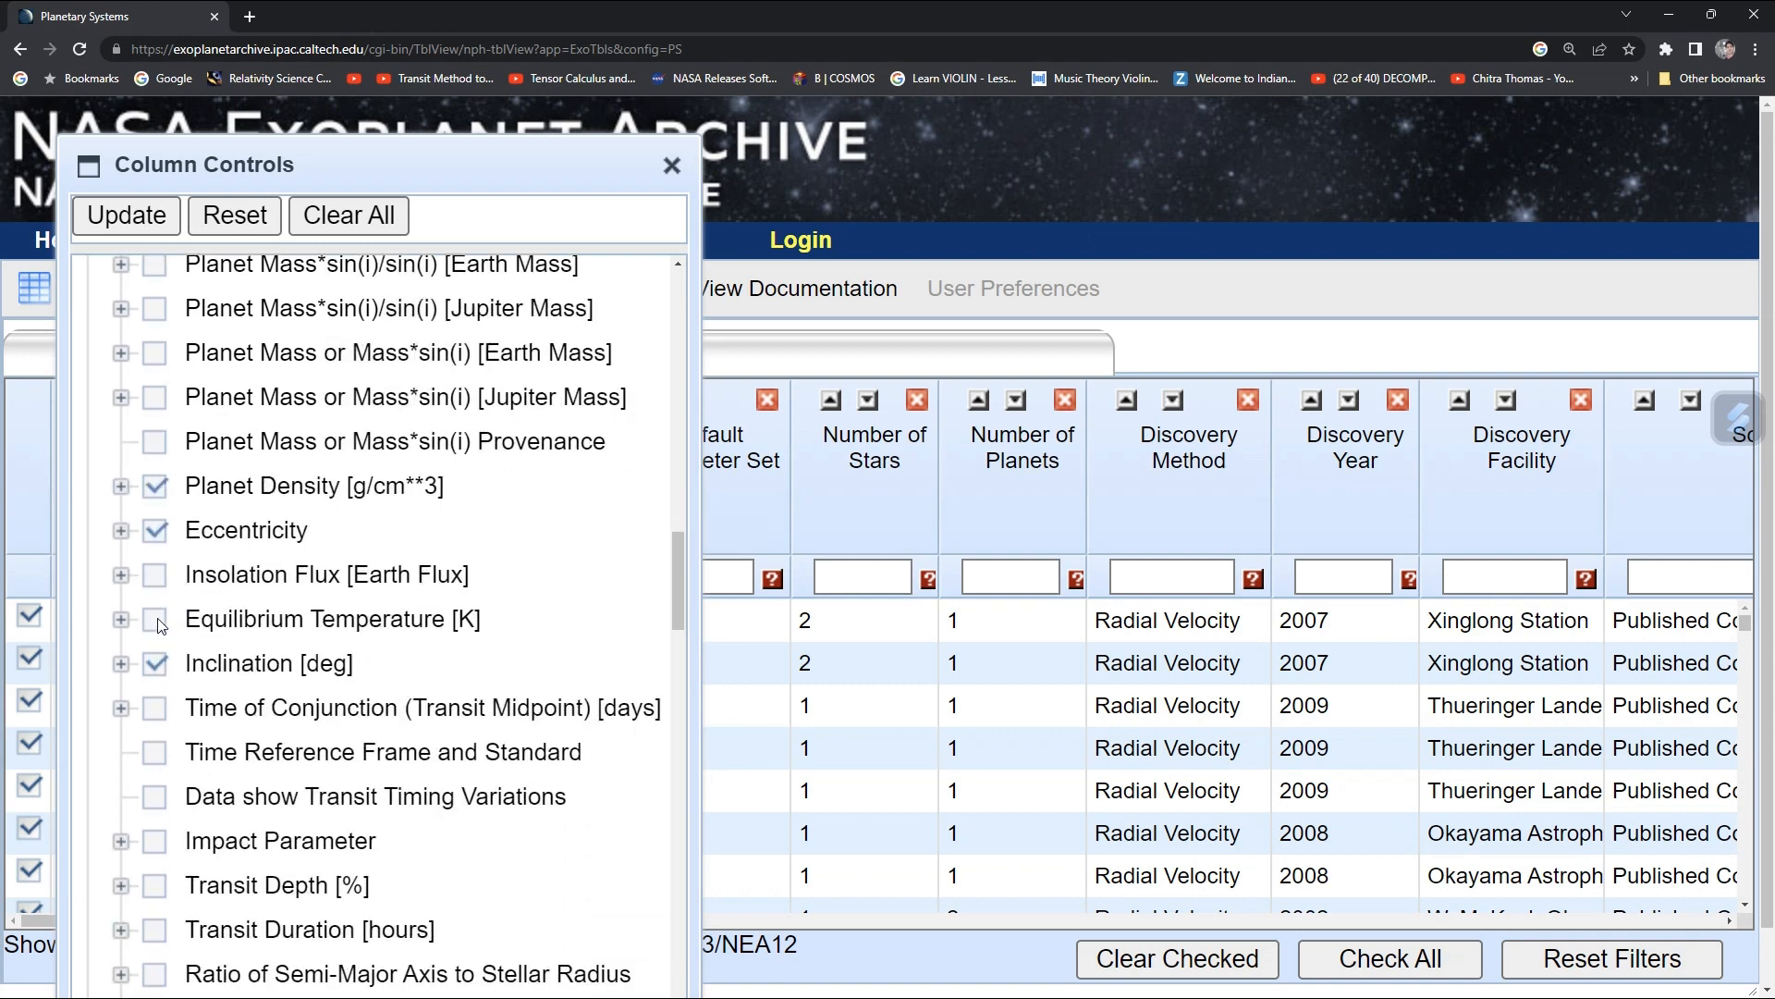
Tick the stellar property columns further down the column tree.
scroll("down", 3)
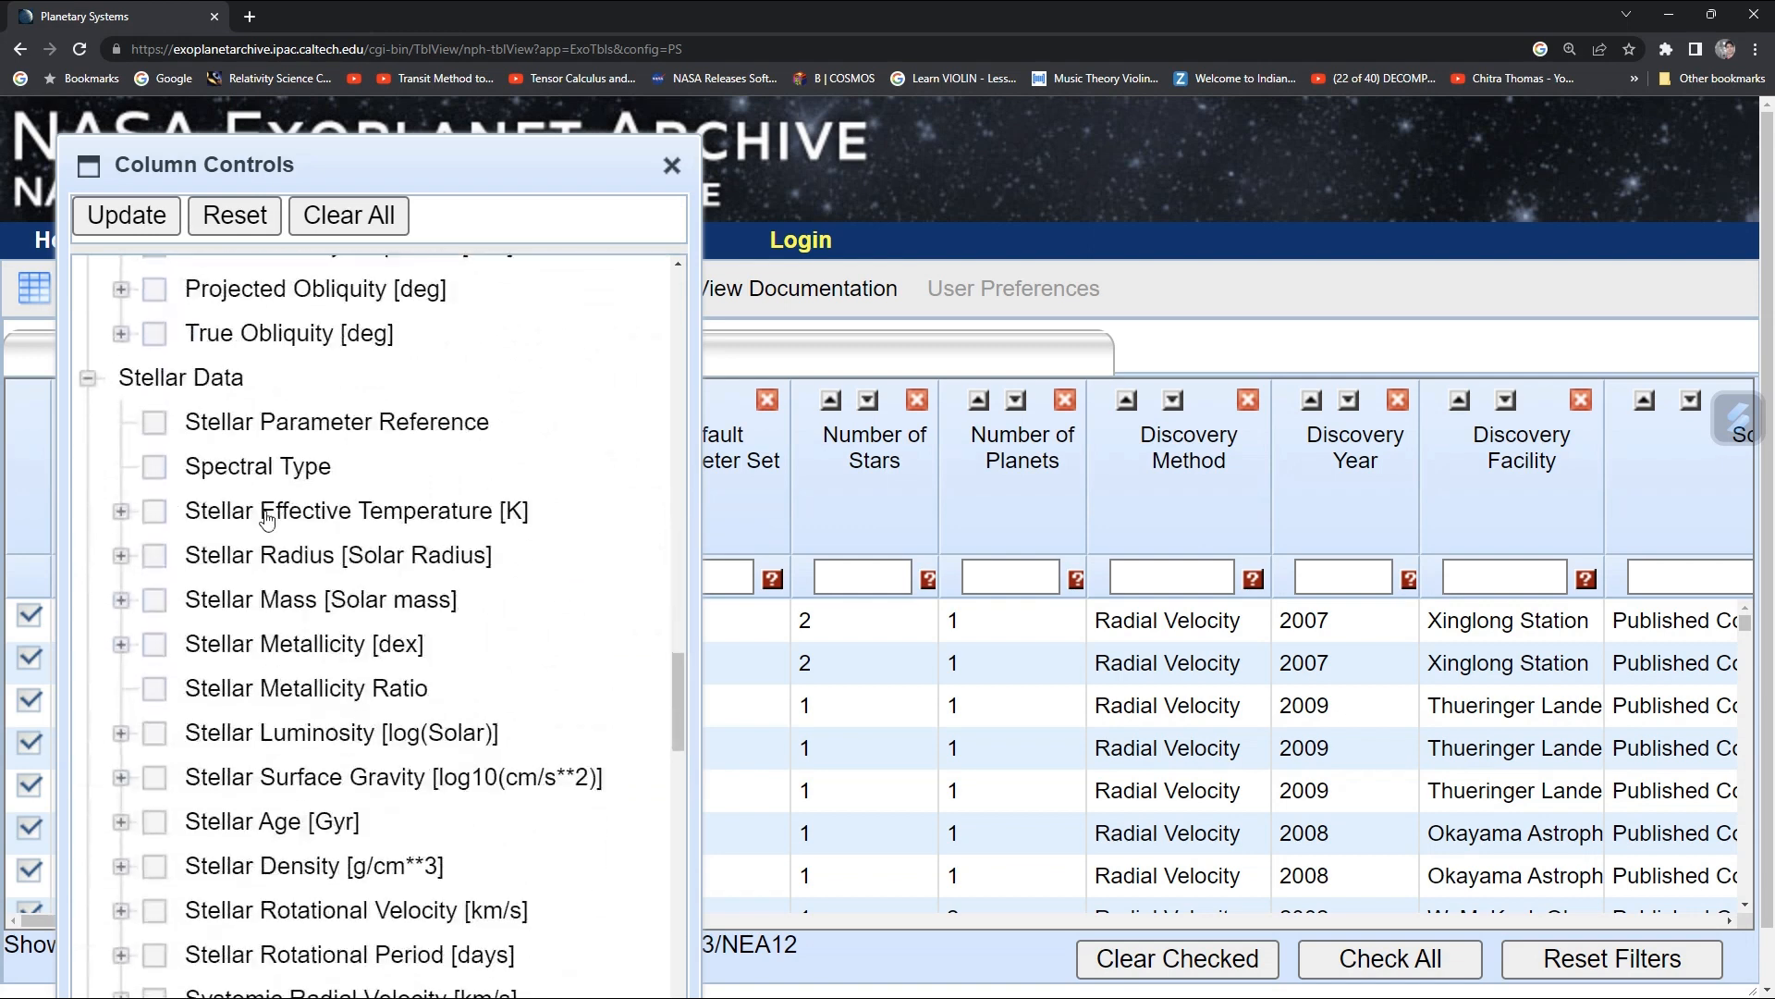
mouse_move(181, 470)
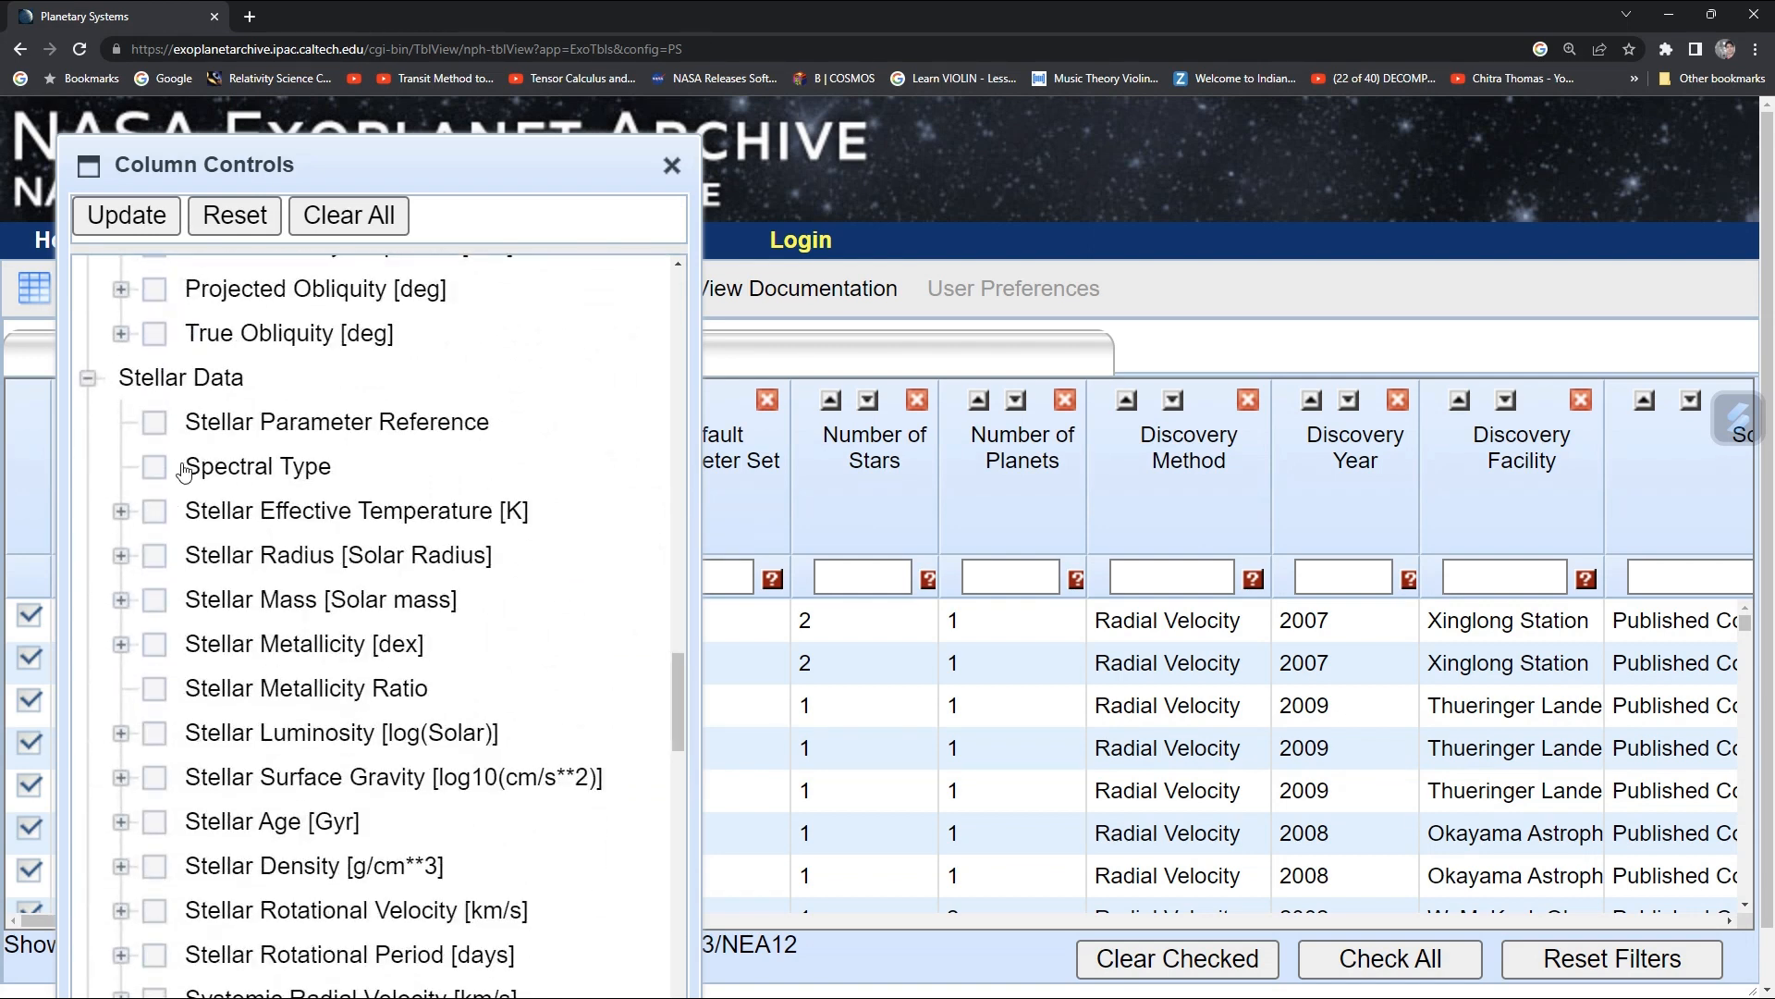
left_click(152, 466)
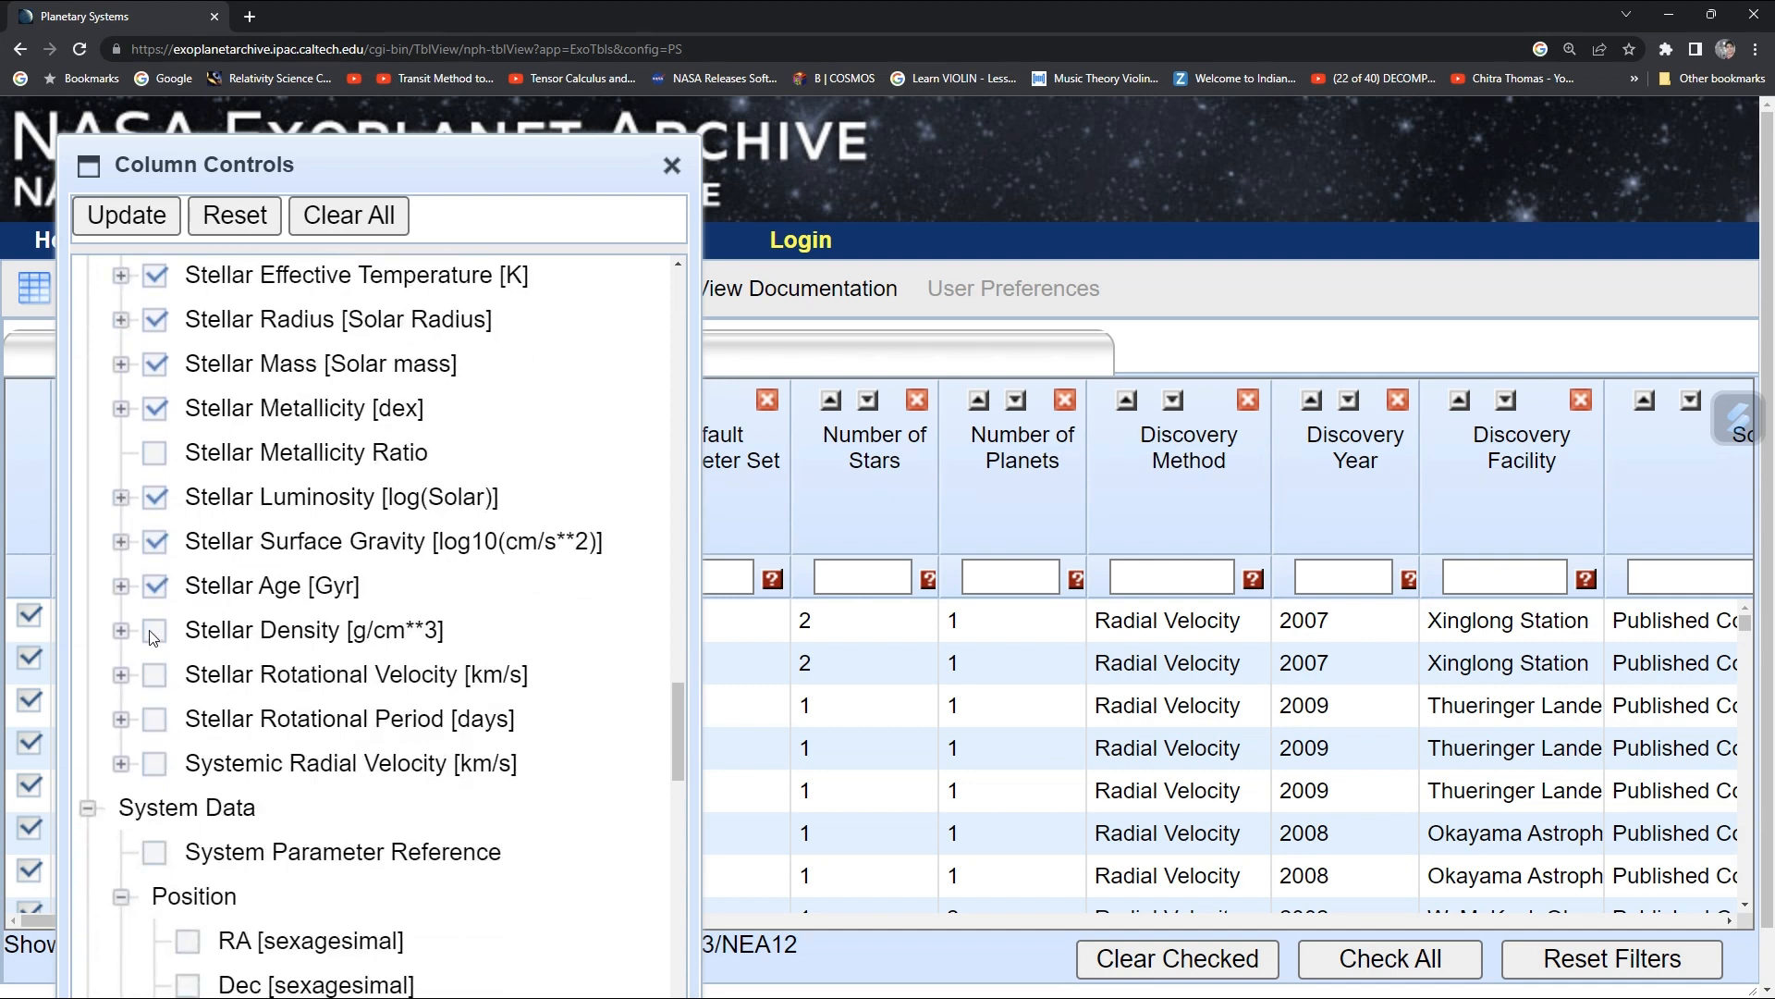
scroll("down", 3)
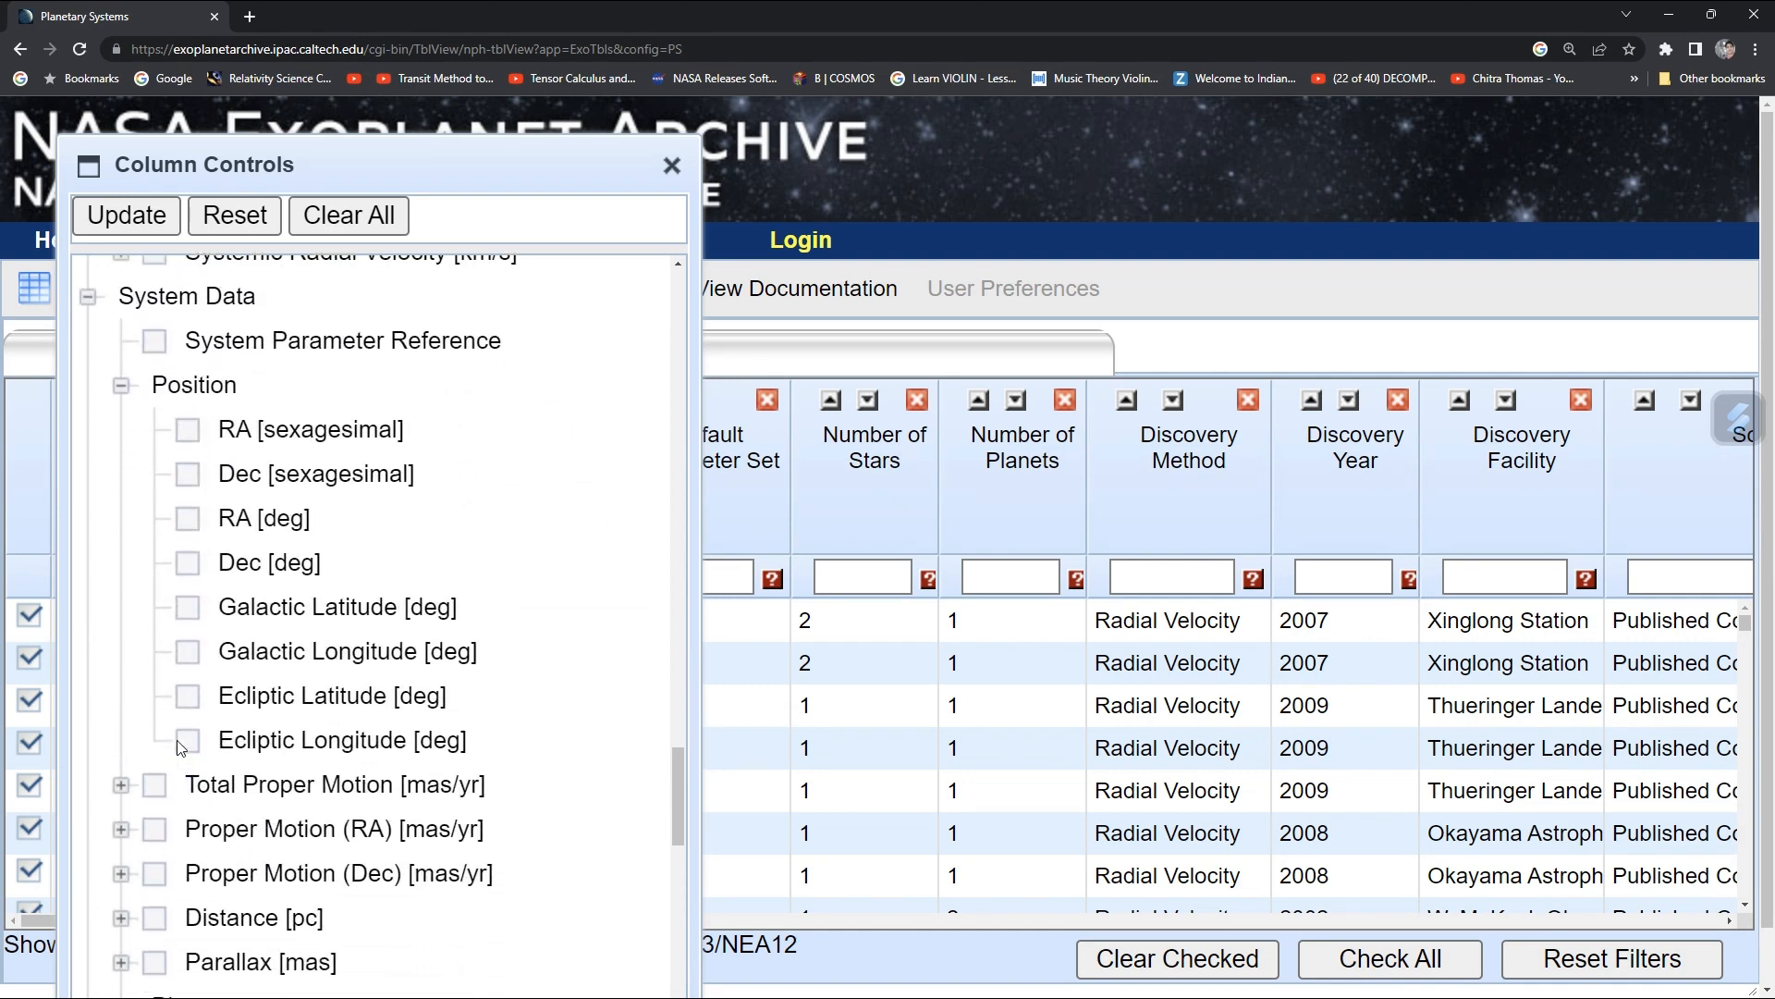
scroll("down", 3)
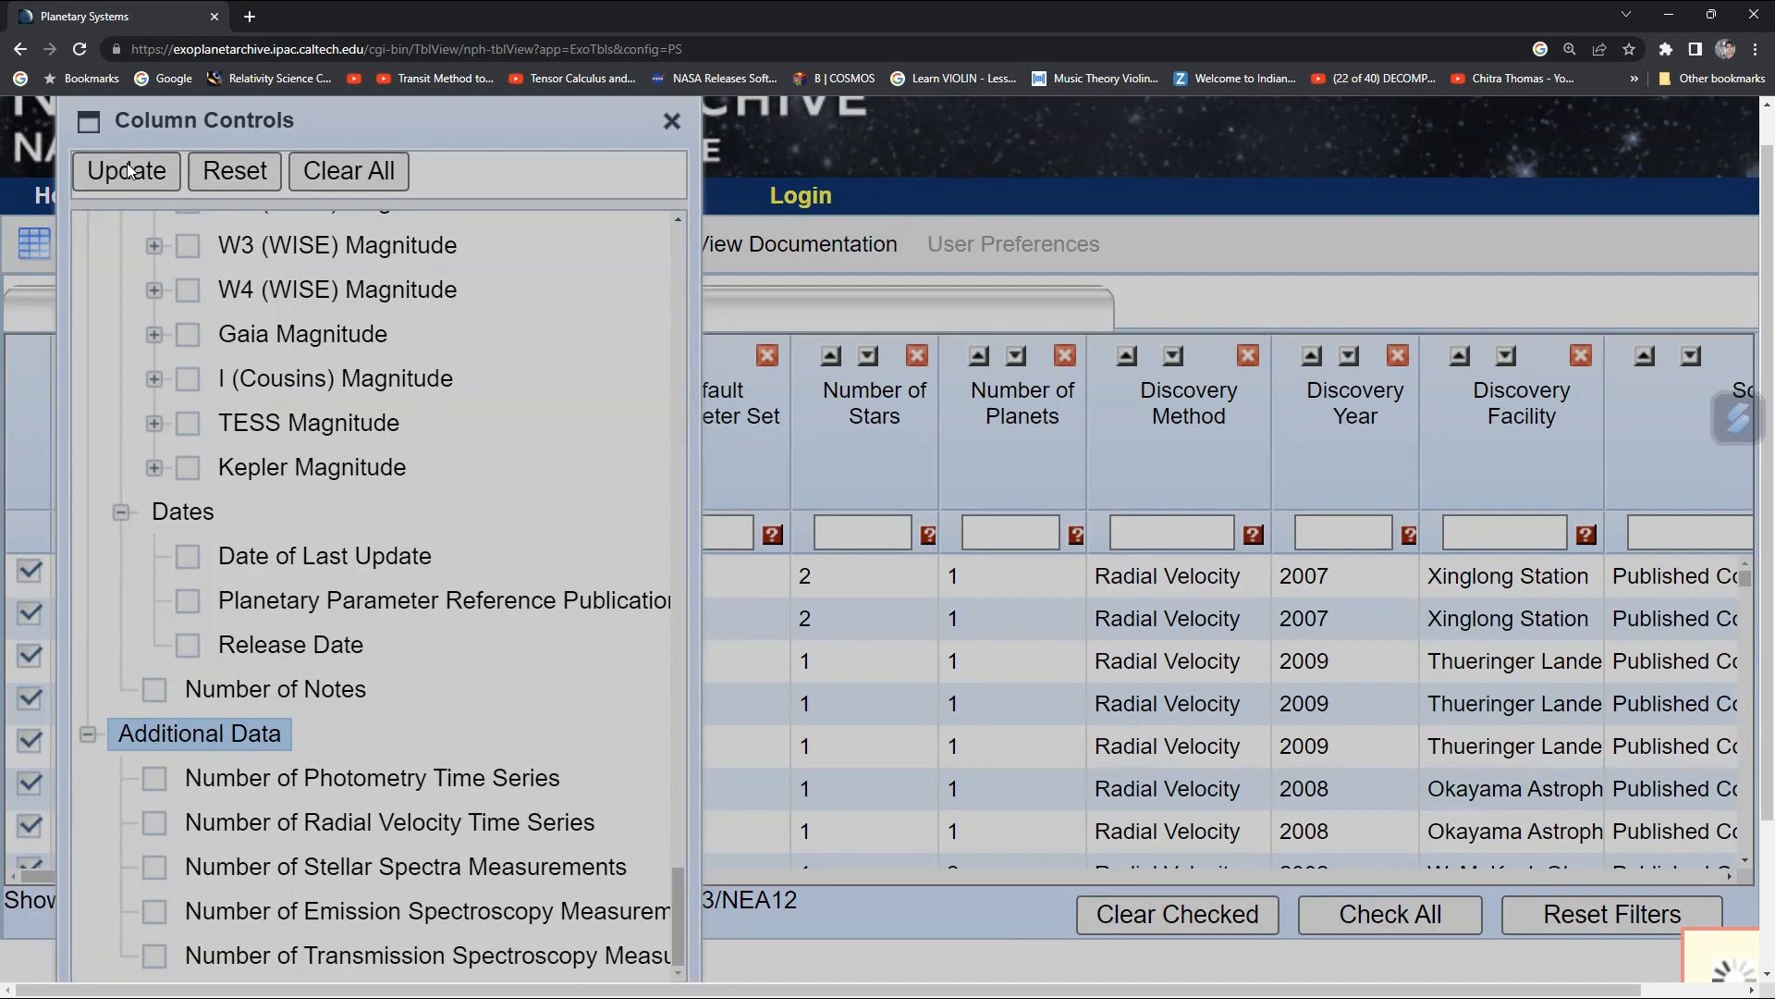
Apply the chosen columns to the table and close the Column Controls panel.
left_click(126, 170)
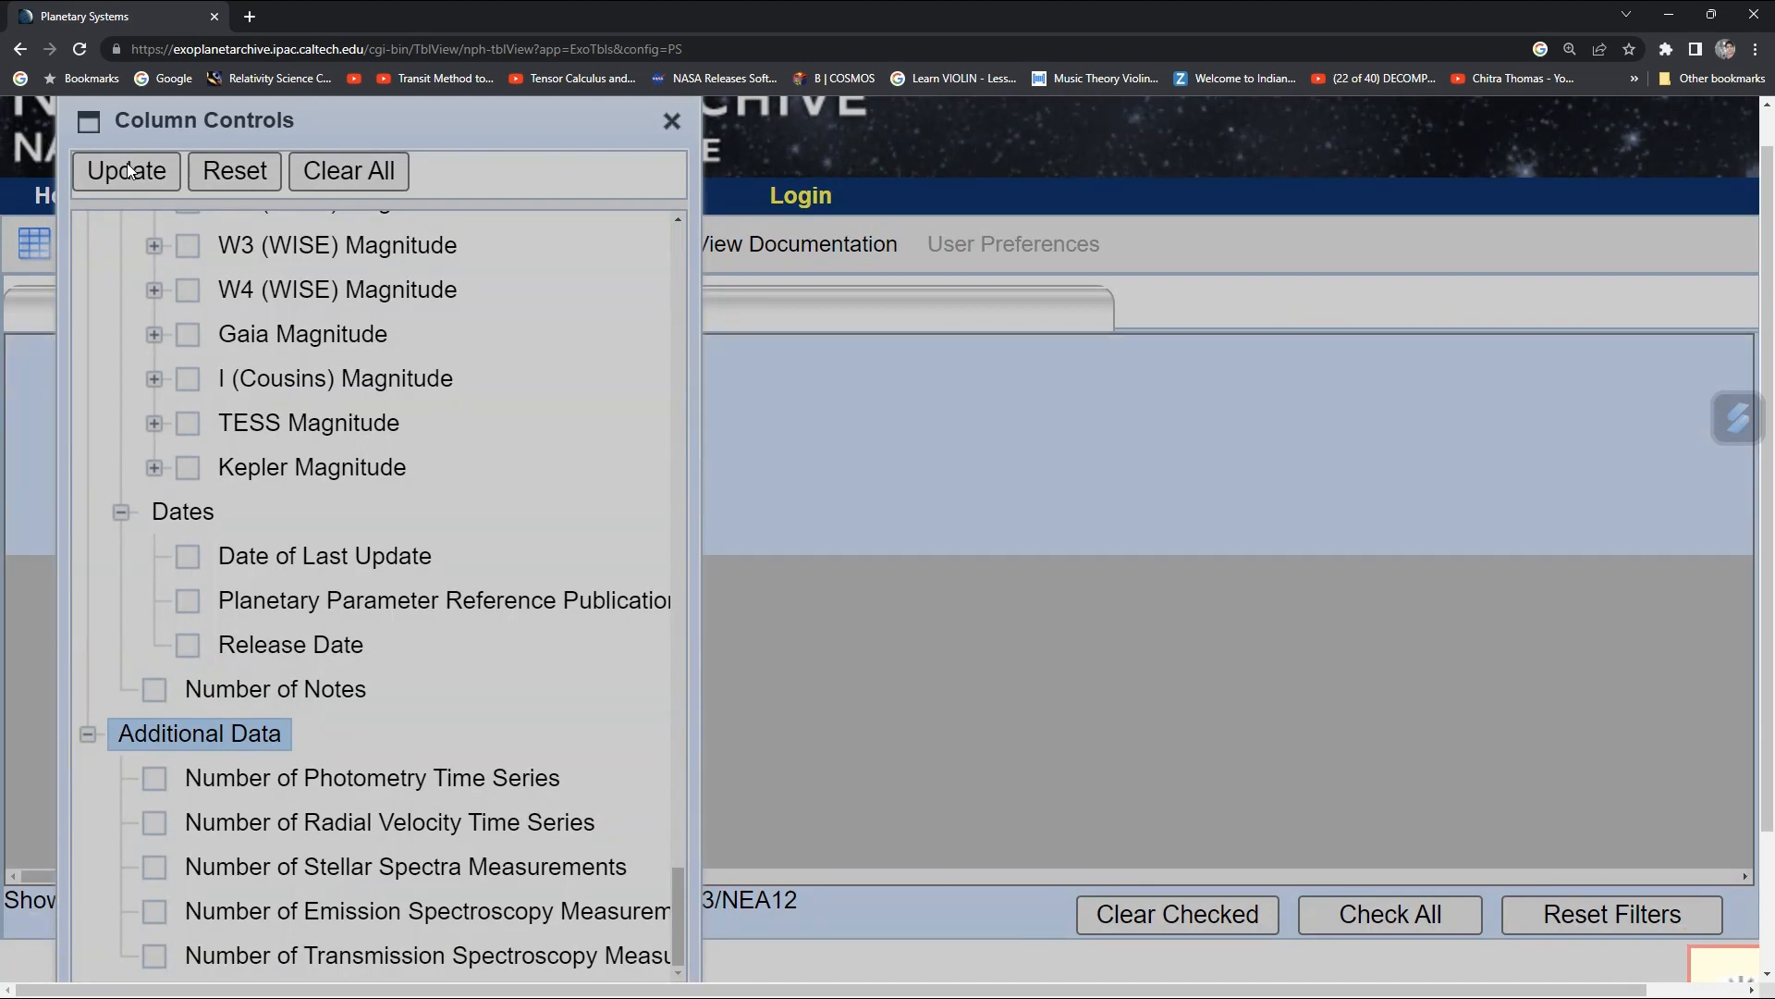
left_click(126, 170)
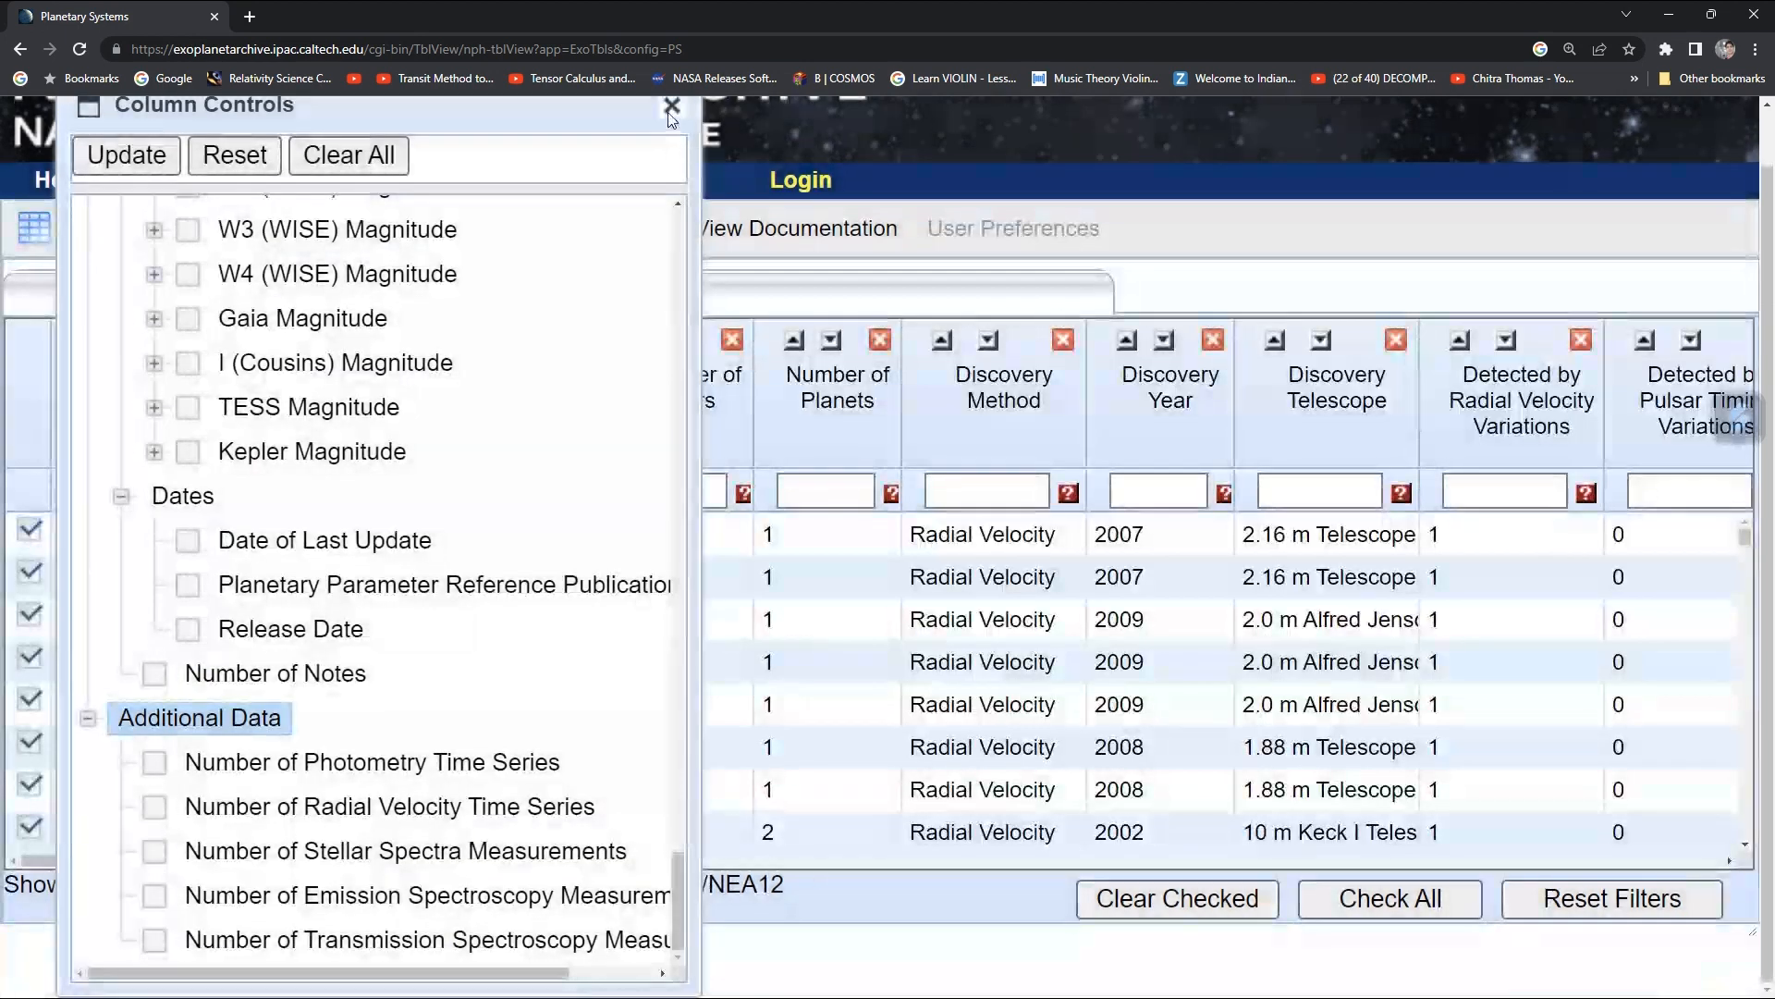
left_click(667, 104)
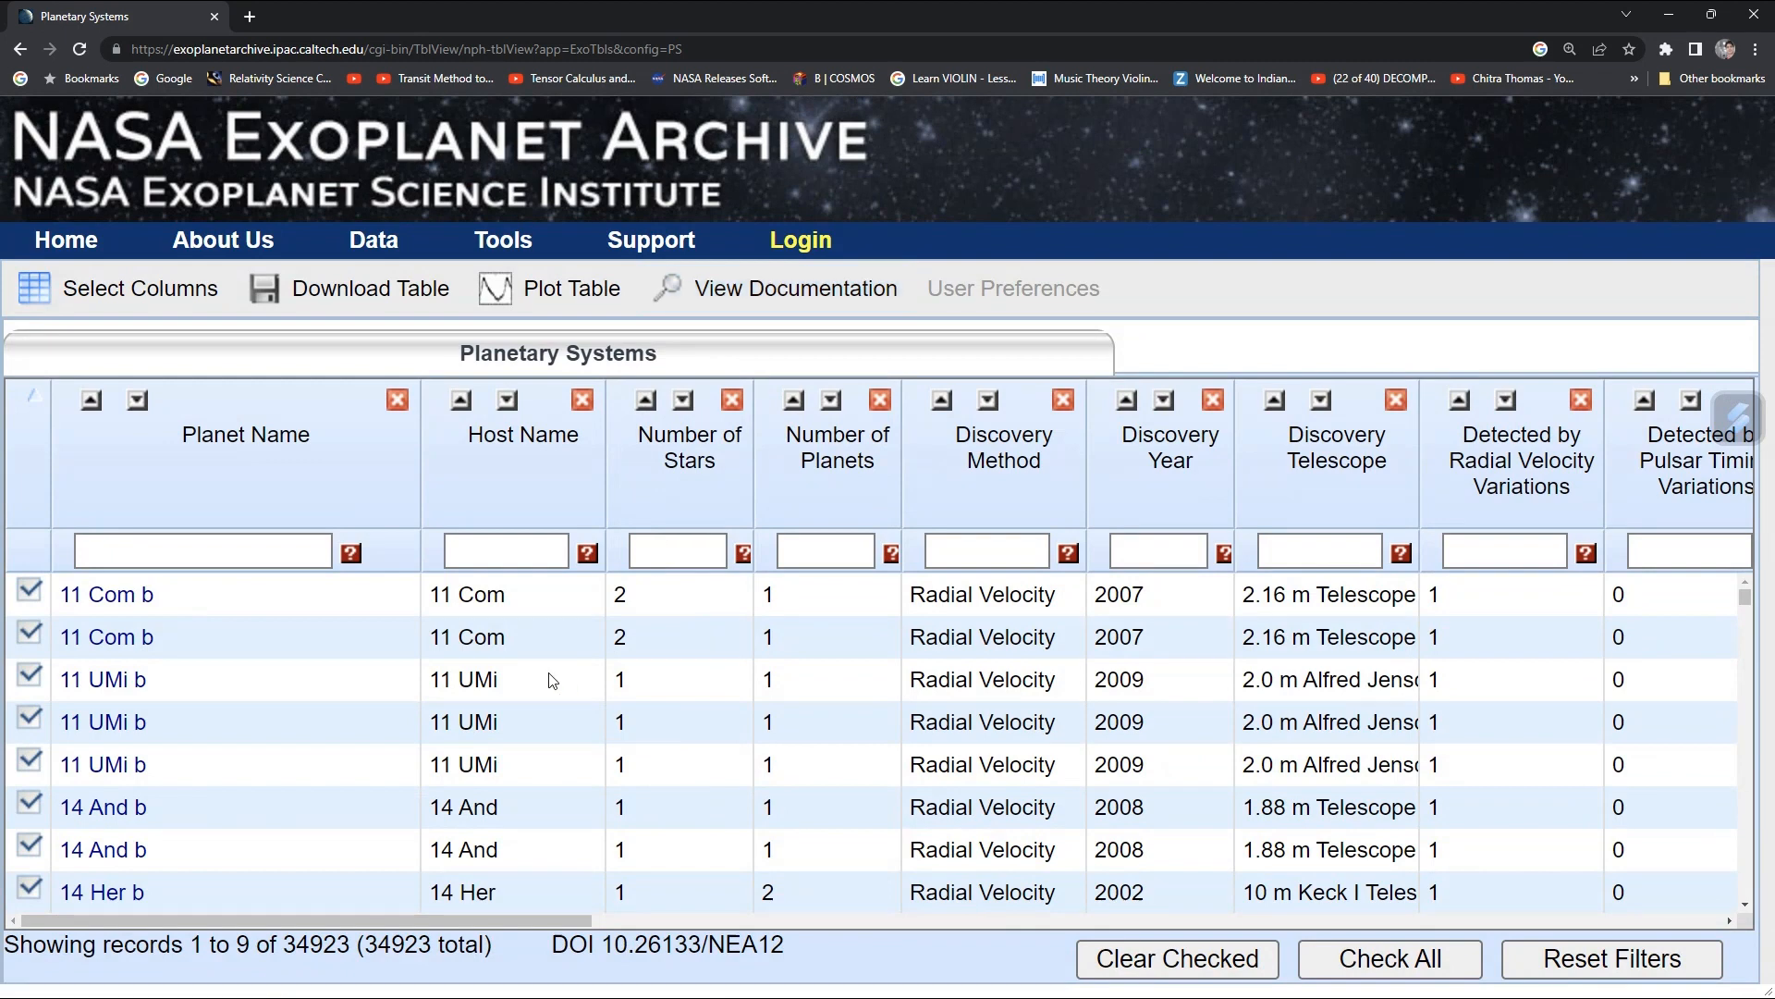
mouse_move(551, 678)
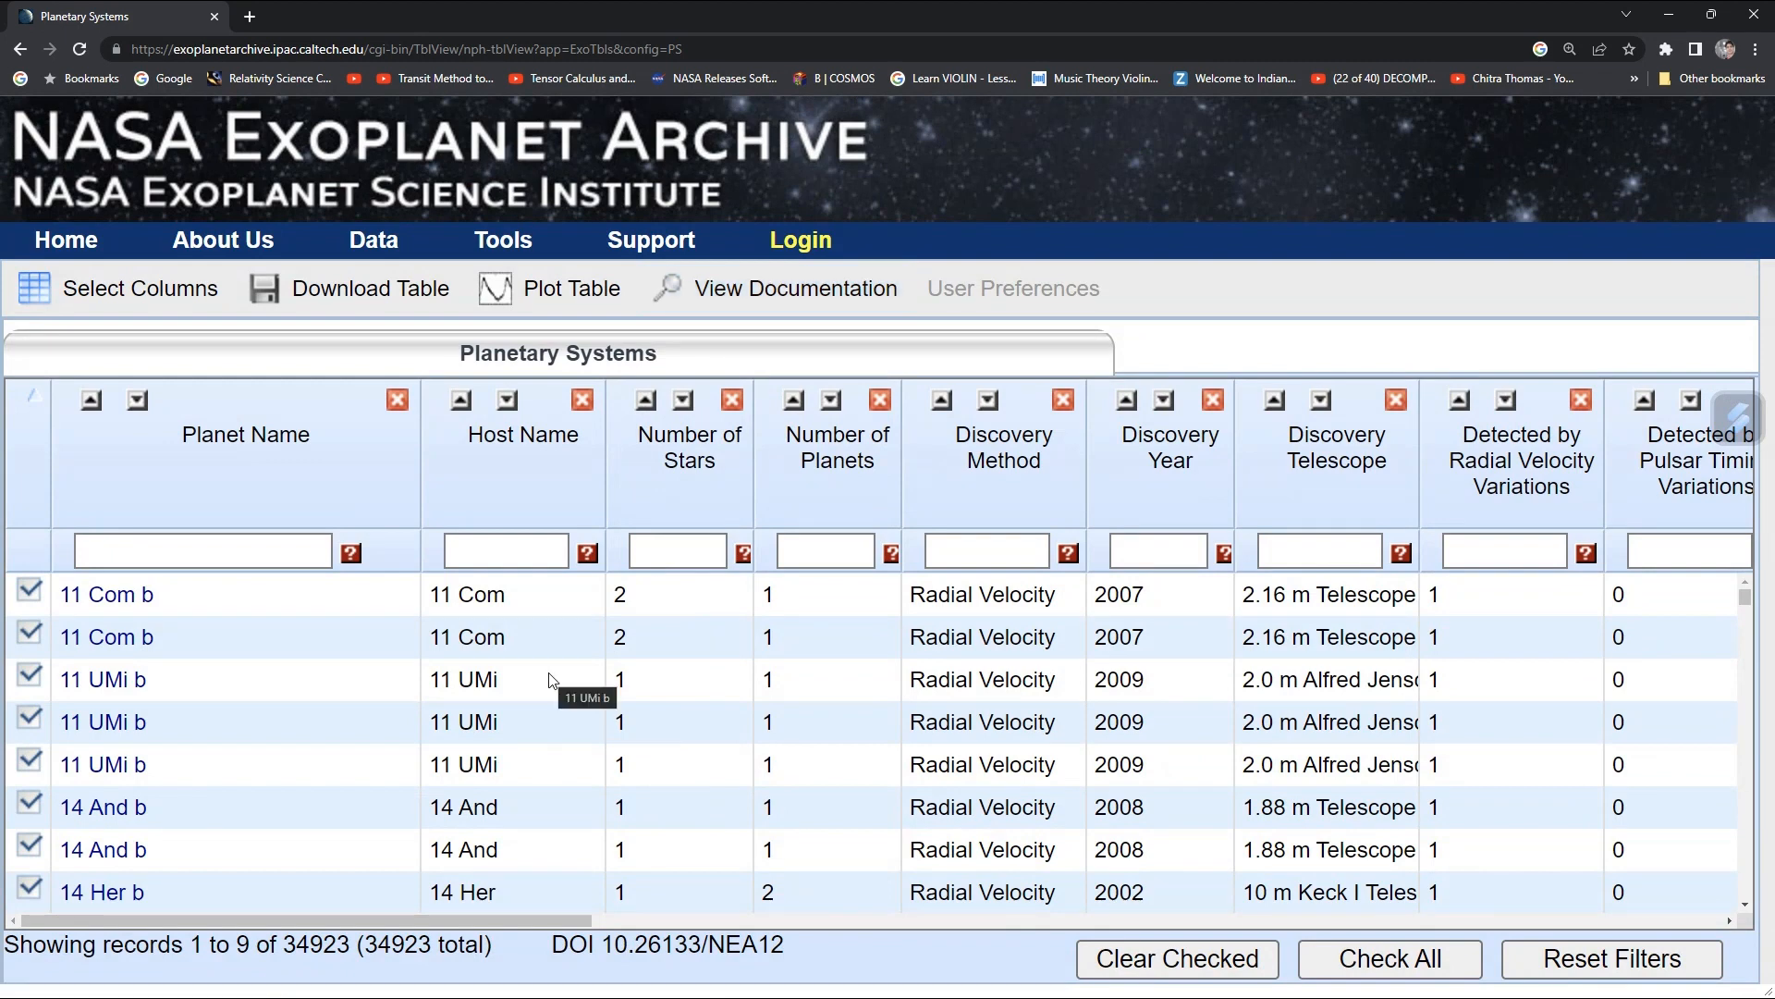
mouse_move(366, 341)
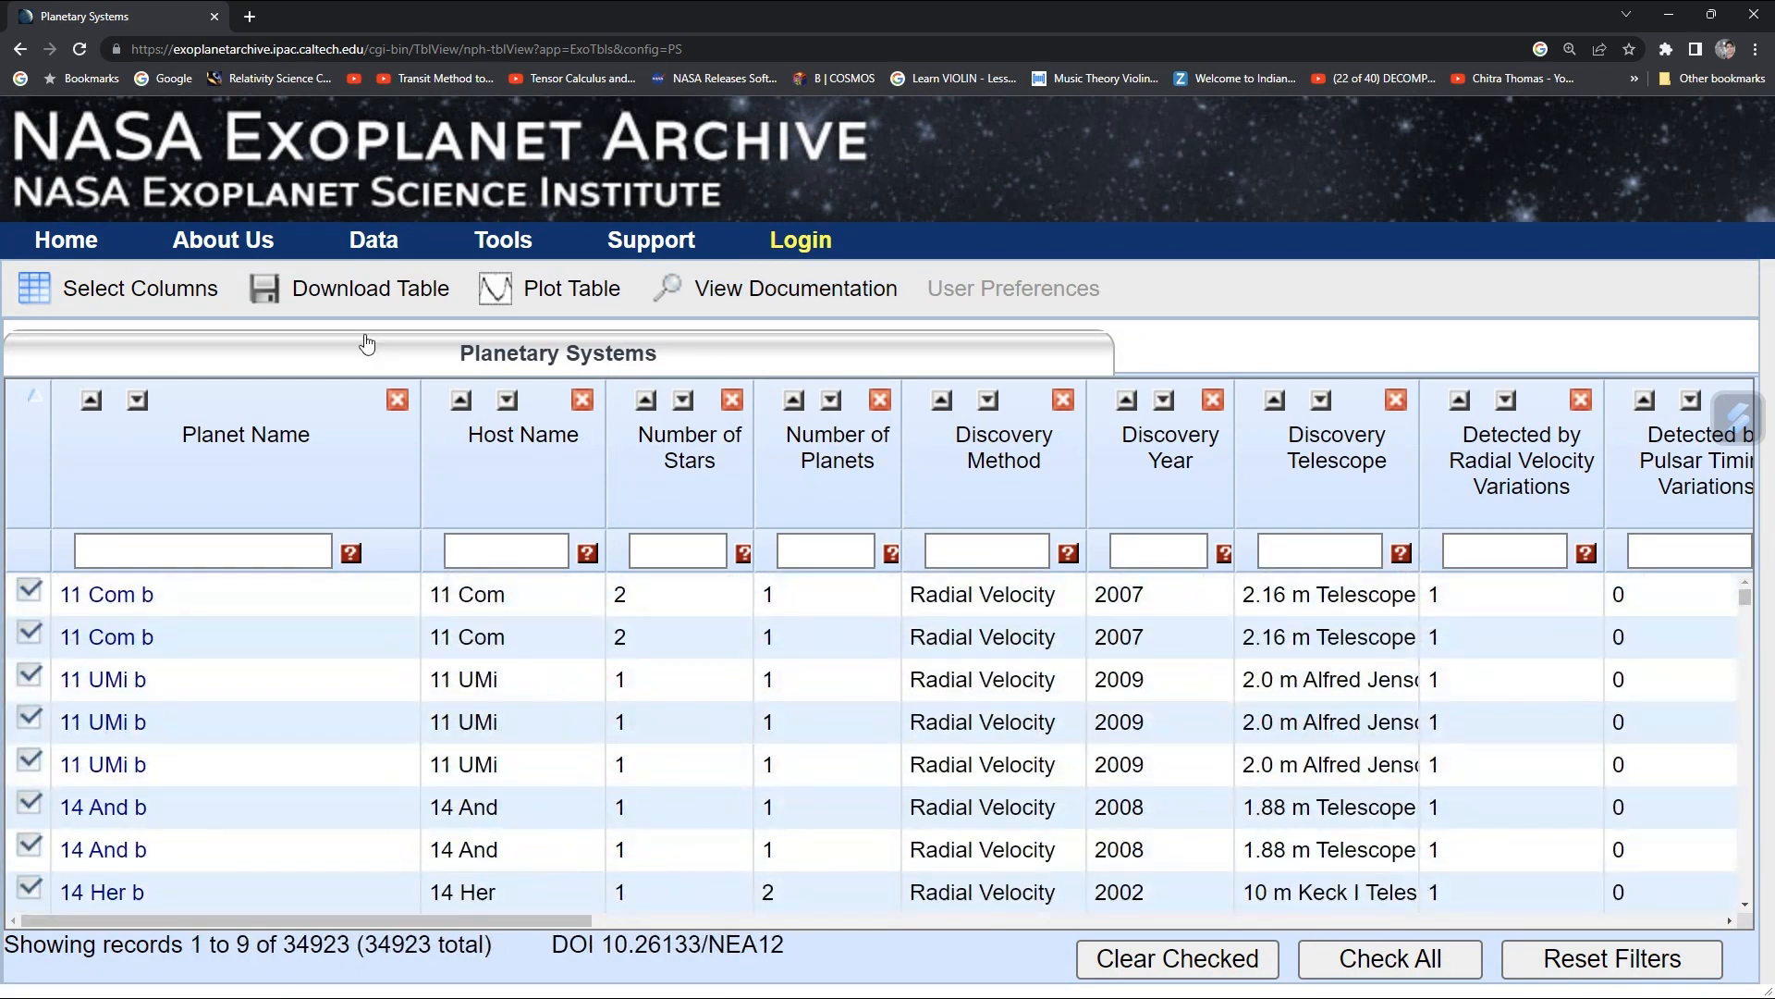
Download the table as CSV with currently checked columns and checked rows.
left_click(370, 287)
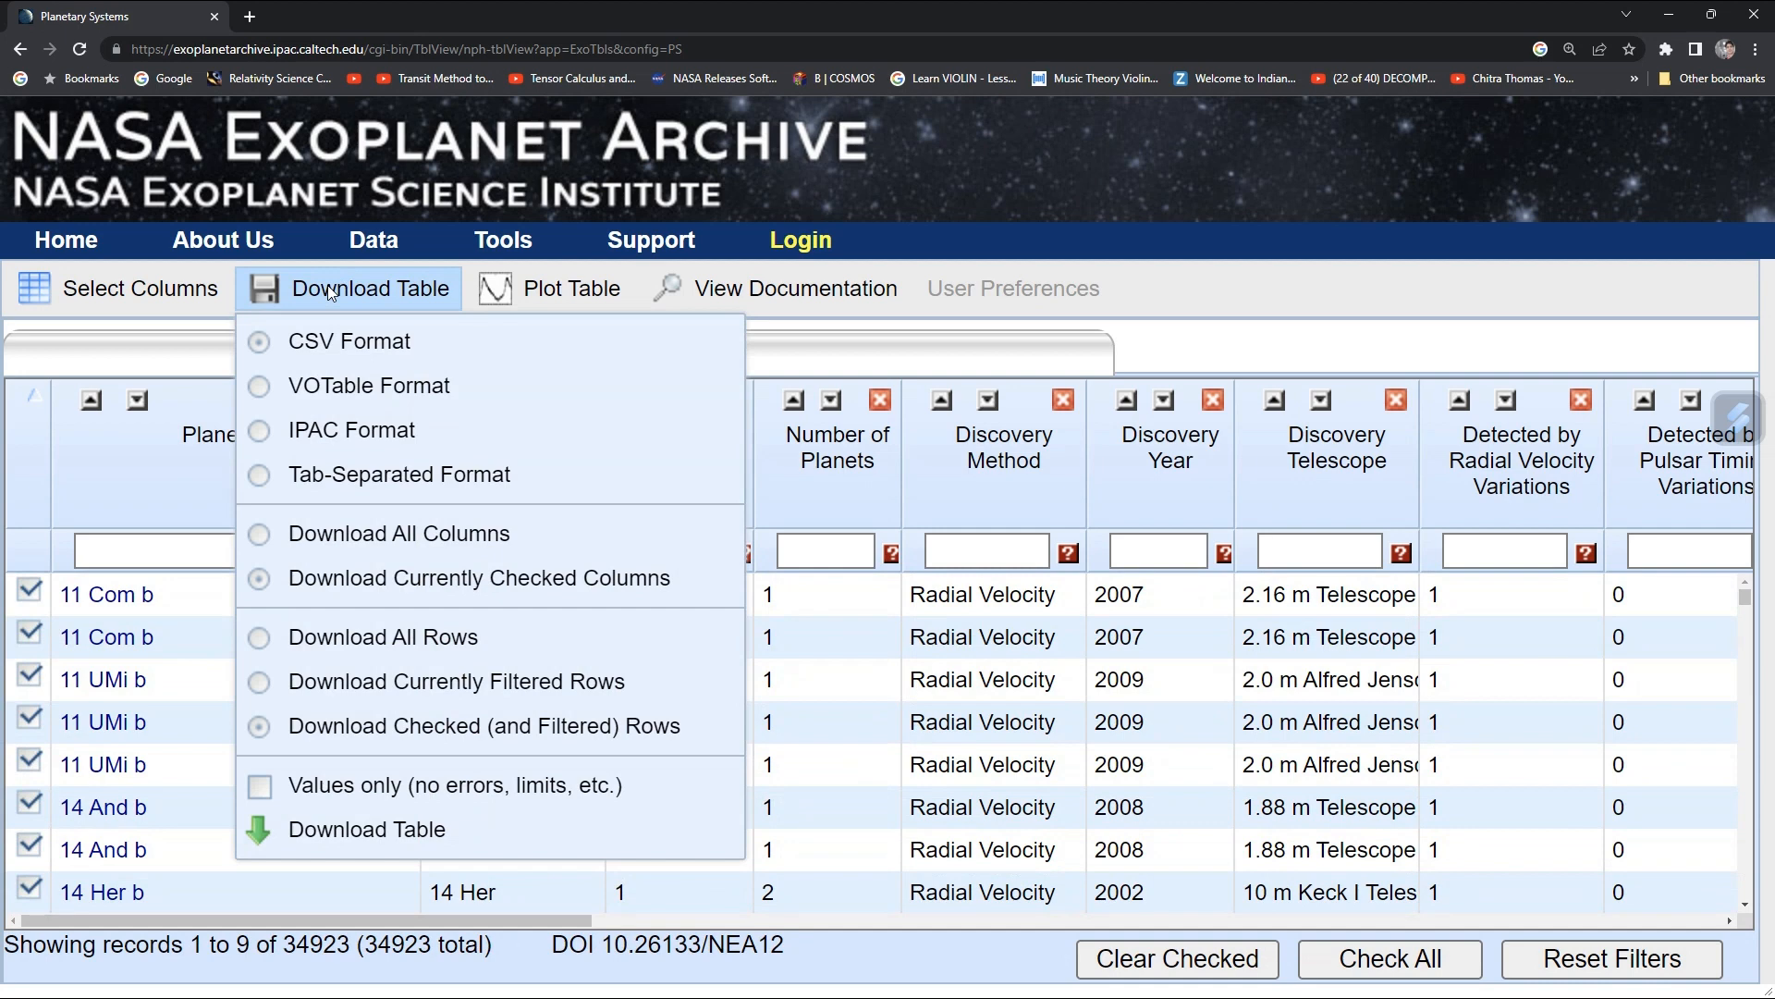
mouse_move(386, 828)
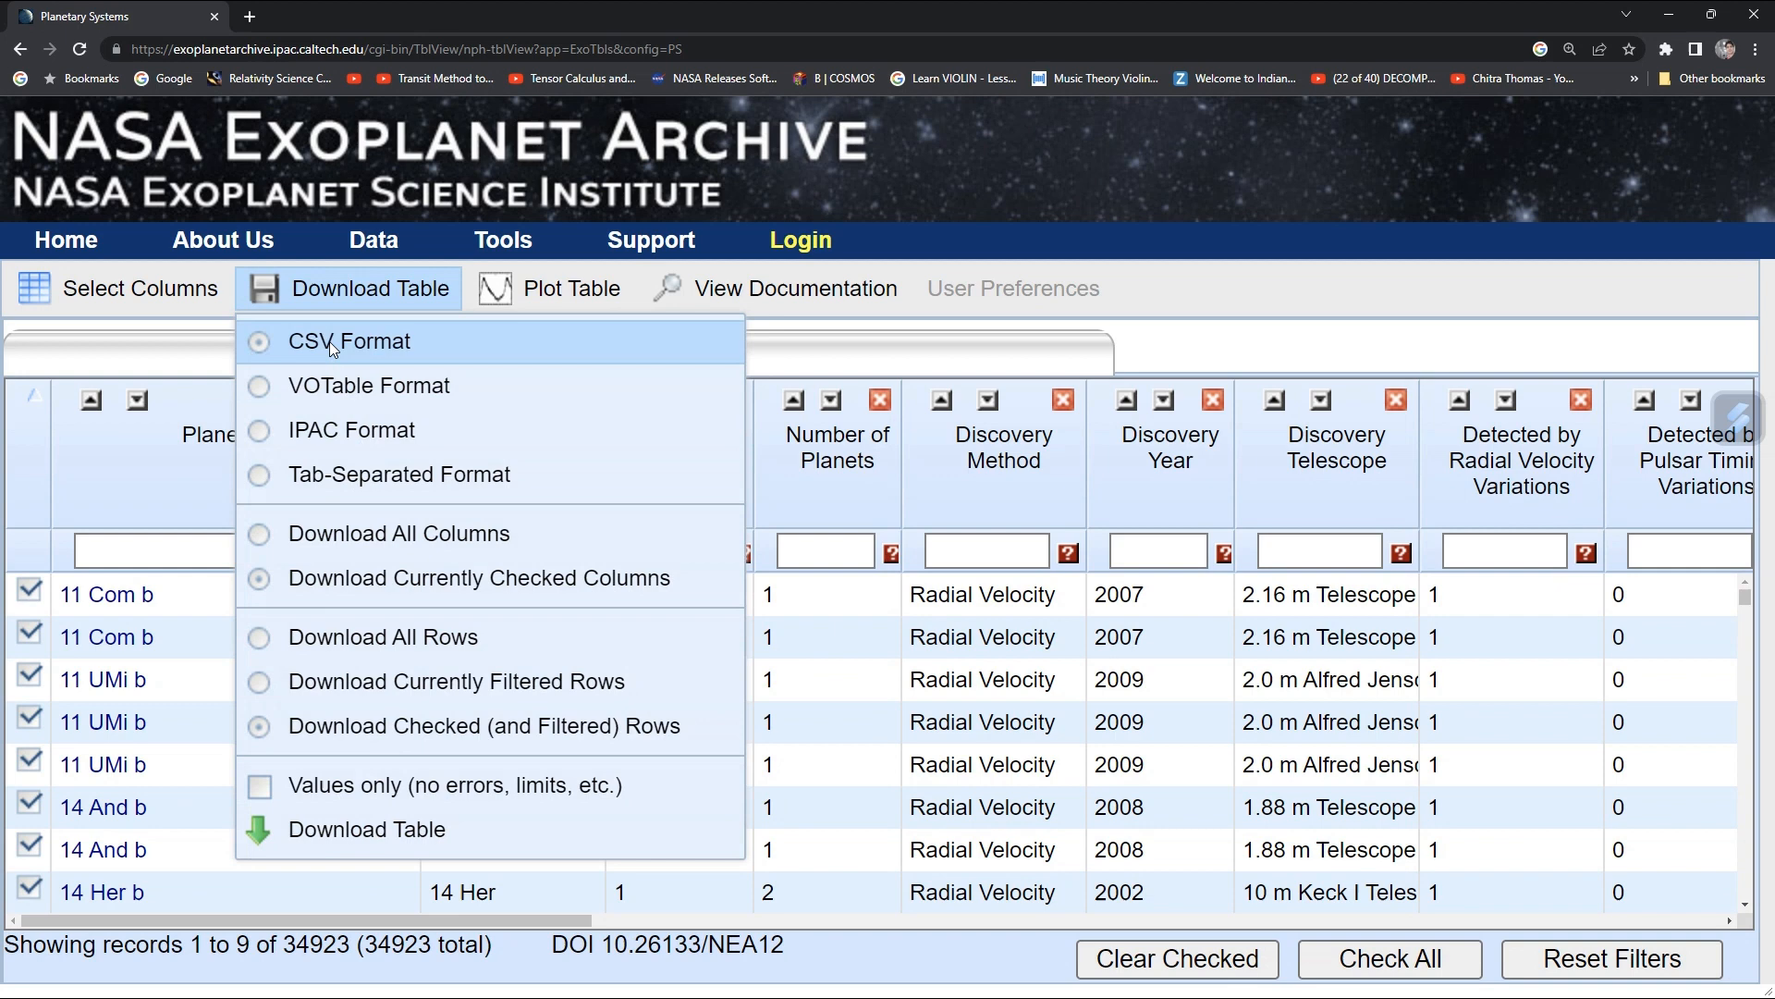
mouse_move(379, 845)
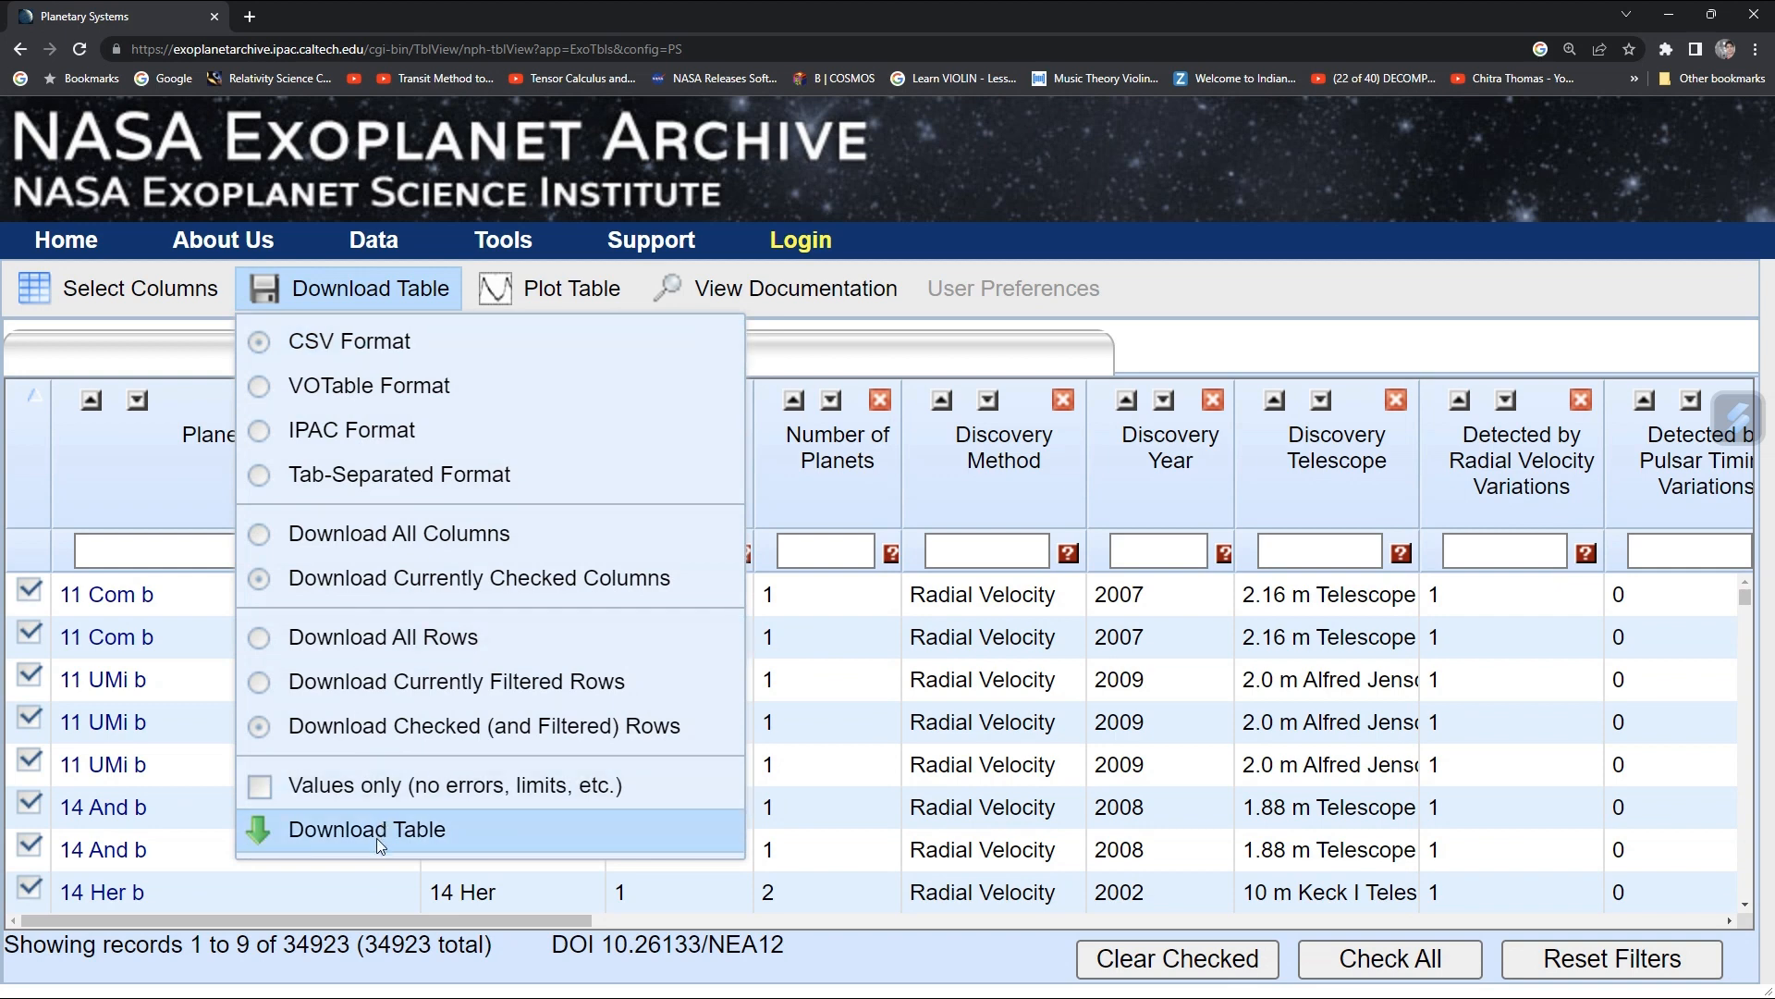
left_click(366, 828)
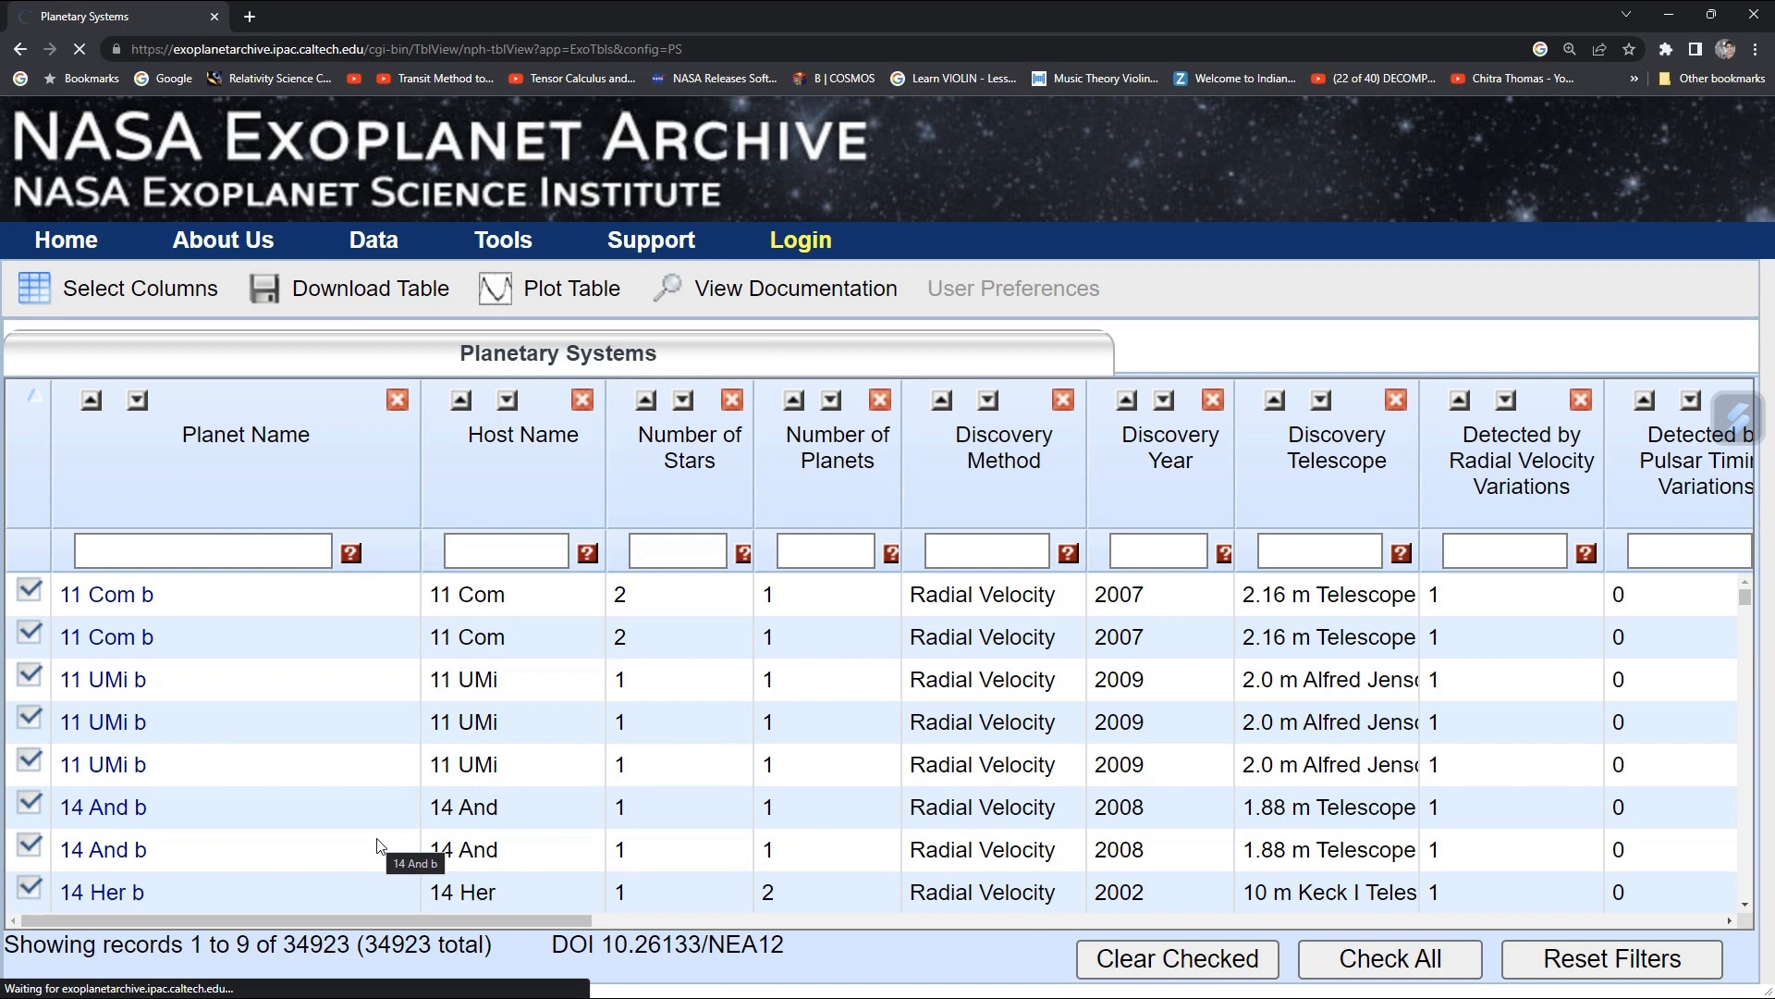
mouse_move(677, 237)
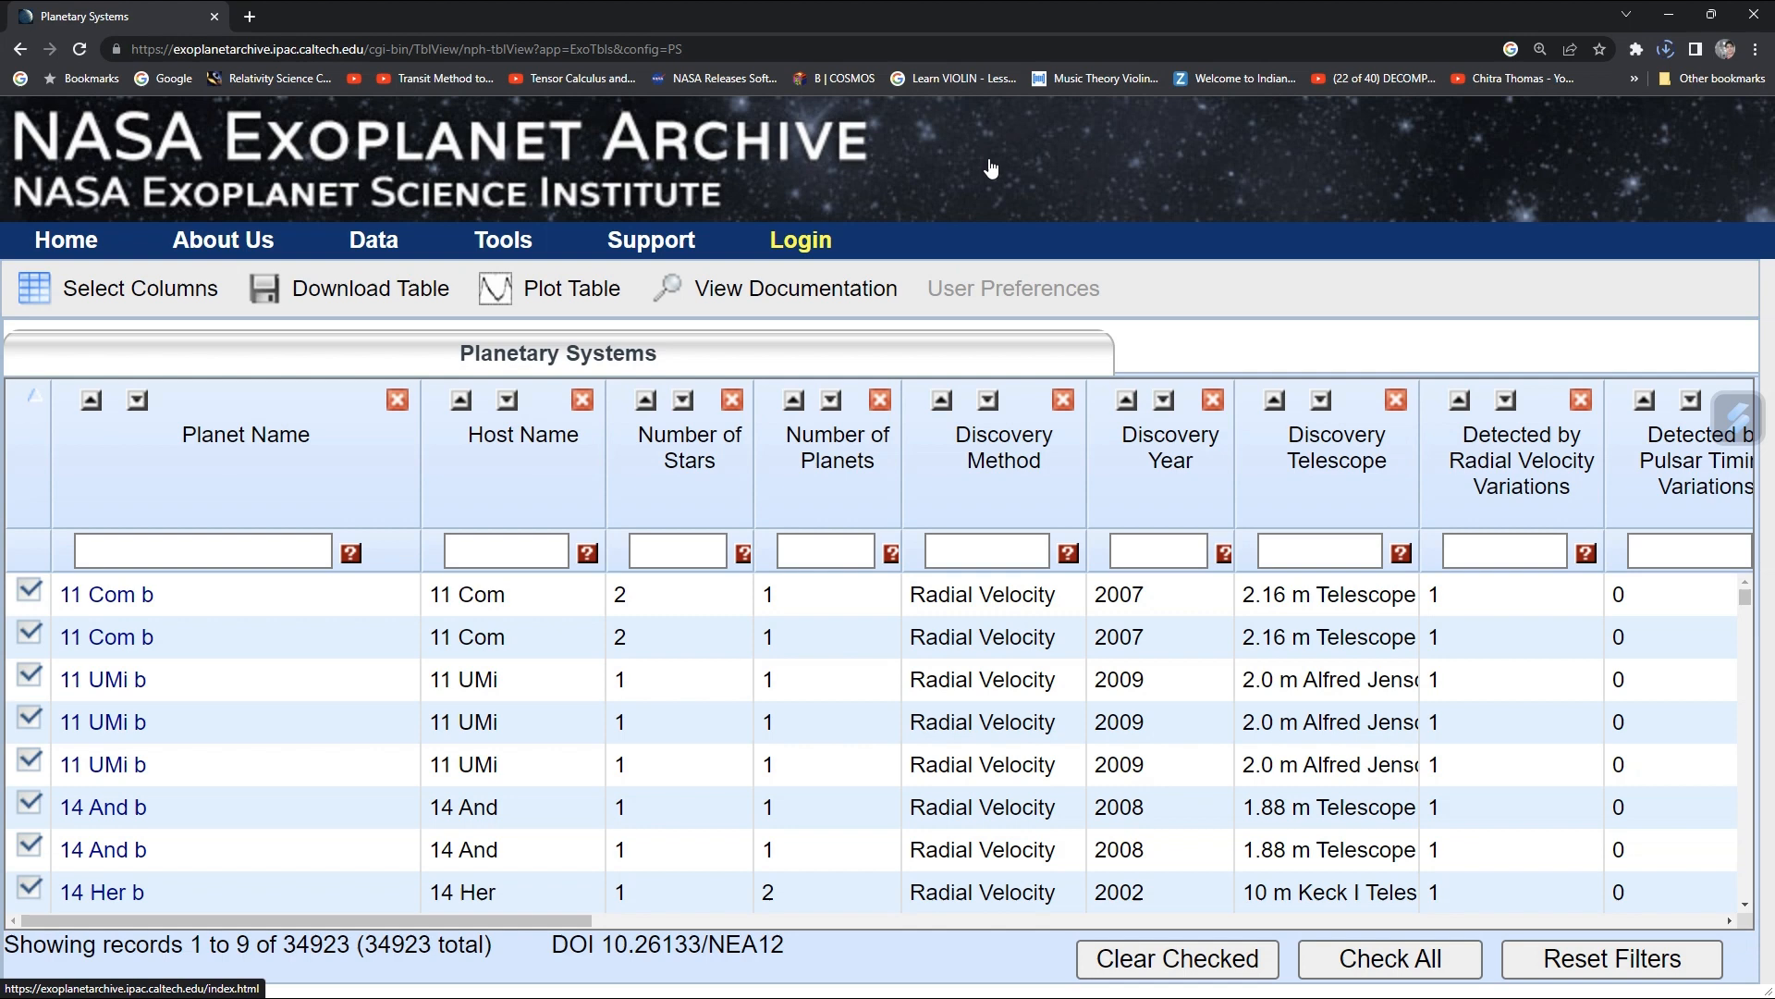
Show the finished PS_2023.07.24_14.21.00.csv download in its Downloads folder.
left_click(1668, 48)
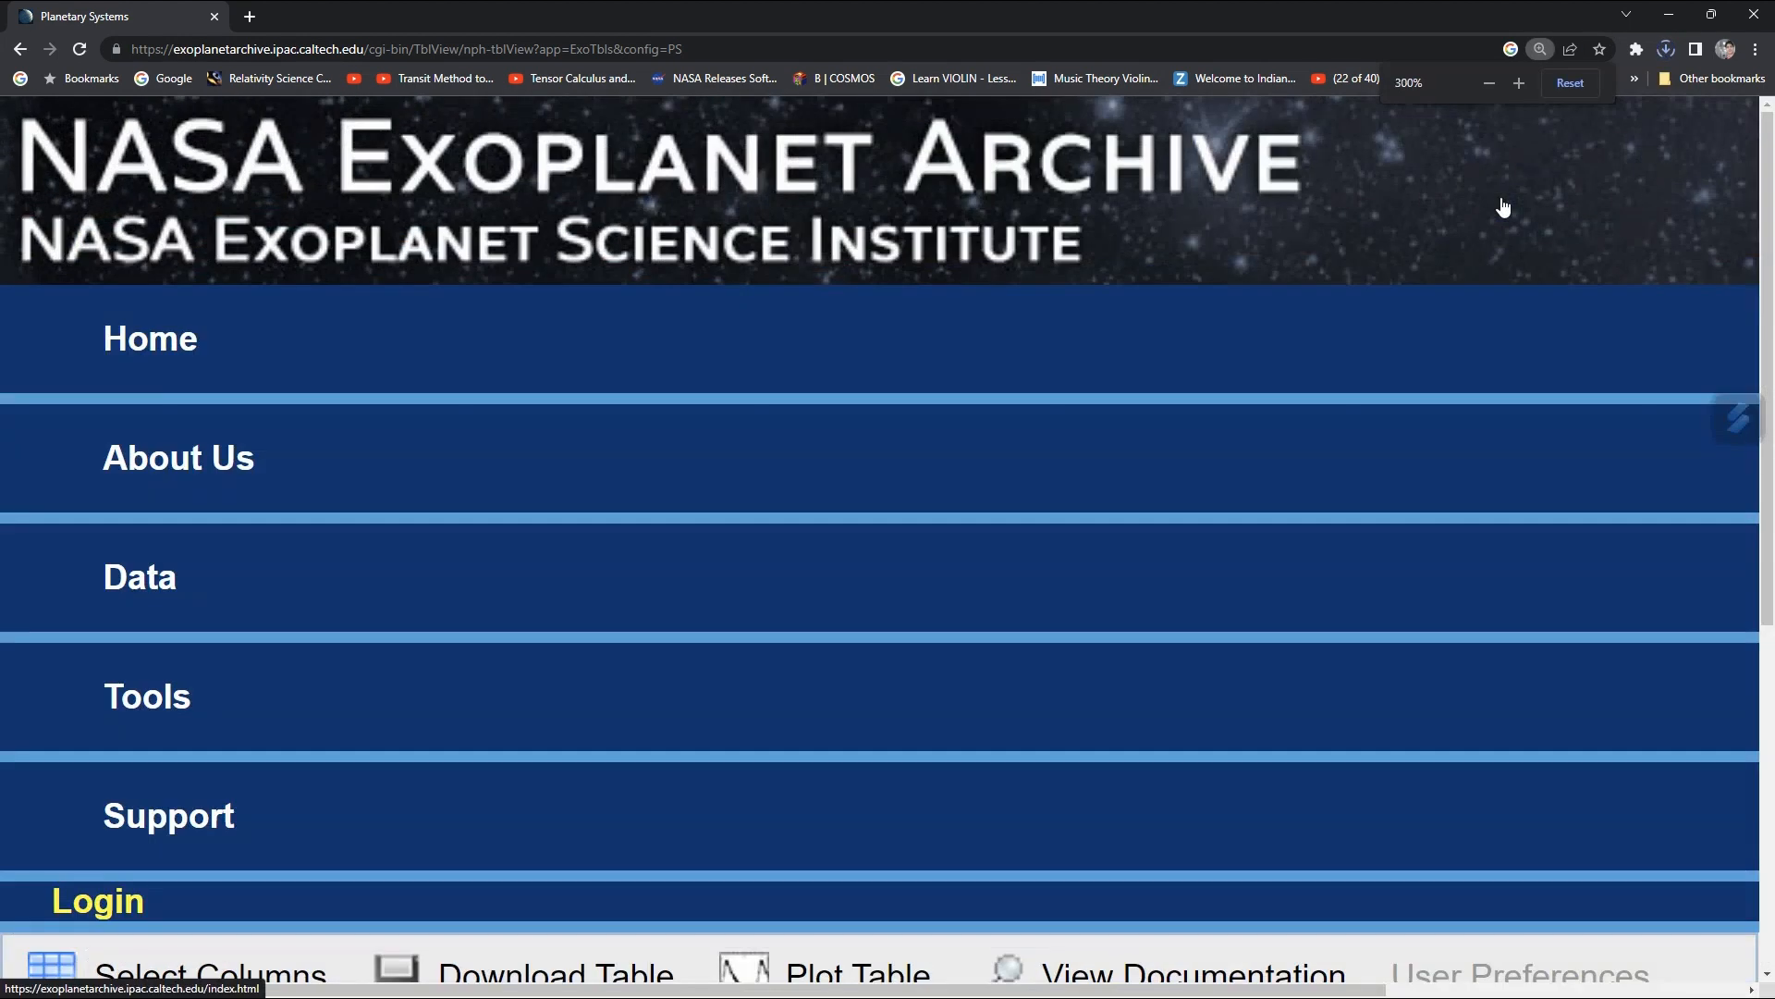
left_click(1664, 50)
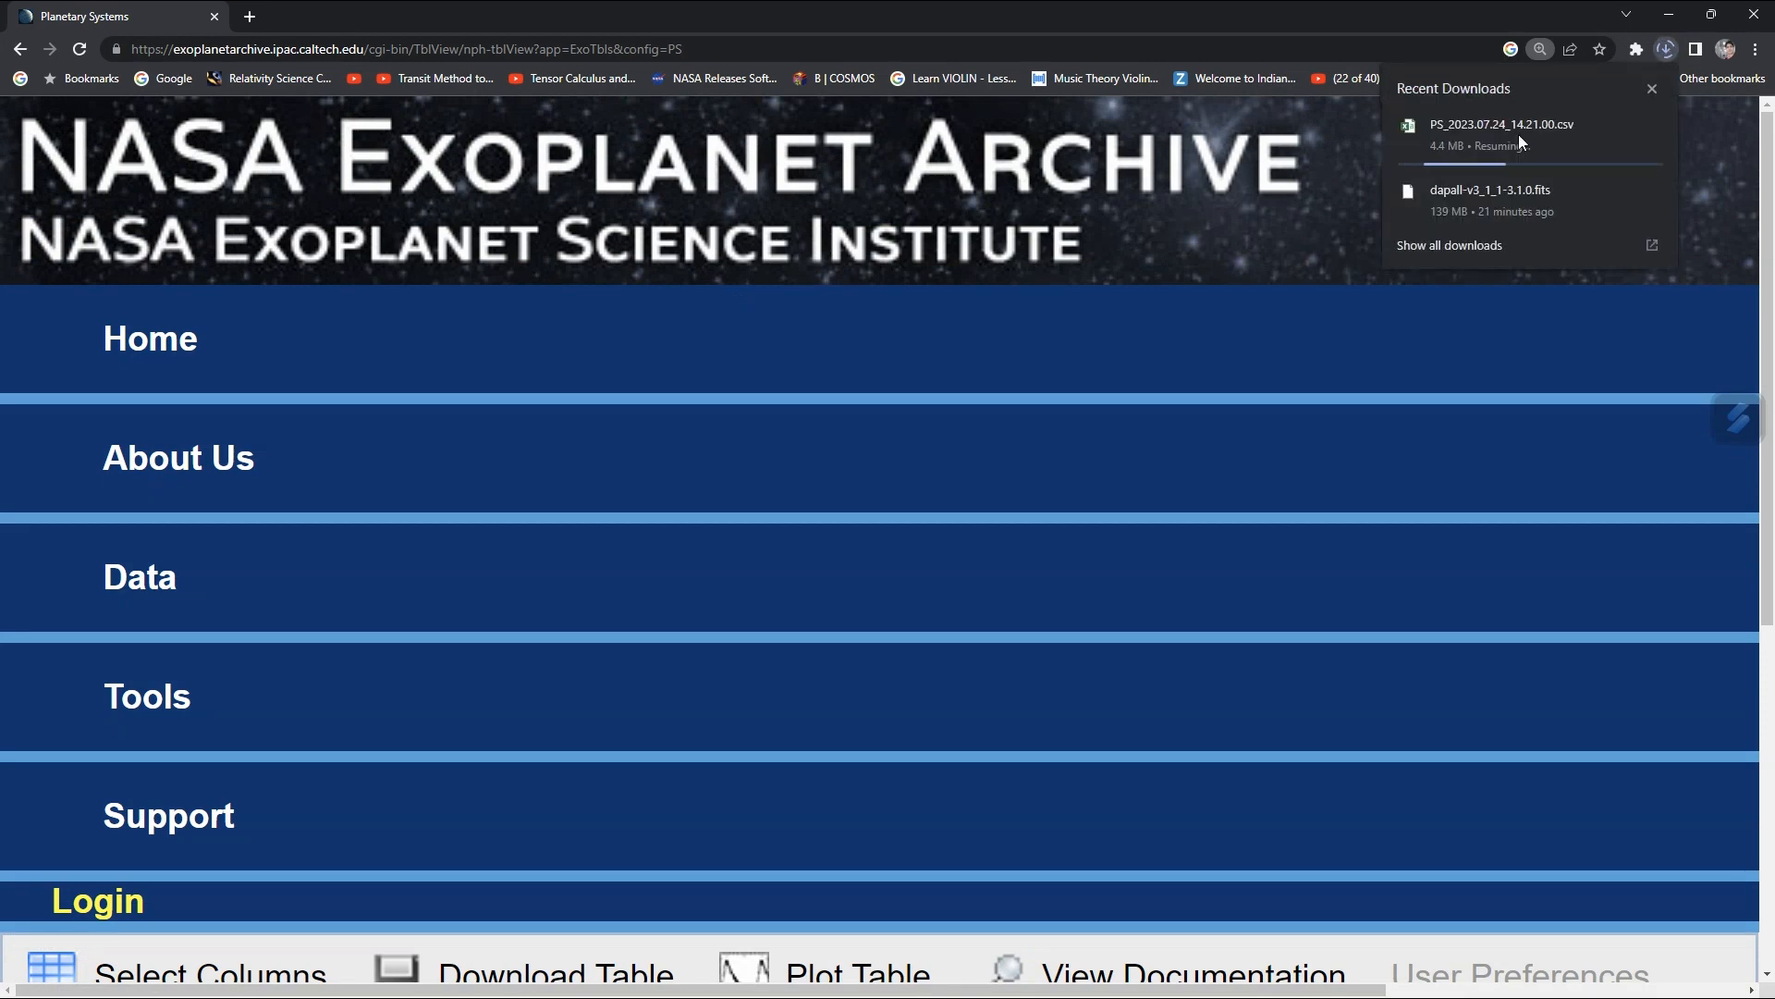
mouse_move(1535, 98)
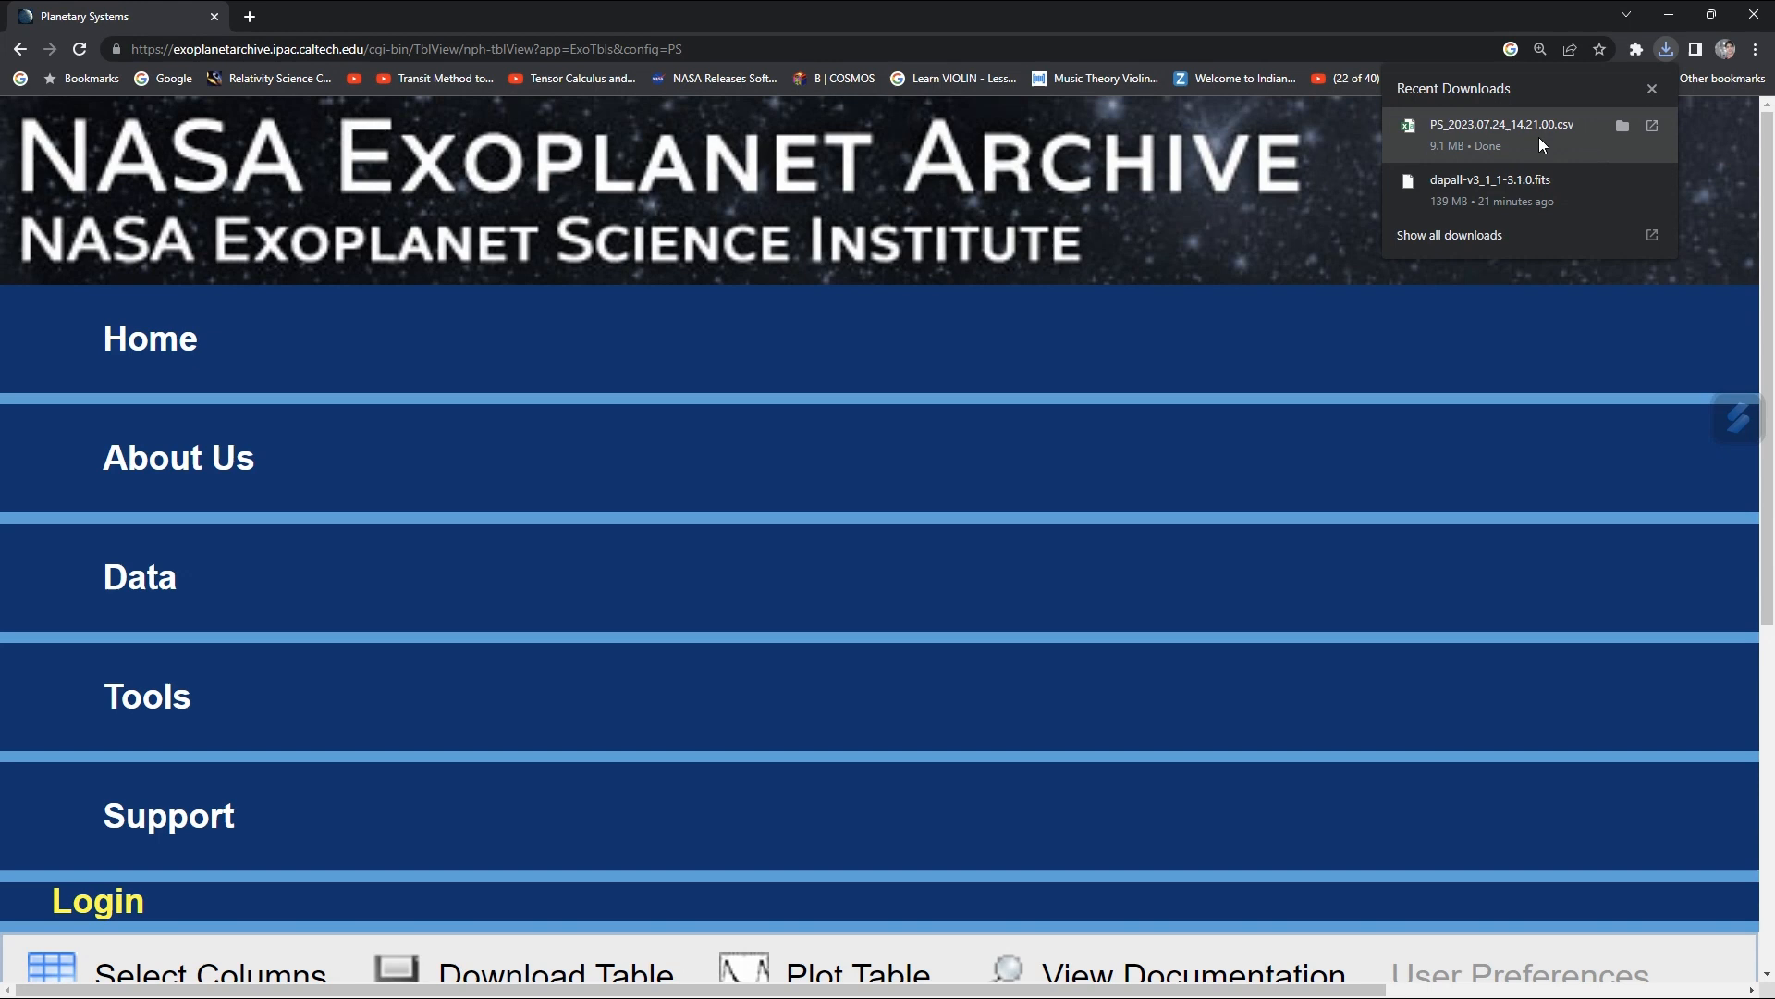
mouse_move(1615, 142)
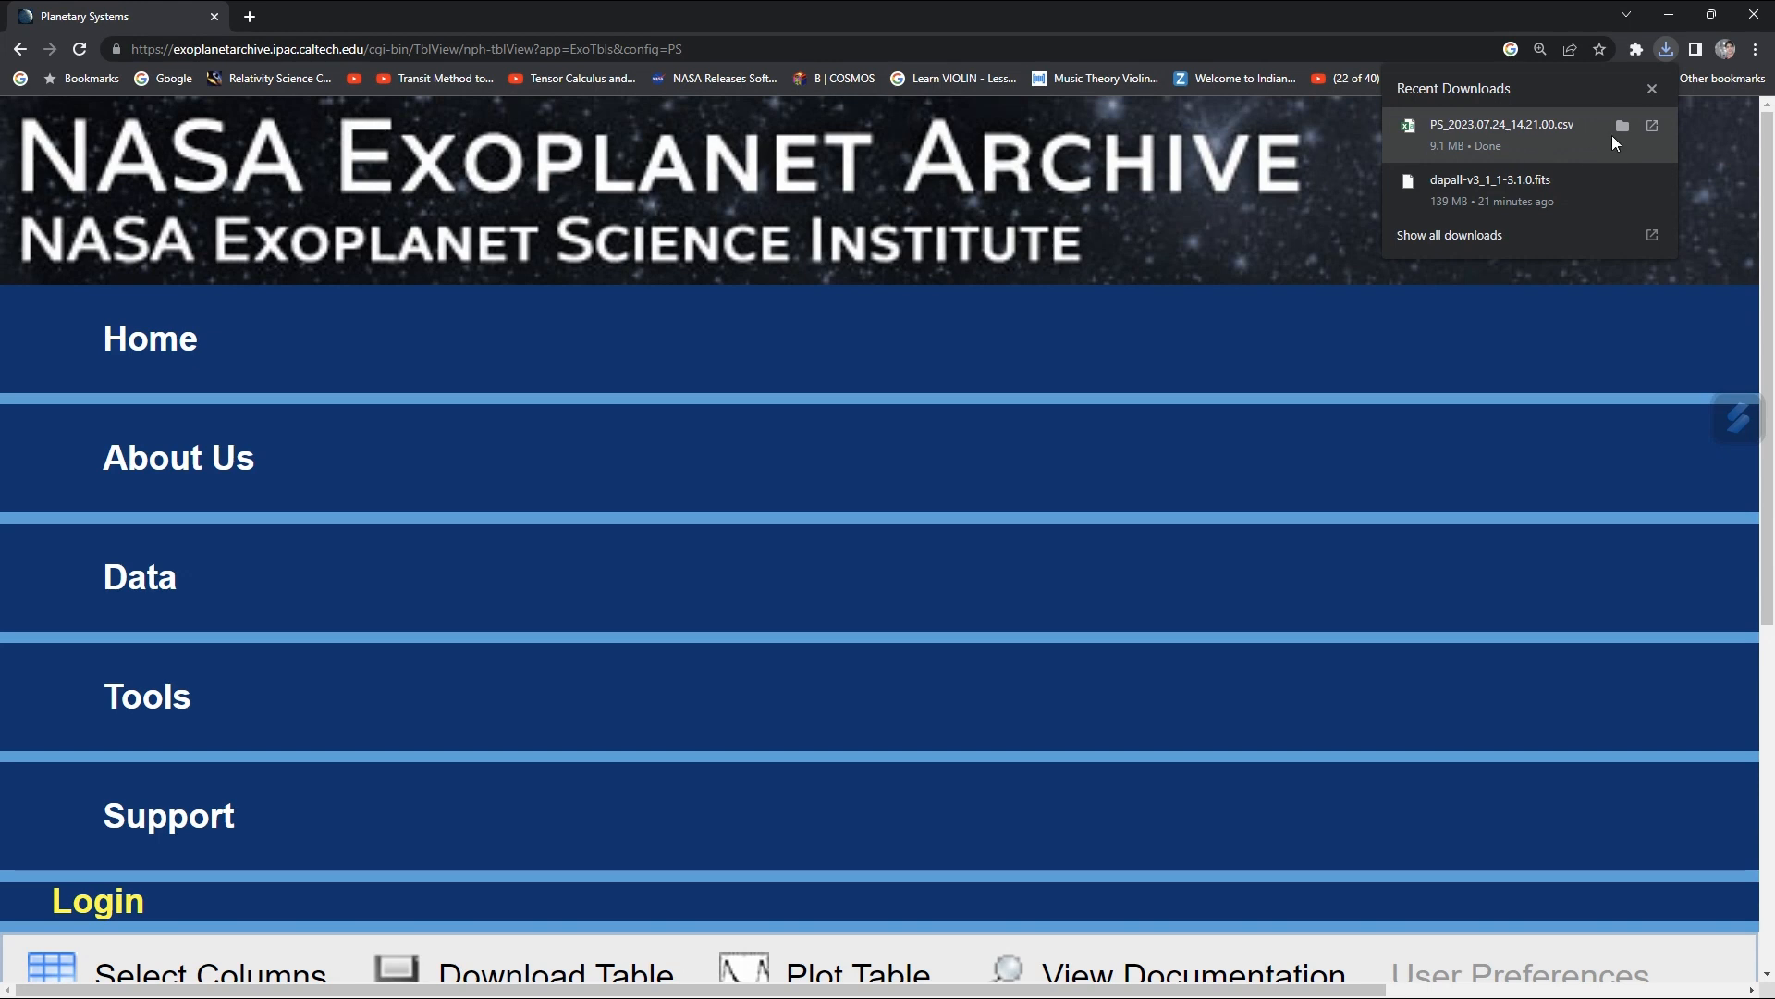
left_click(1620, 126)
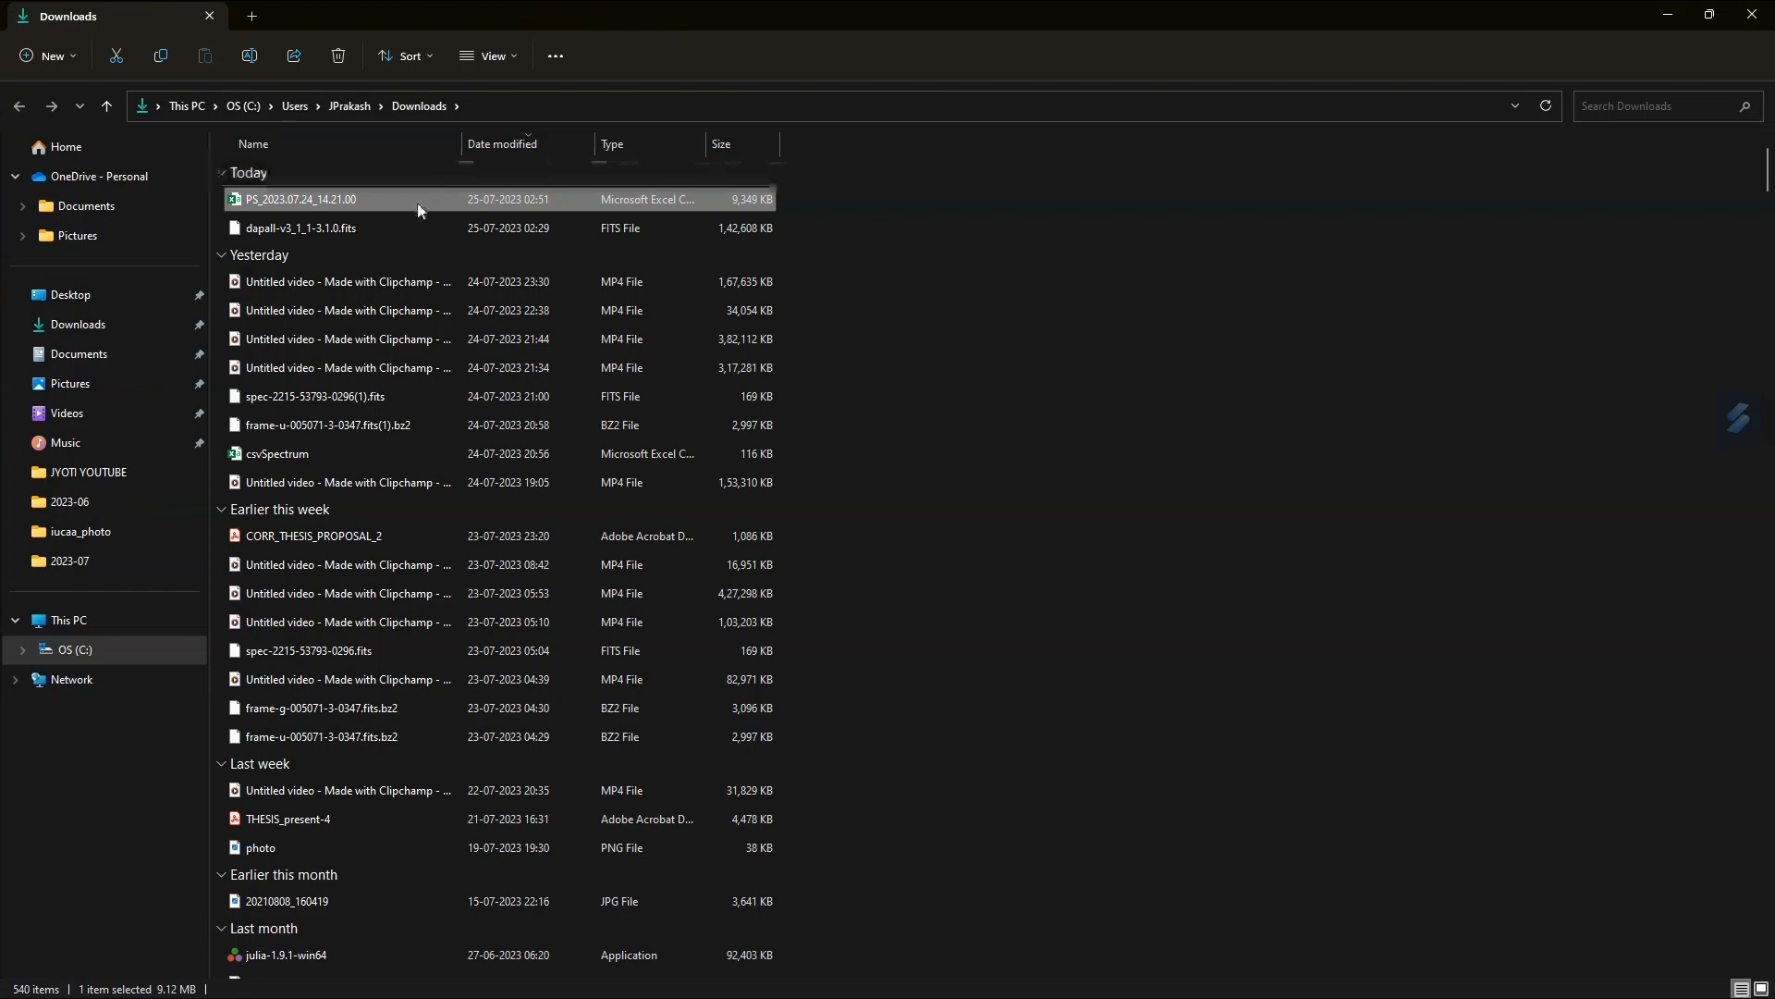
Open PS_2023.07.24_14.21.00.csv in Excel from the Downloads folder.
double_click(297, 199)
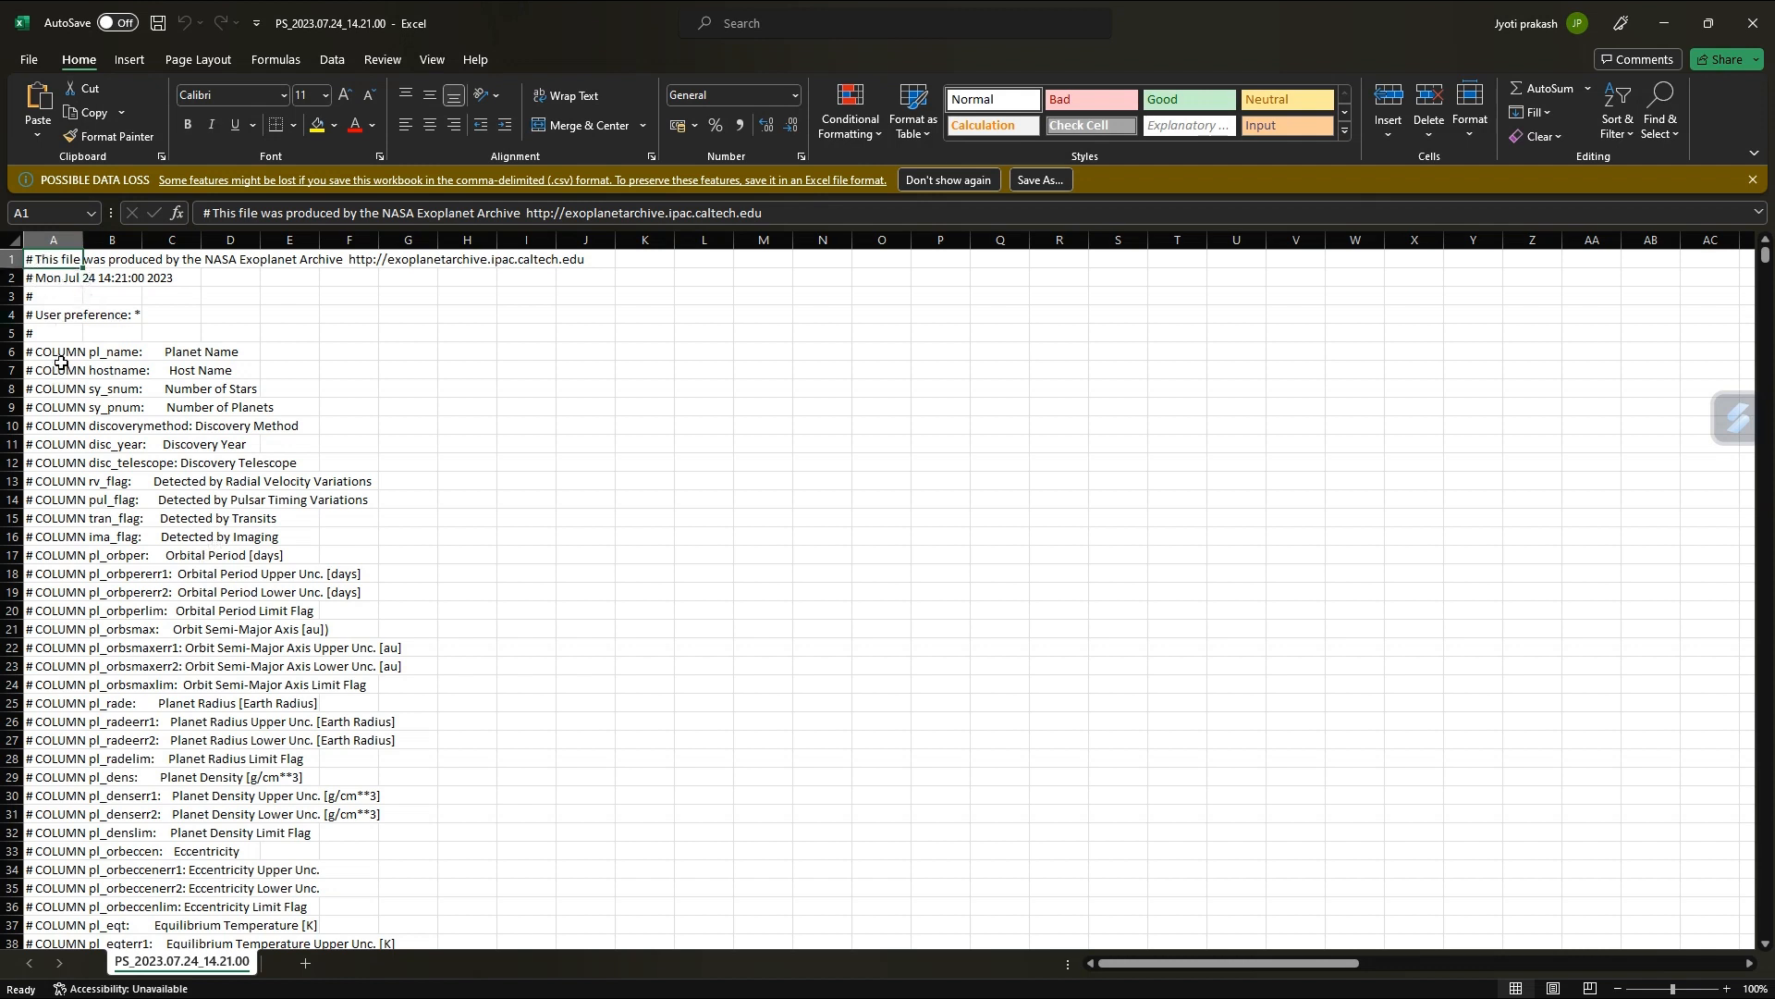
mouse_move(165, 370)
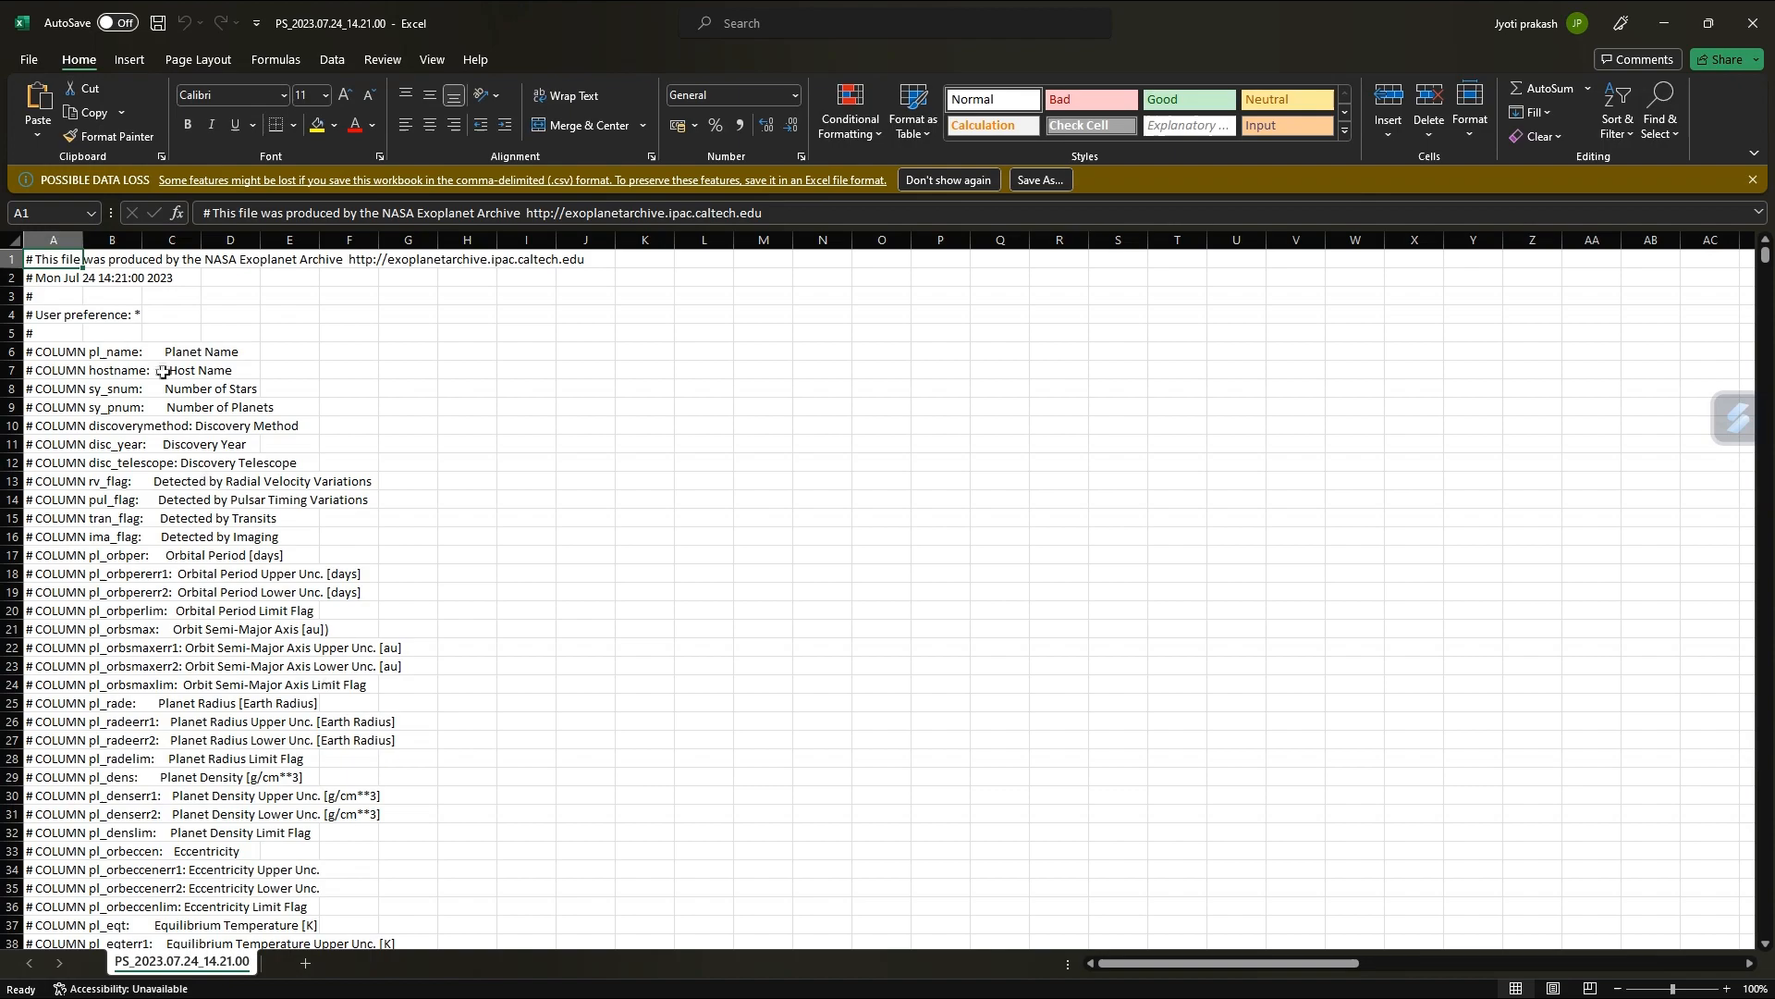
mouse_move(194, 373)
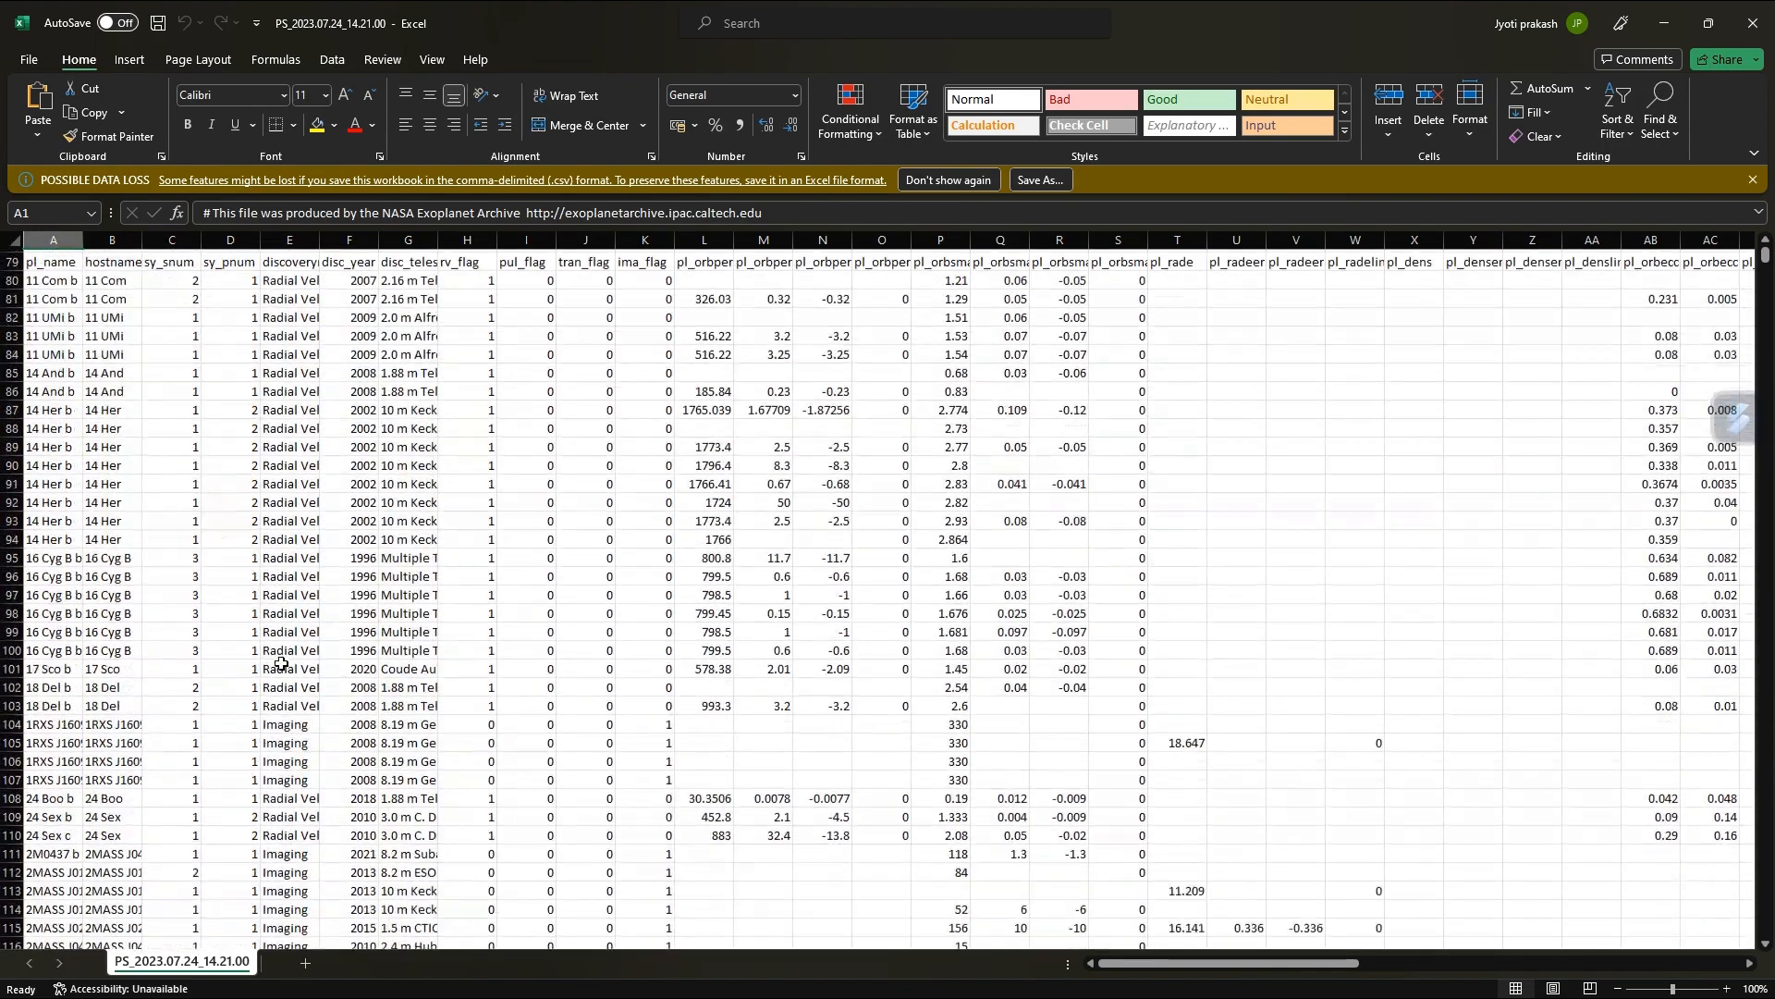
scroll("up", 3)
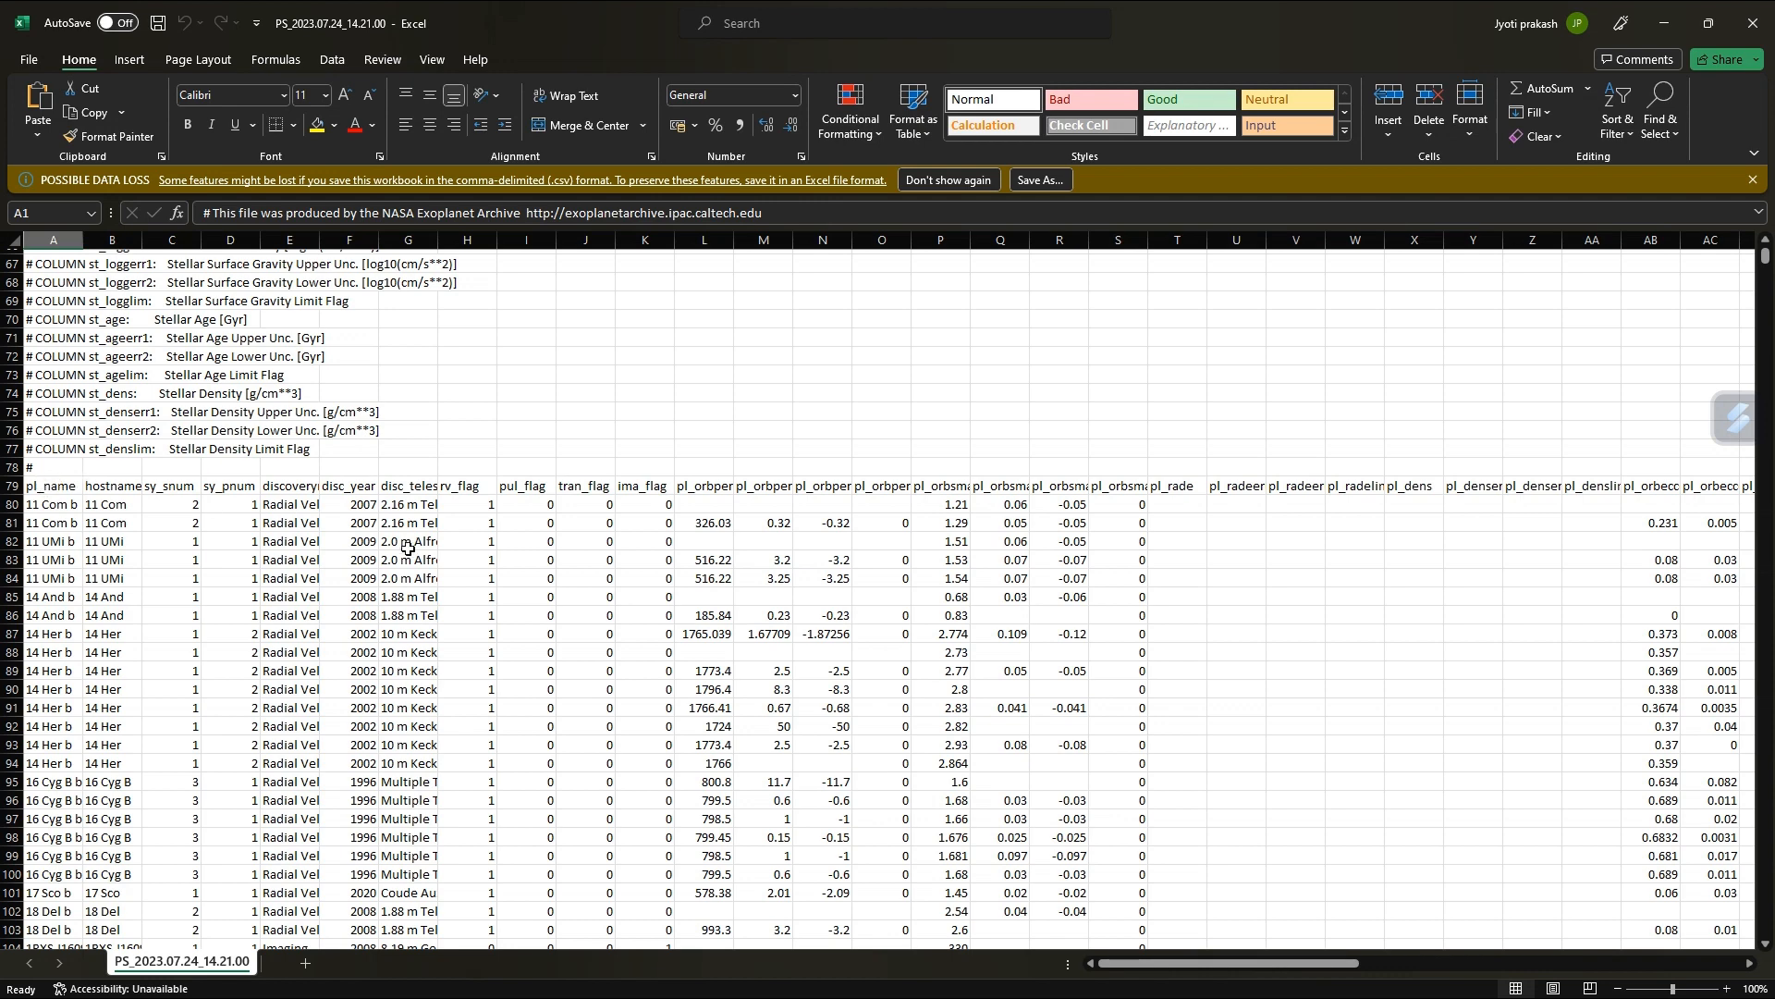
scroll("right", 3)
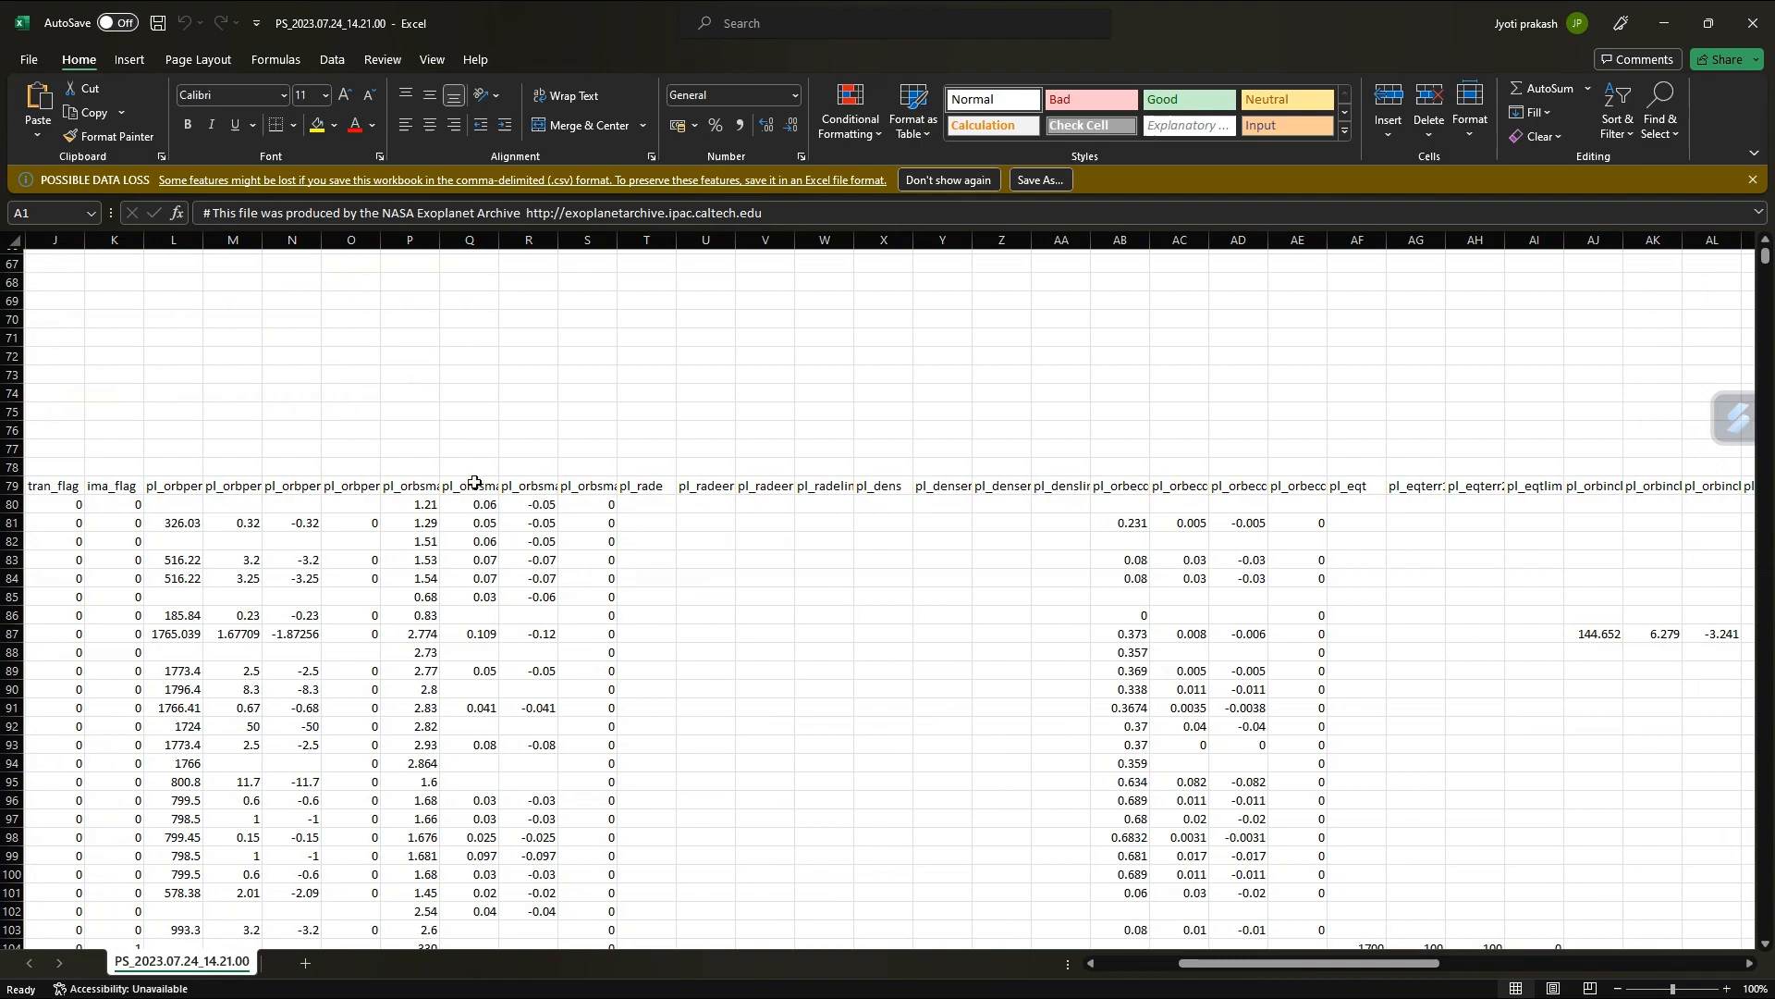
scroll("right", 3)
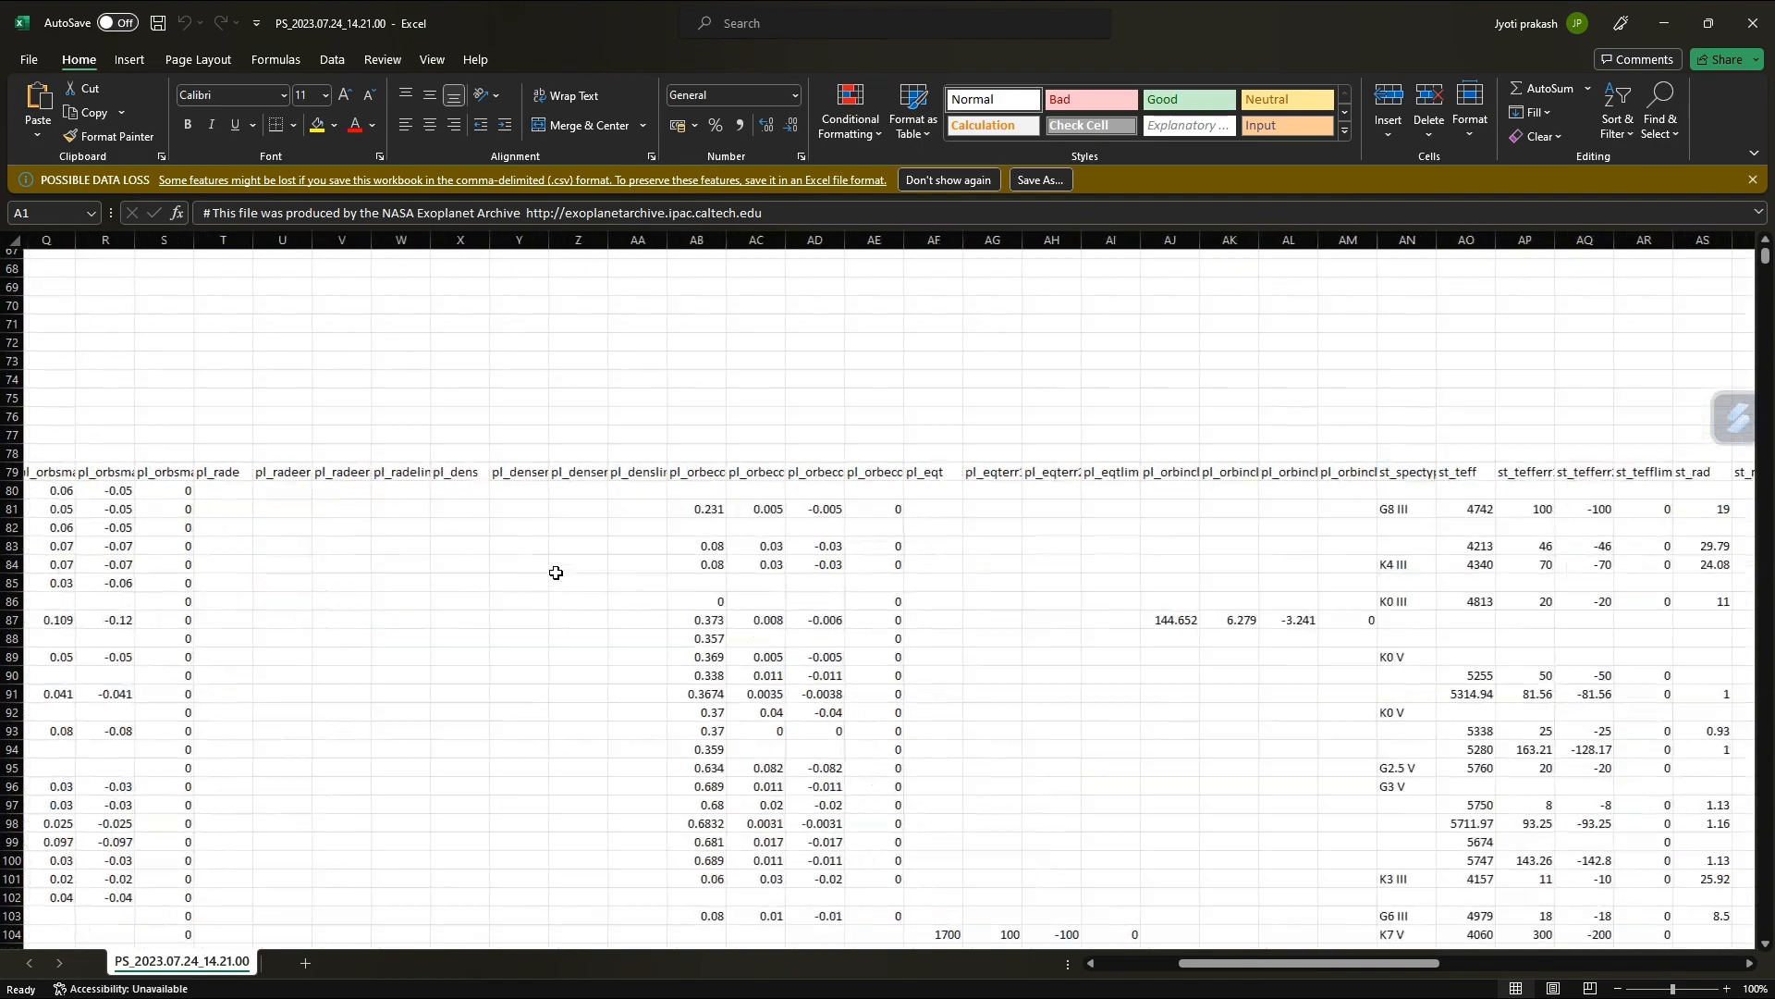
scroll("right", 3)
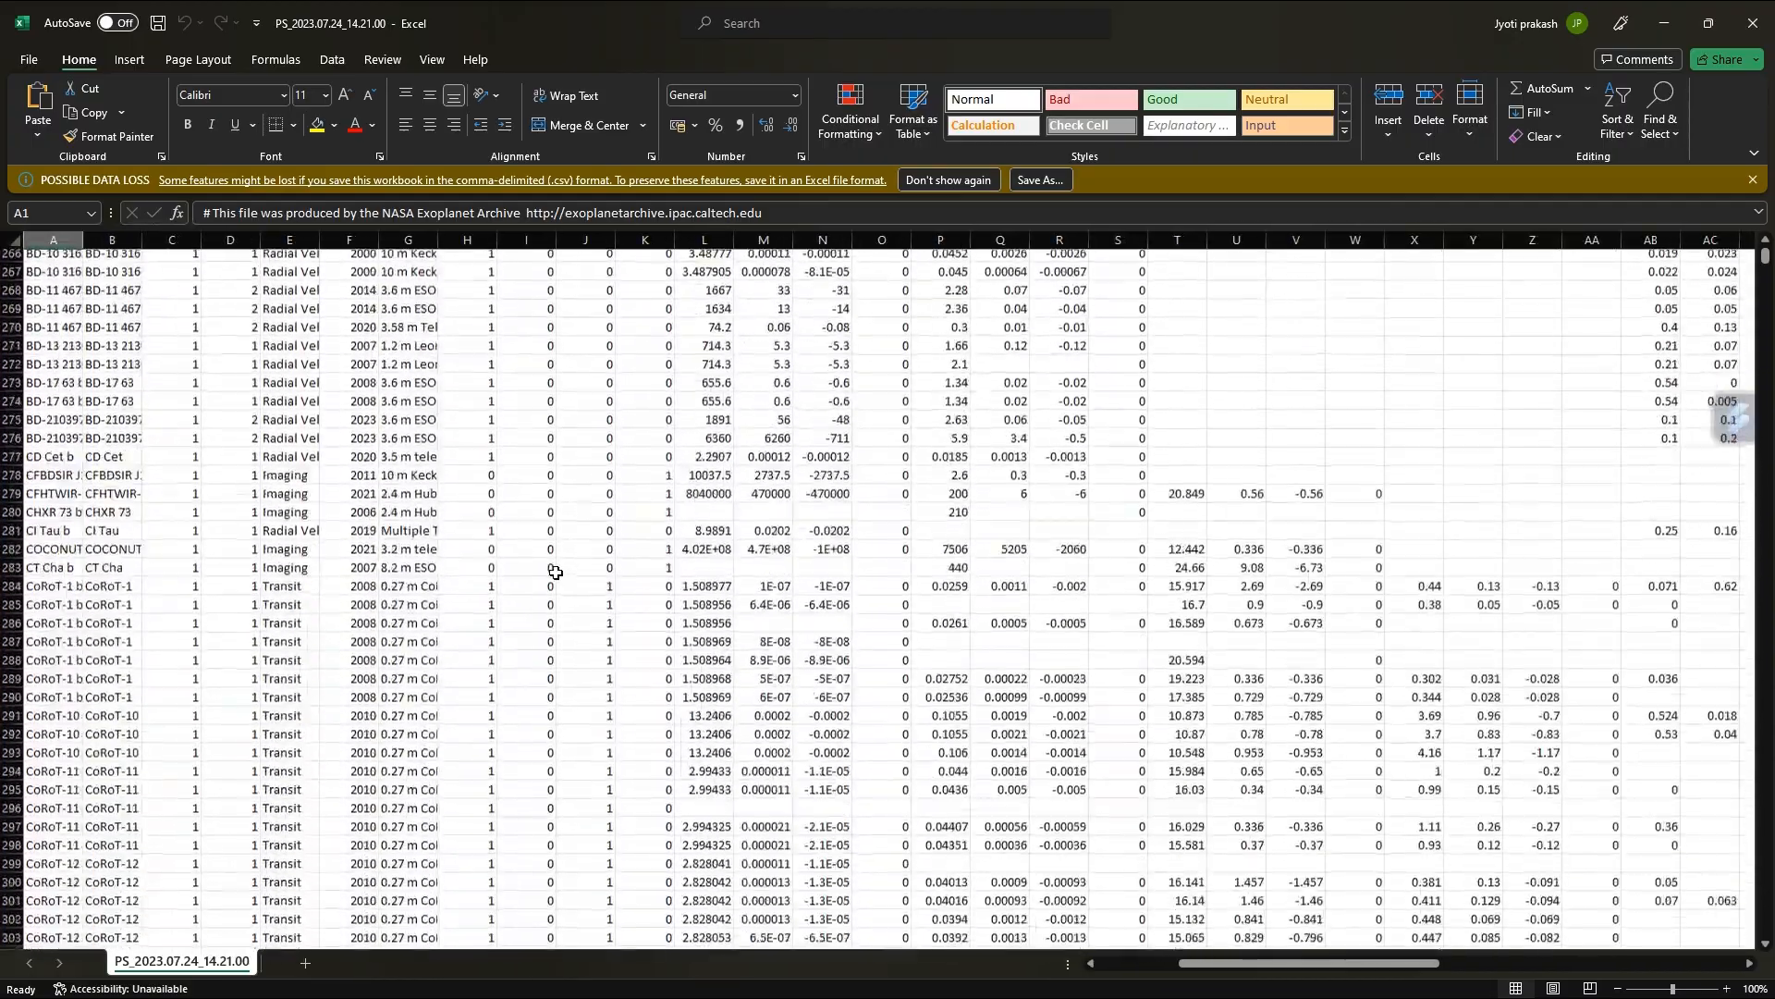
scroll("down", 3)
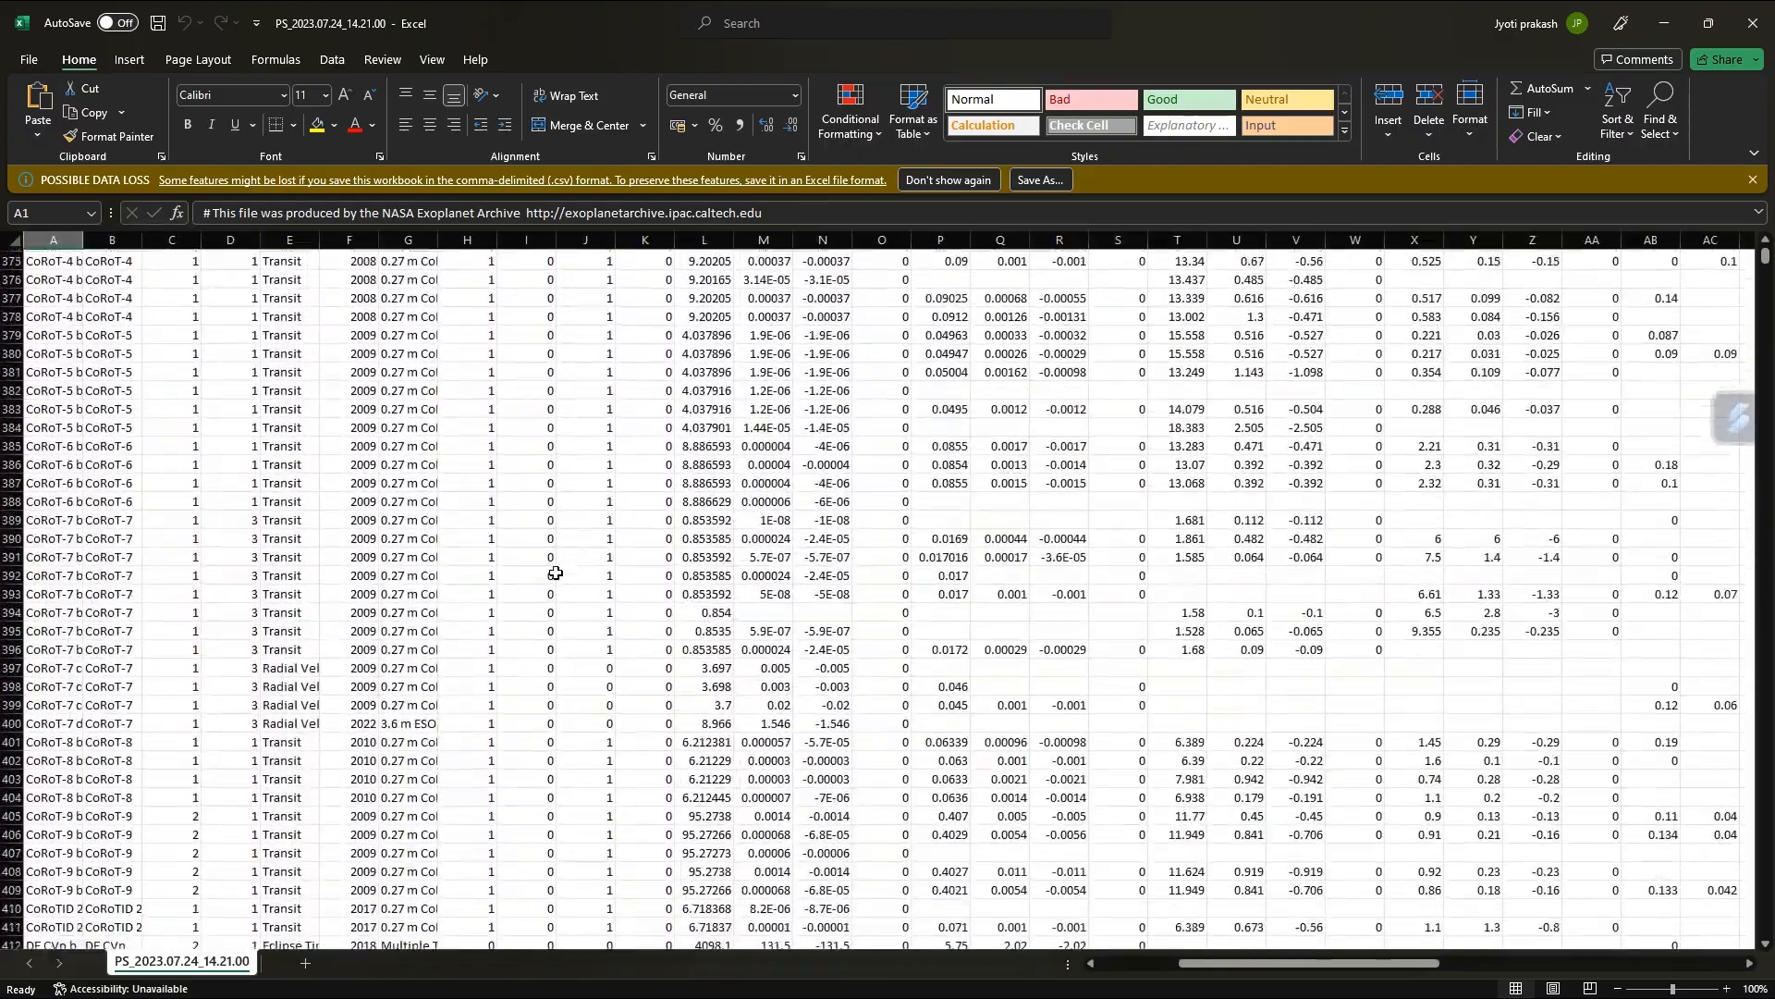